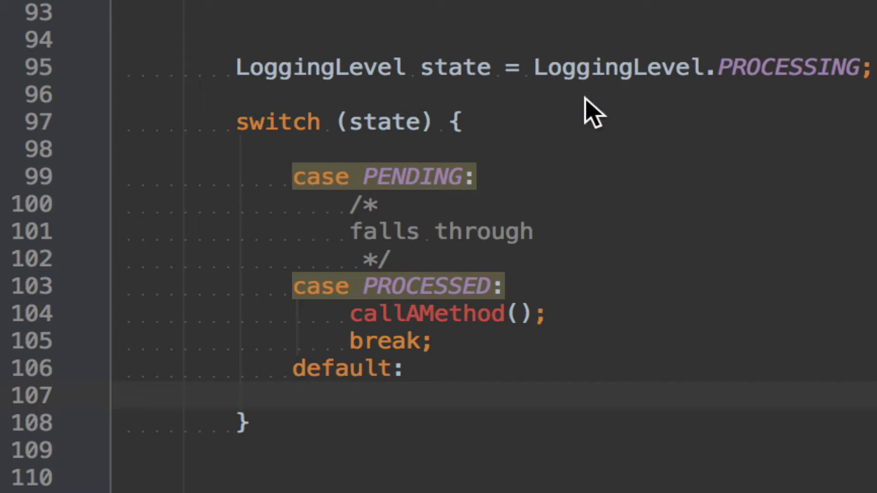
mouse_move(330, 168)
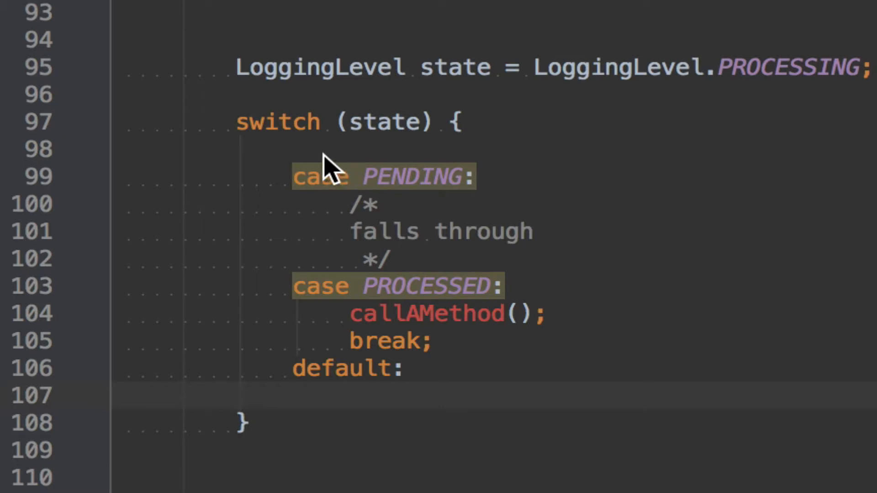
Step: Select the PENDING case label to inspect its unreachable-code warning
double_click(411, 177)
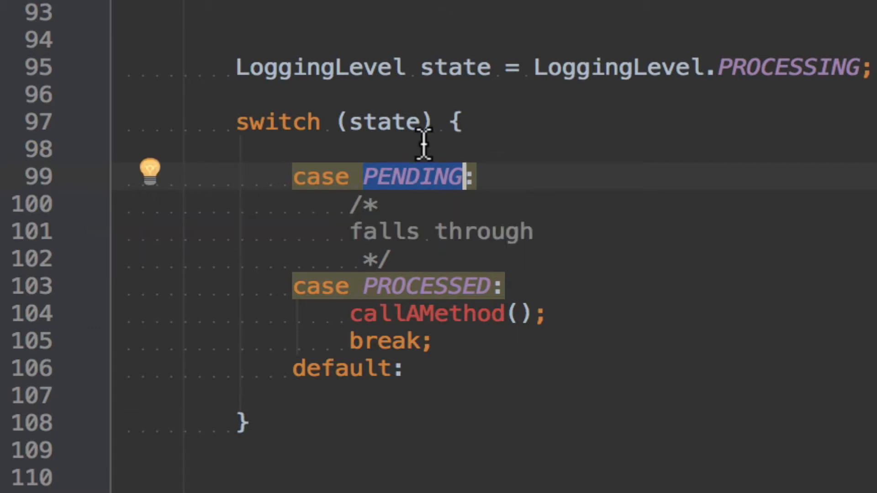
mouse_move(490, 178)
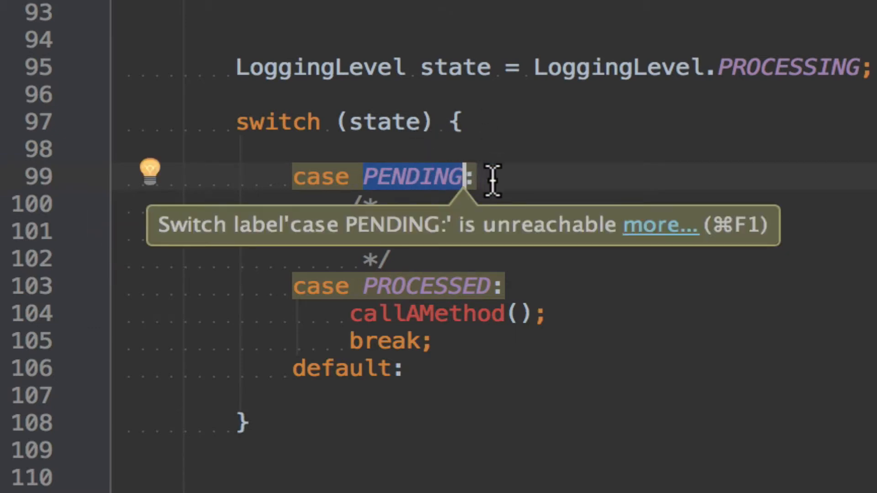
mouse_move(497, 183)
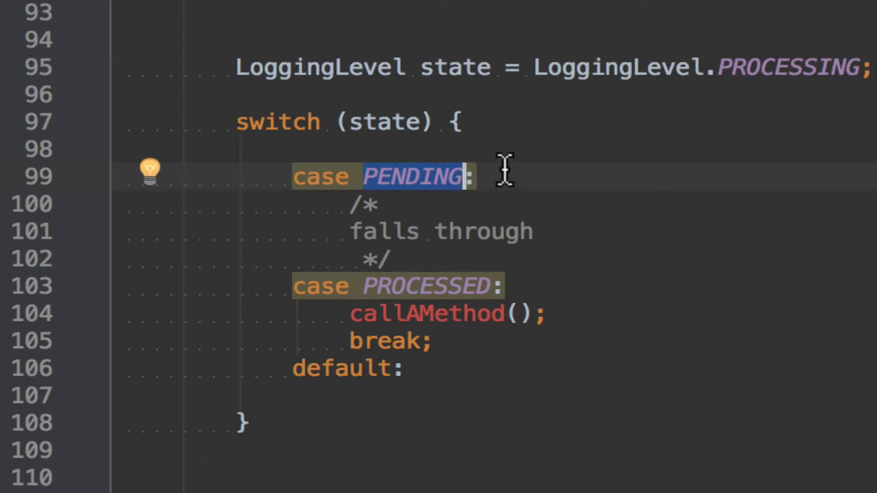
mouse_move(499, 135)
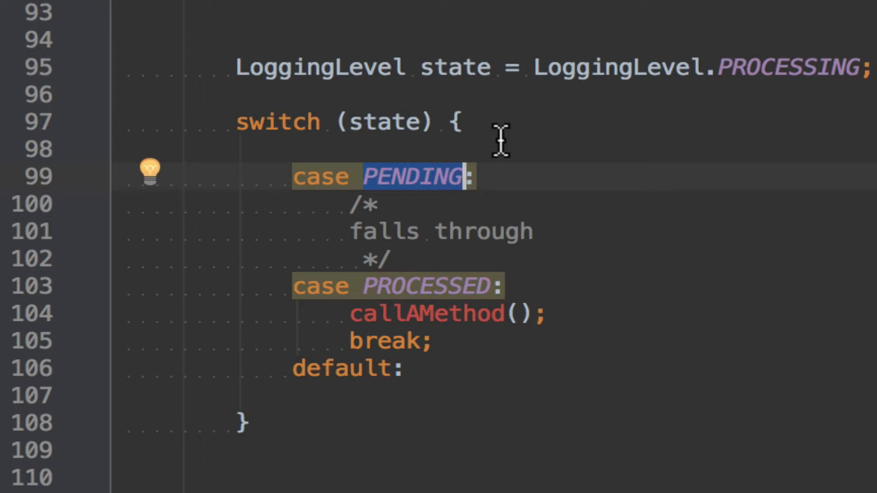
mouse_move(421, 104)
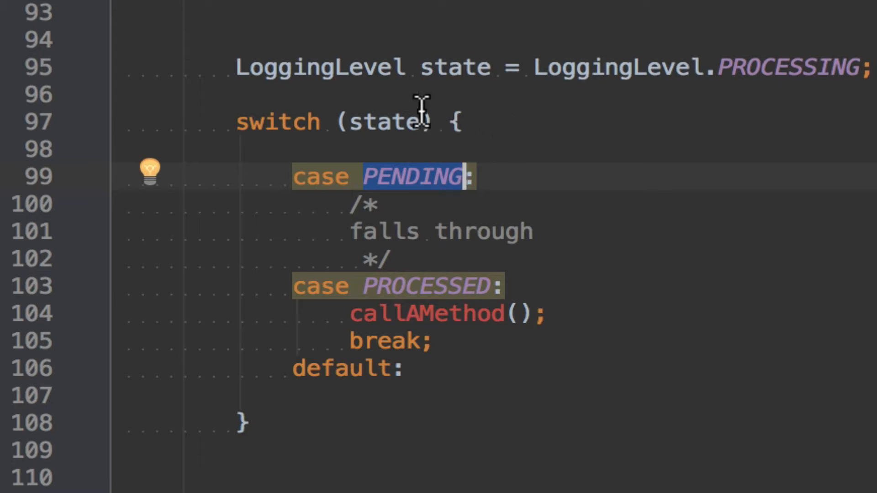
mouse_move(294, 98)
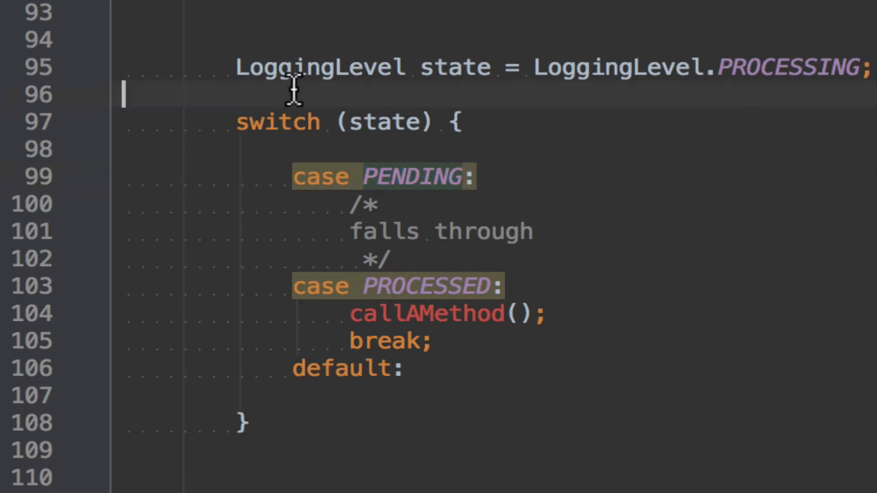
mouse_move(373, 127)
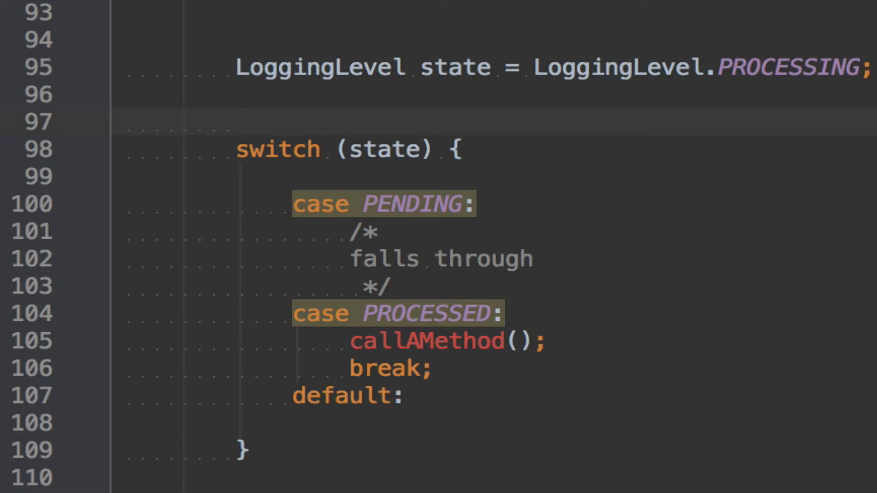
Step: Declare int myState = 42; on the blank line above the switch and select PROCESSED
text(int)
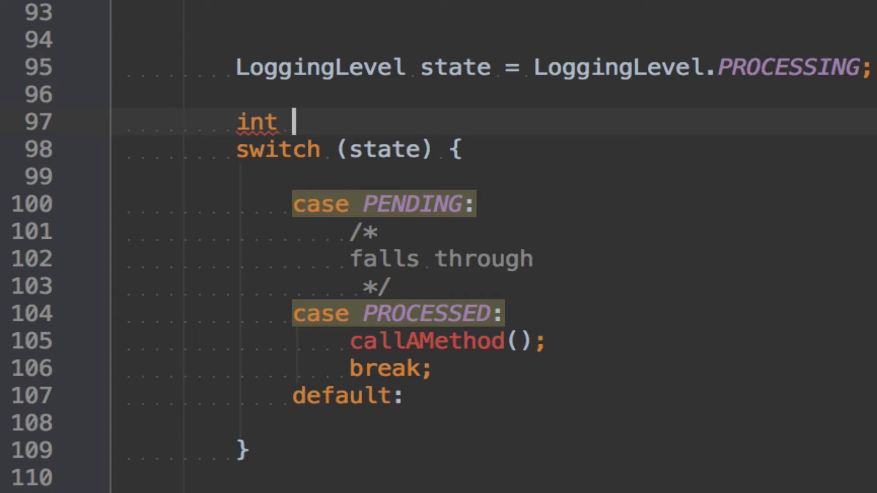
text(myState)
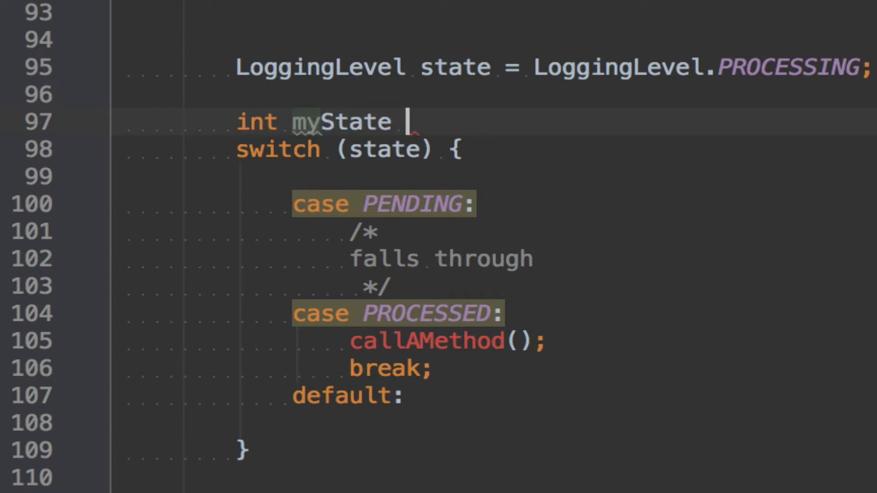
text(=)
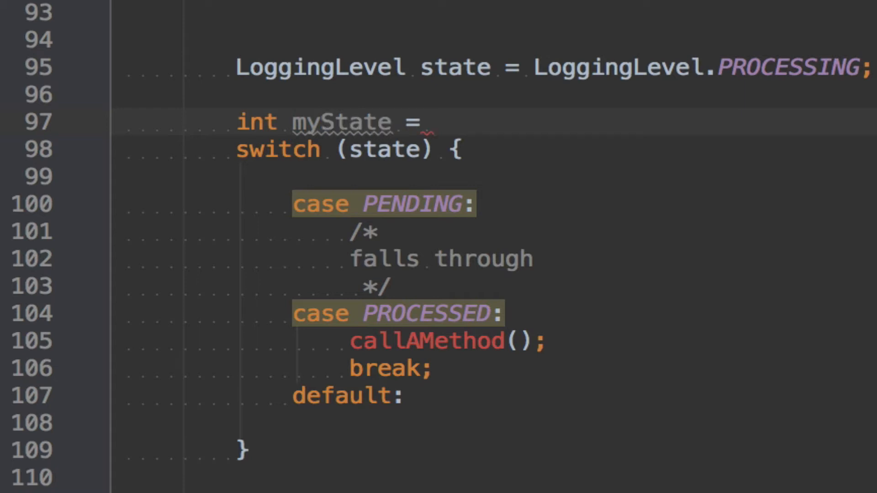
text(42;)
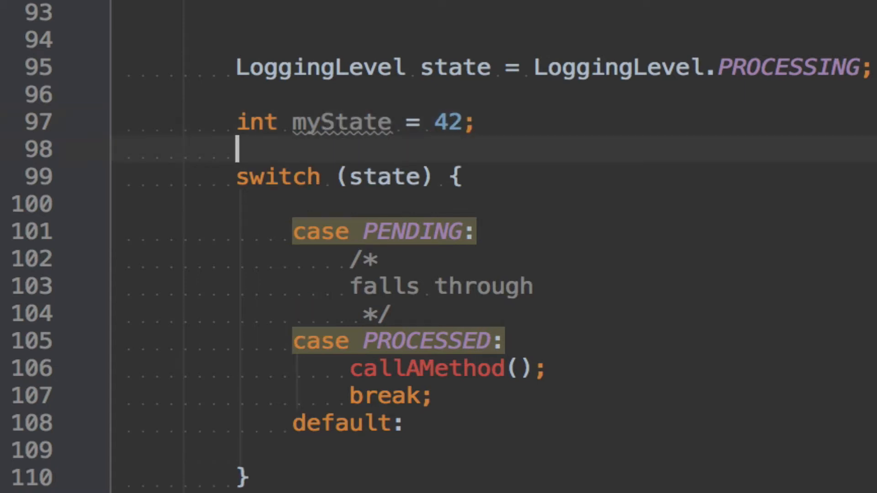
mouse_move(370, 122)
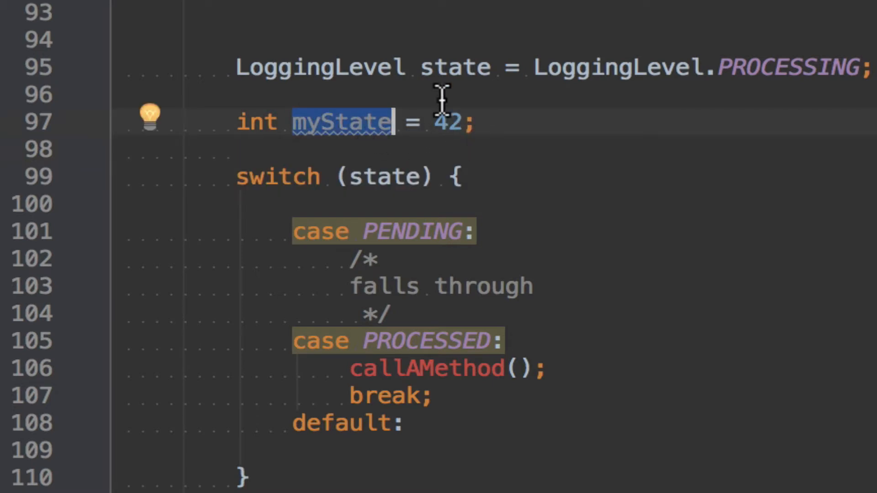
mouse_move(425, 229)
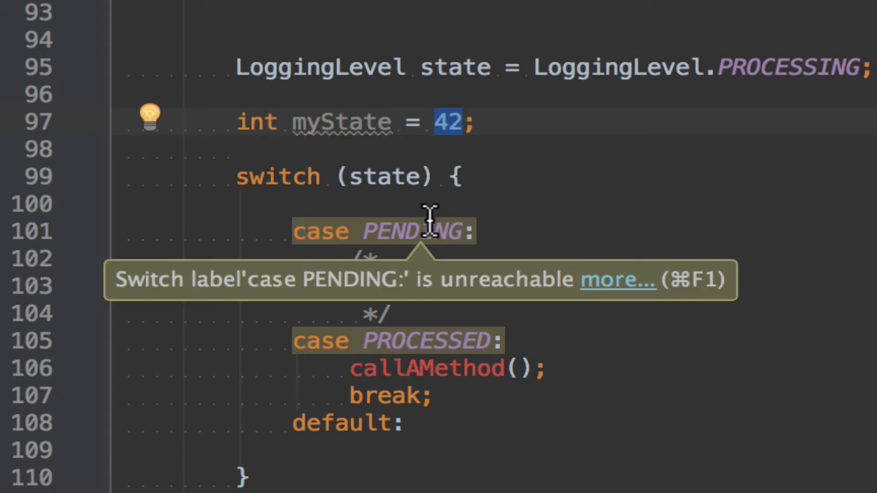
mouse_move(431, 341)
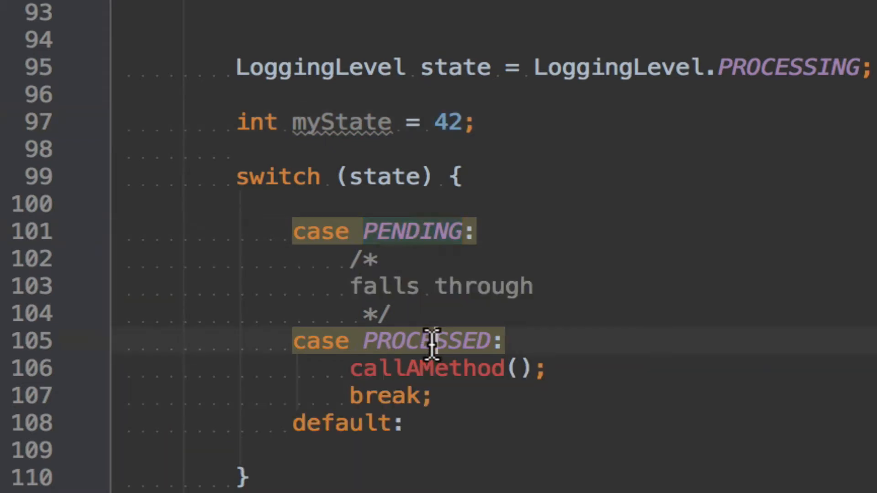
double_click(426, 341)
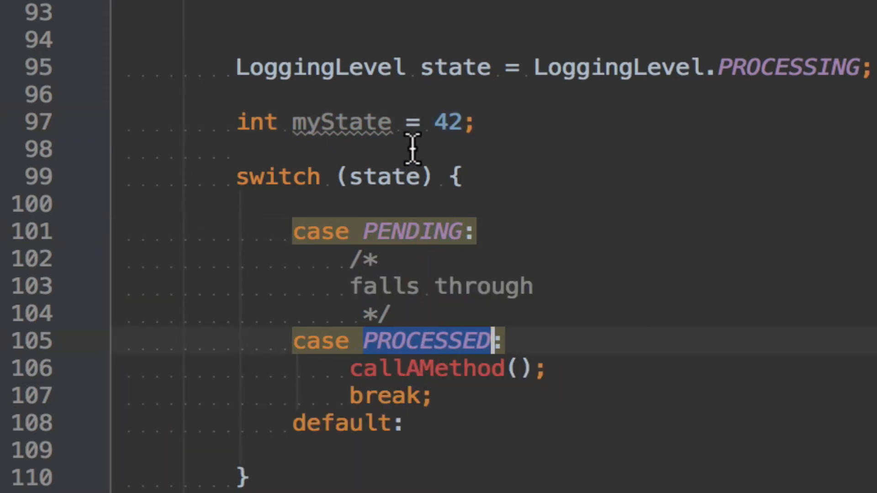
mouse_move(436, 124)
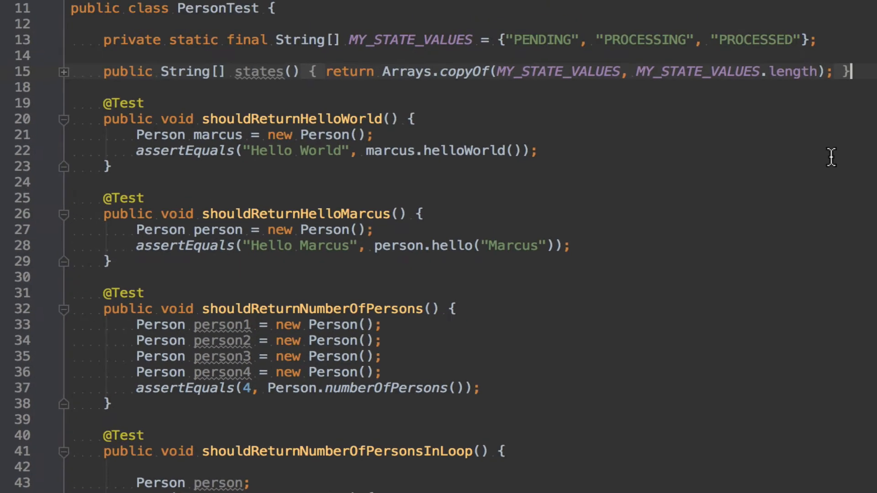
Step: Type private static final int PROCESSED = 42; on a new line under MY_STATE_VALUES
key(Enter)
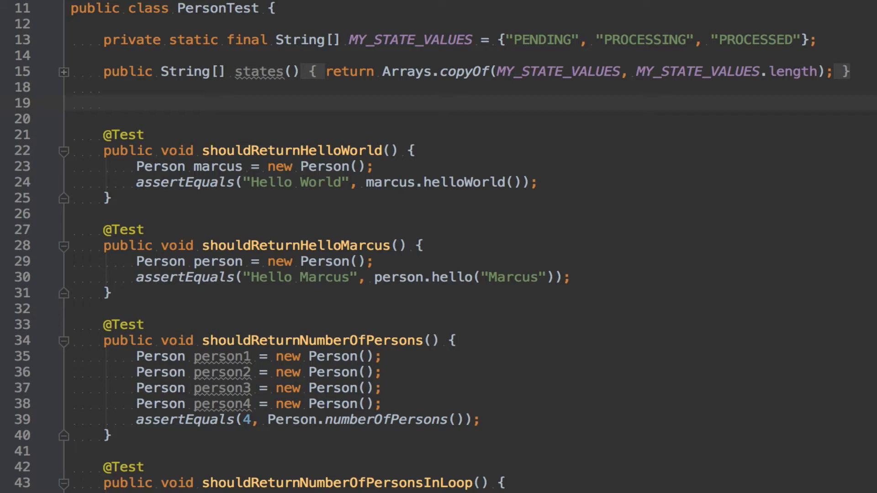
text(private static)
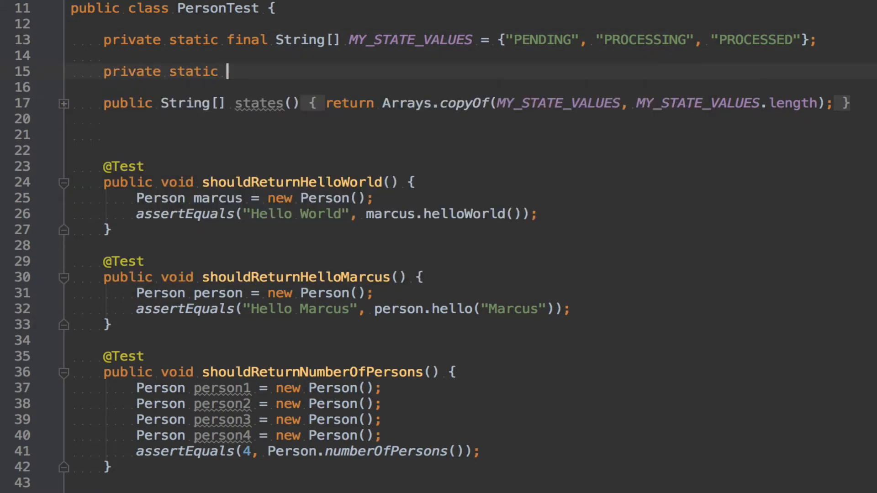
text(final)
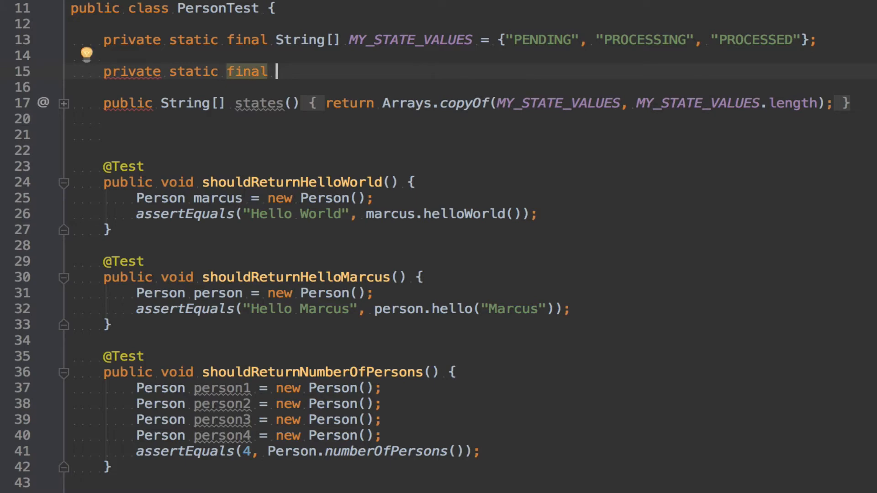
text(PROCESSED)
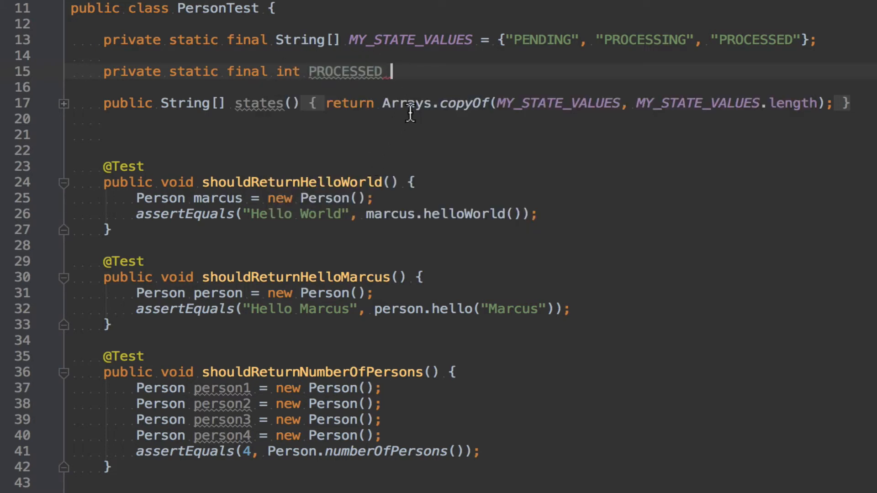
text(=)
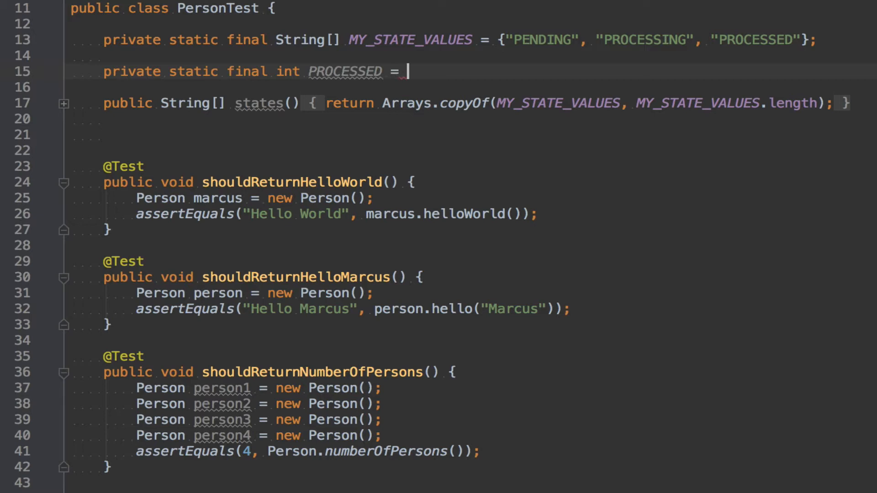
text(42;)
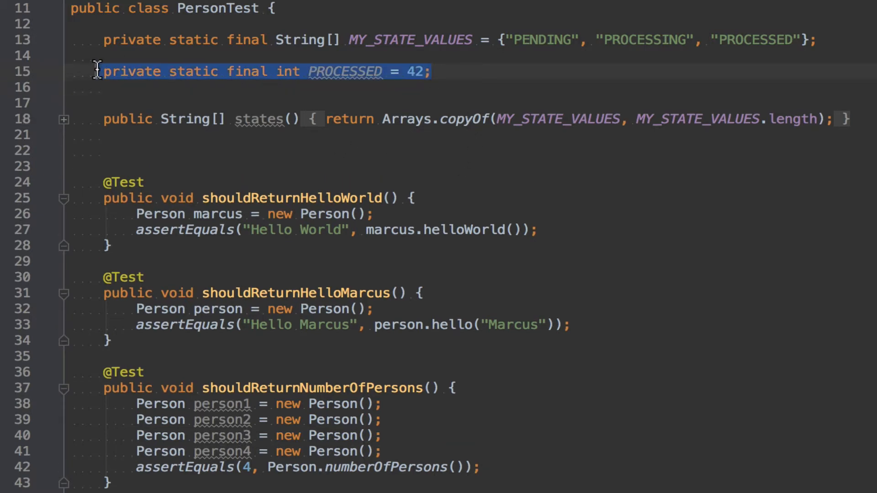
mouse_move(182, 69)
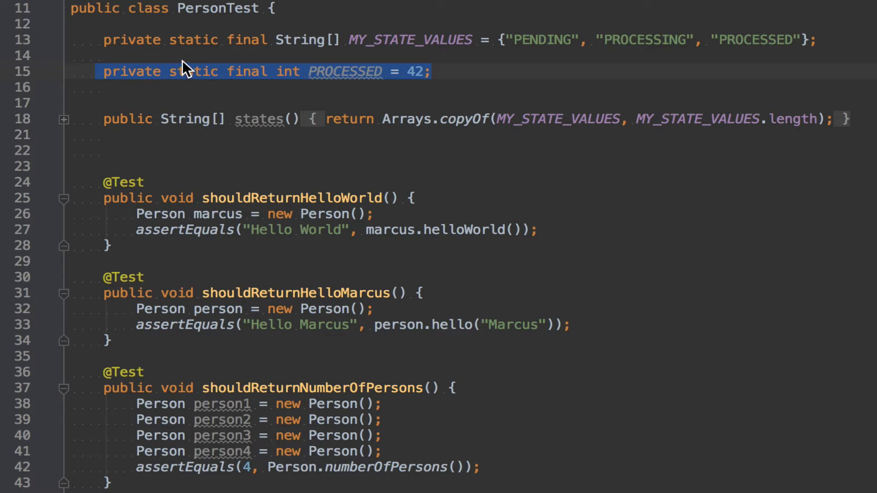
Step: Duplicate the PROCESSED constant and rename the copies PENDING and PROCESSING, with PROCESSING = 41
key(Ctrl+D)
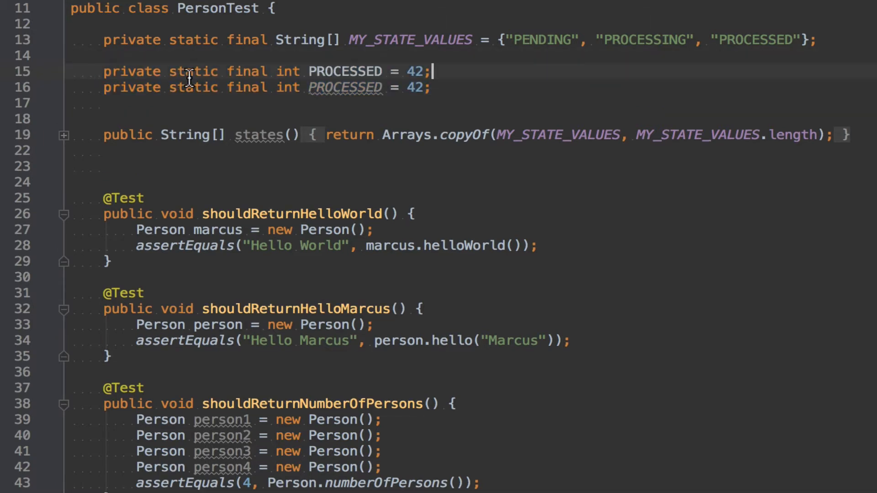
text(private static final int PROCESSED = 42;)
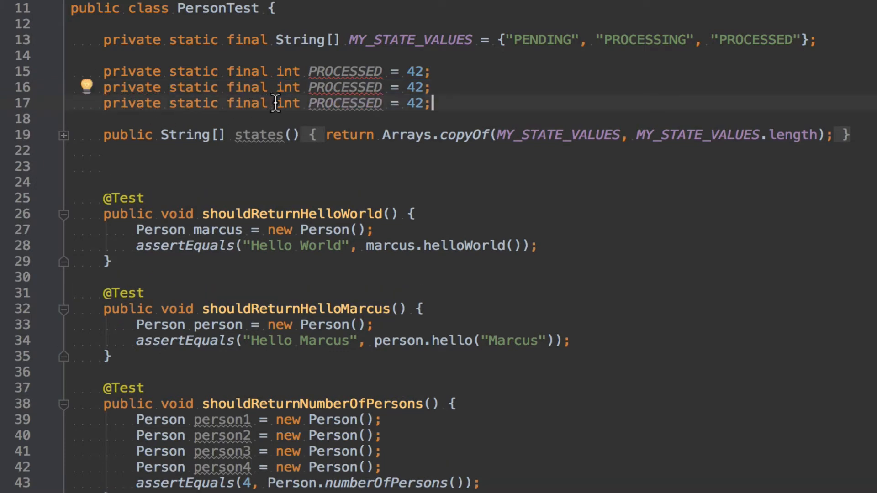
double_click(345, 86)
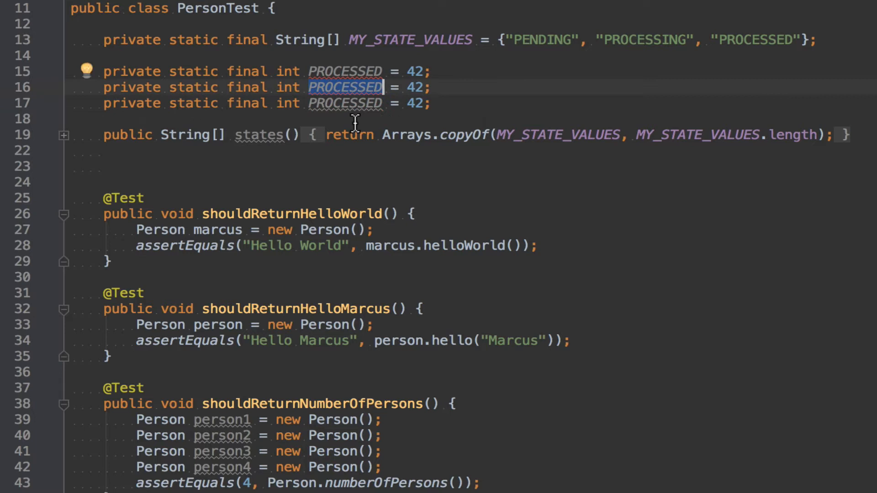
mouse_move(344, 71)
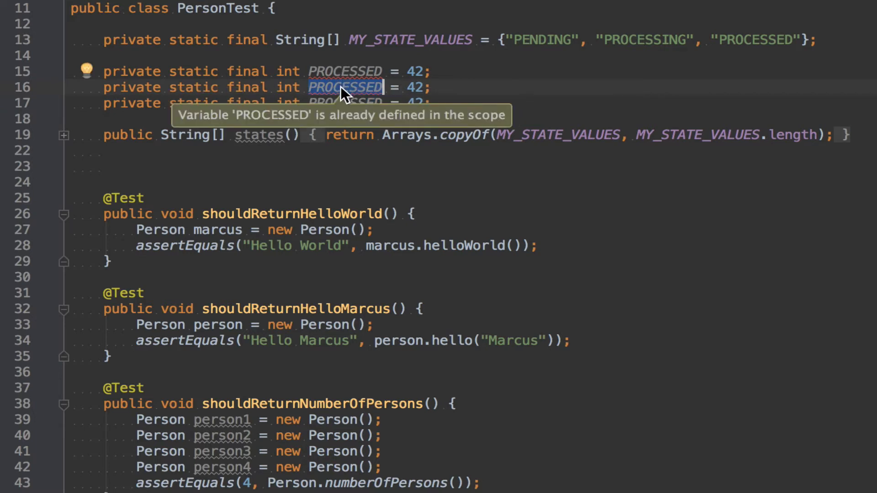
mouse_move(336, 171)
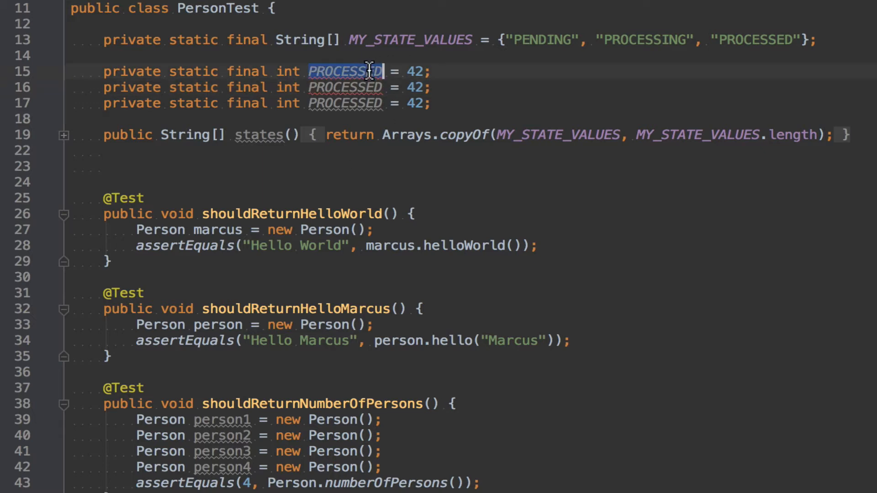
text(PENDING)
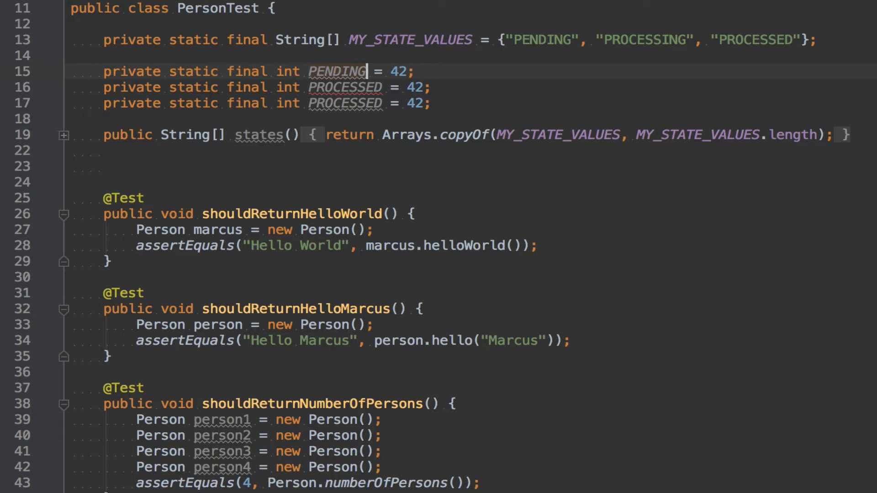
double_click(344, 87)
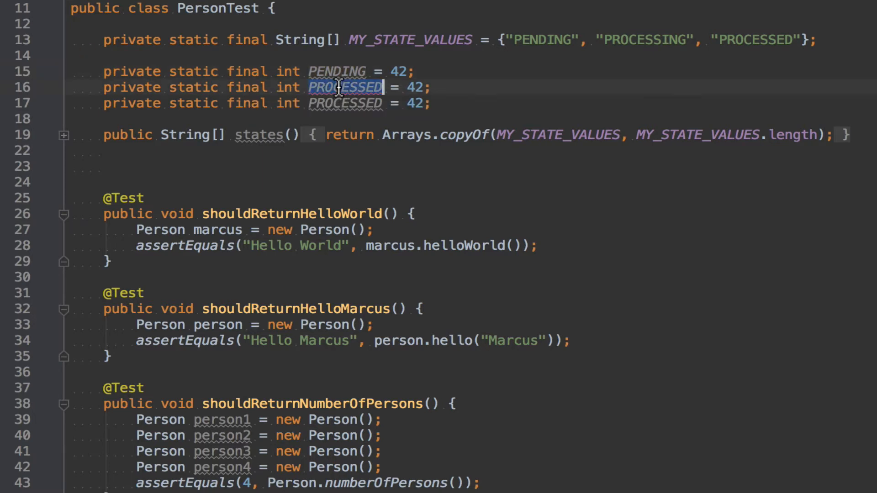
text(PROCESSING)
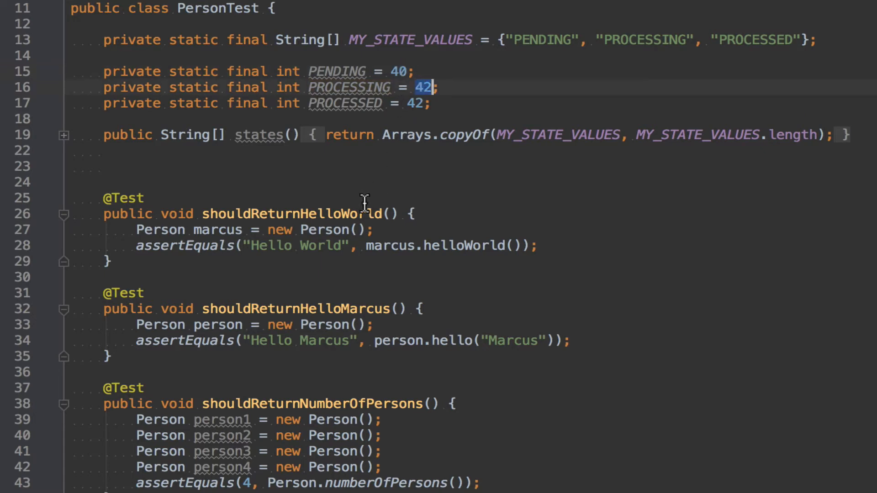
text(41)
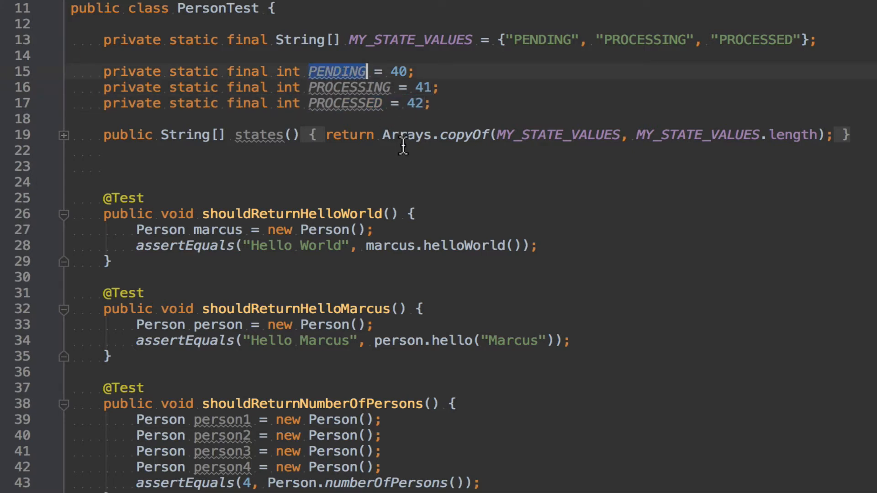
mouse_move(423, 151)
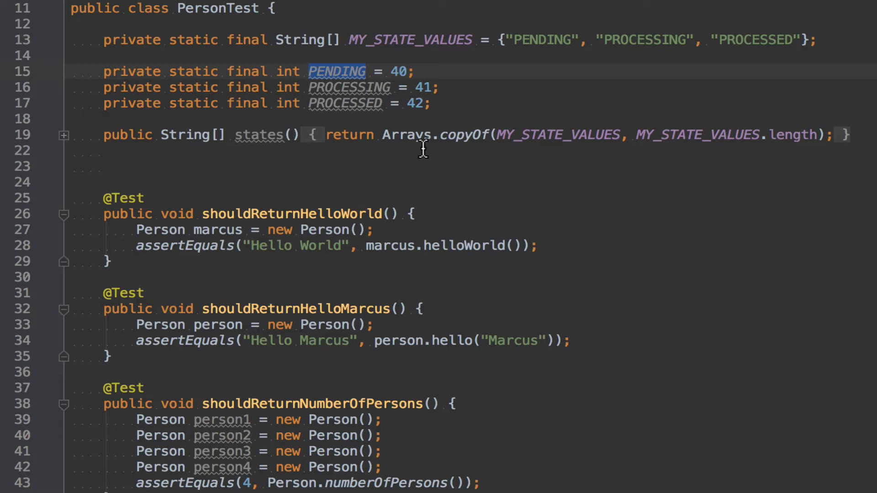
scroll(down, 3)
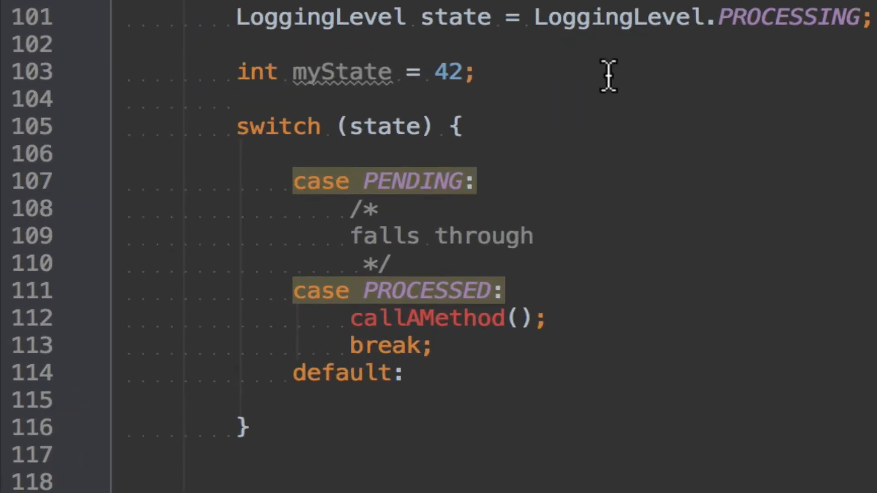
Step: Change the int myState initialiser from 42 to PENDING
right_click(357, 105)
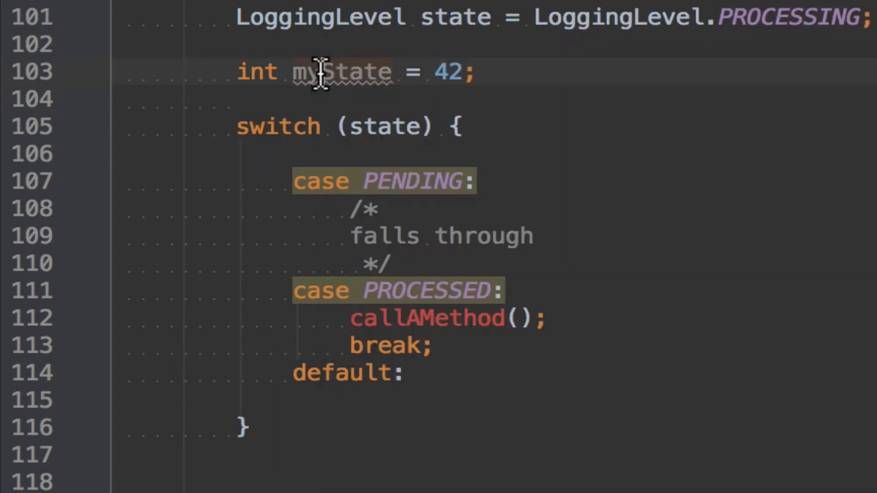
double_click(449, 71)
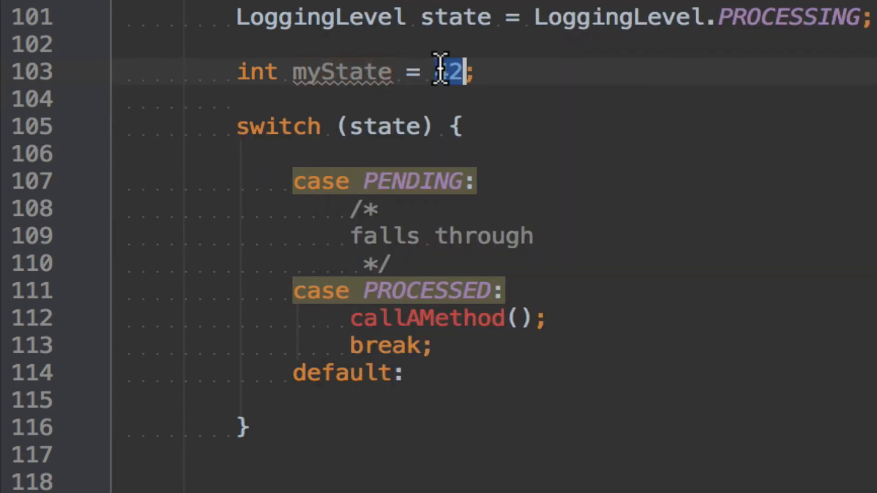
text(PENDING)
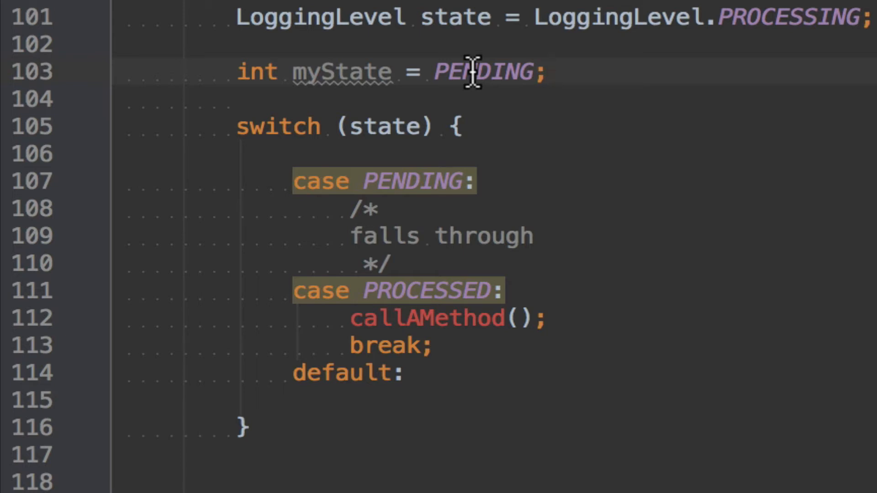
double_click(339, 72)
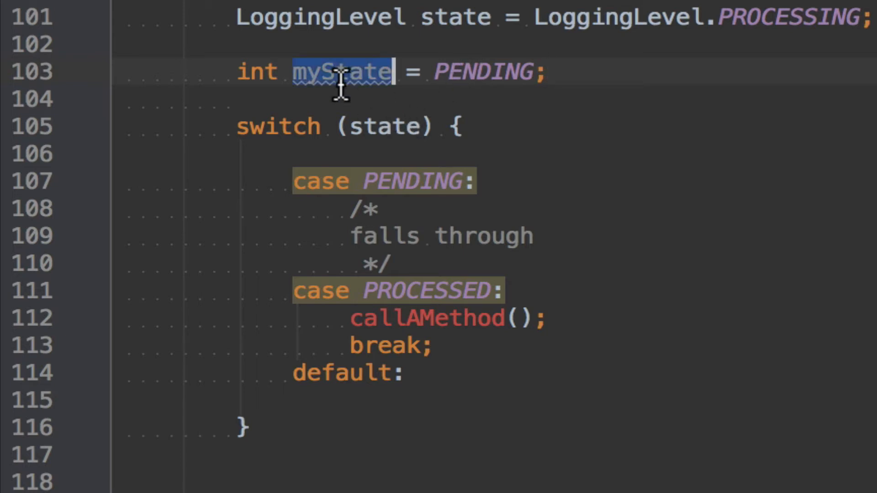
Step: Replace state with myState in the switch header
double_click(385, 127)
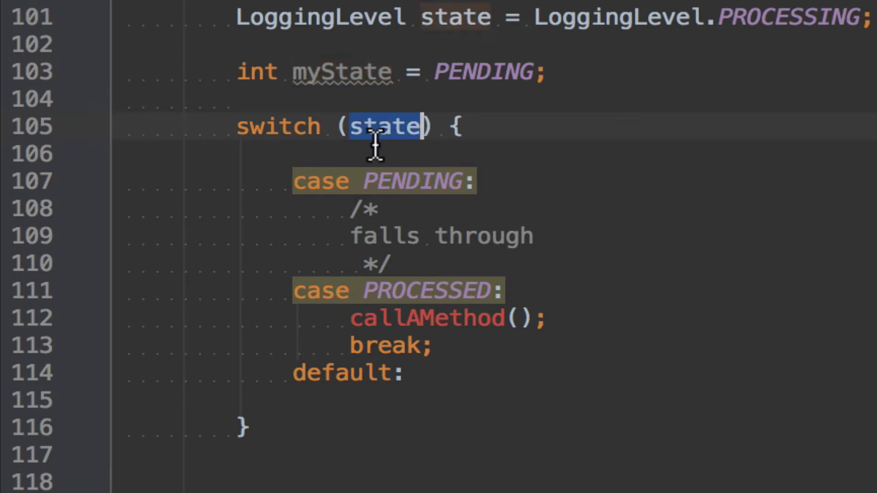
text(myState)
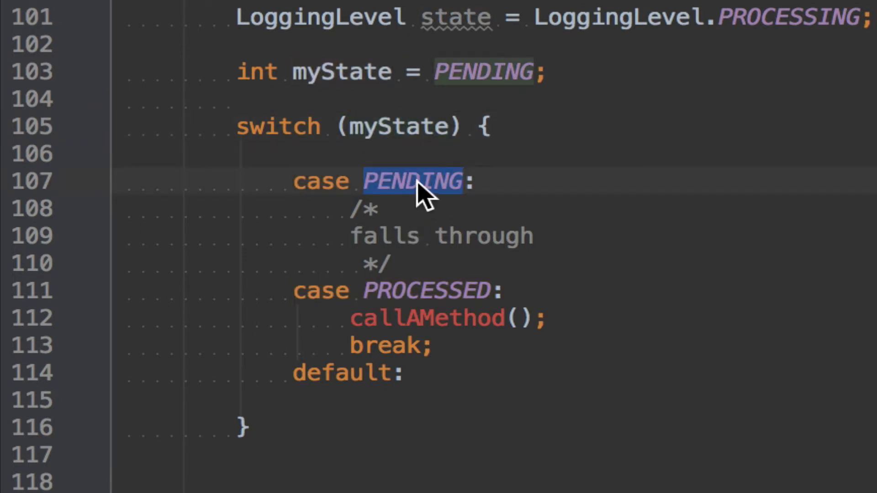
mouse_move(402, 194)
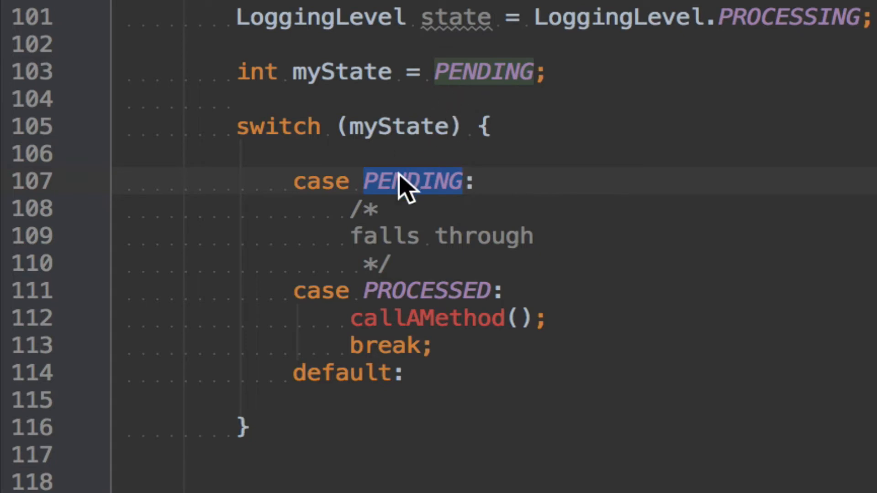
mouse_move(529, 16)
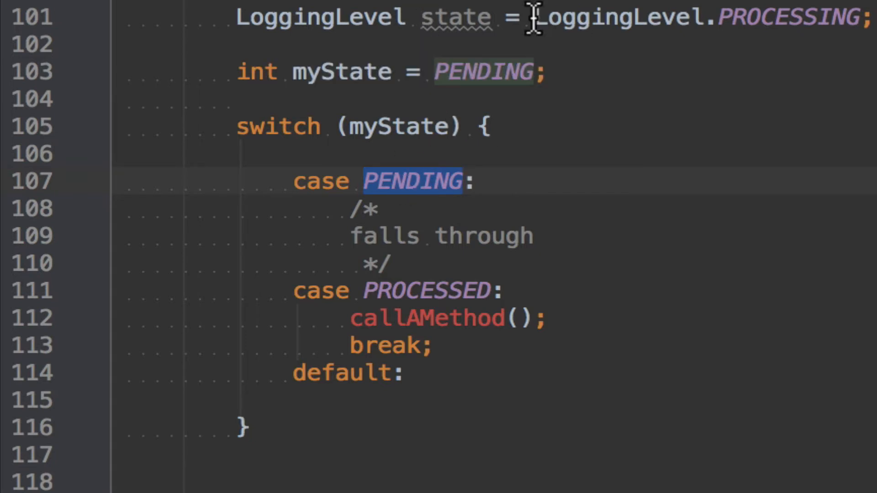
mouse_move(403, 128)
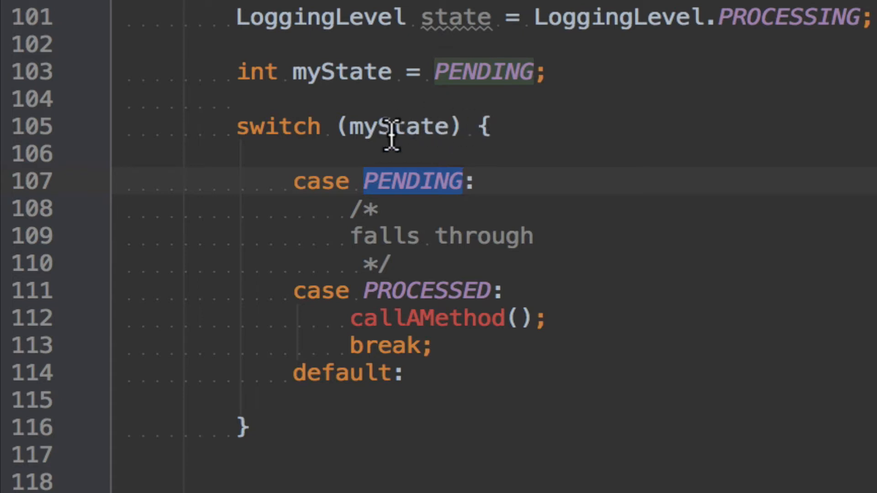
double_click(454, 19)
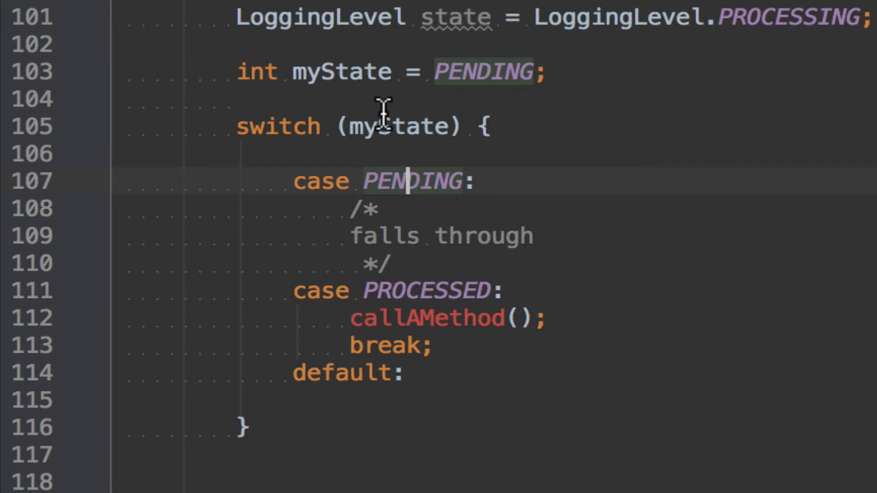
mouse_move(385, 268)
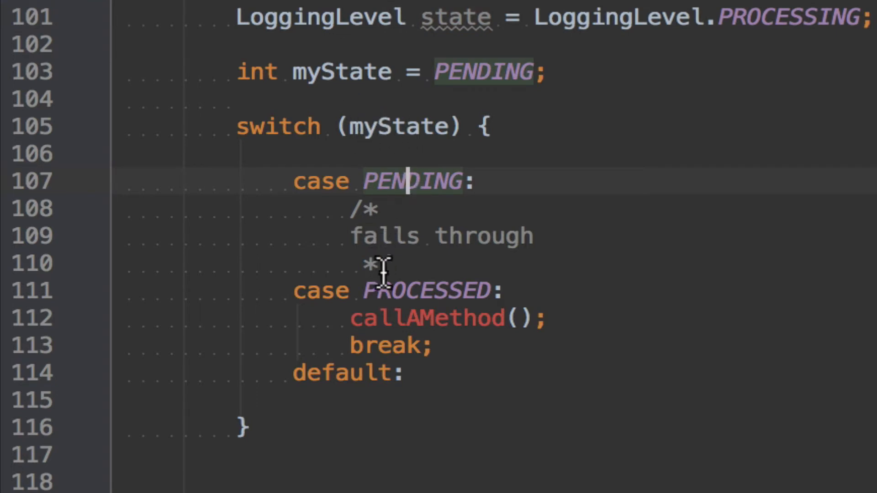
double_click(426, 290)
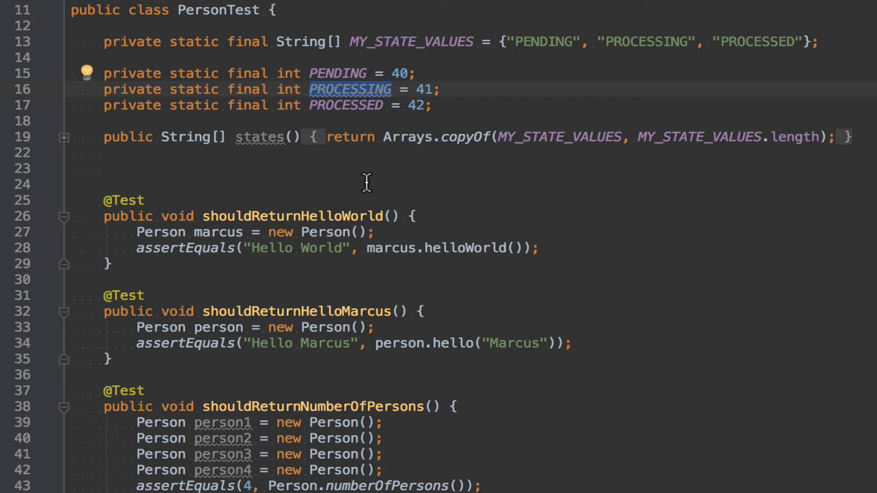
mouse_move(342, 68)
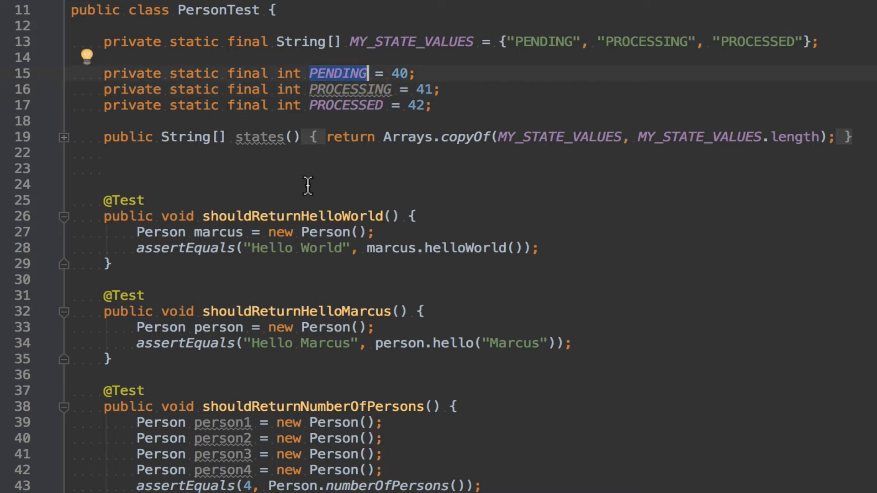
Step: Rename constant PENDING = 40 to SOMETHING and change the PENDING case label to SOMETHING
text(SOMETHI)
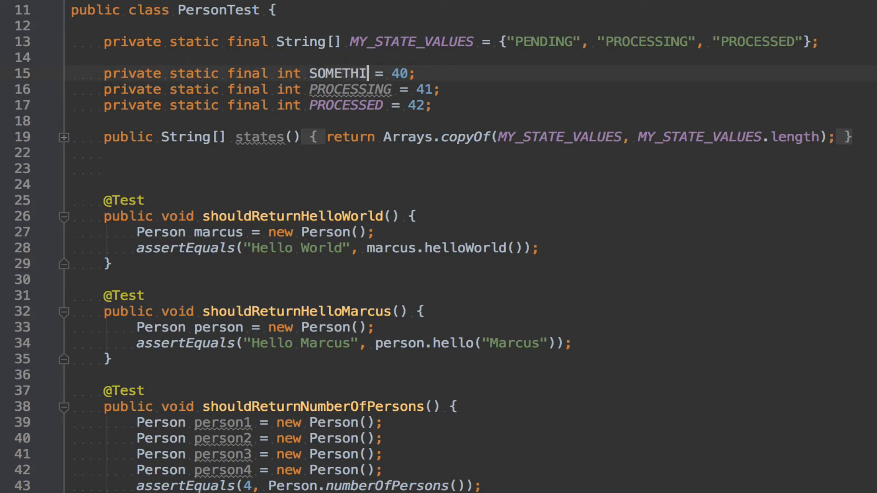
text(NG)
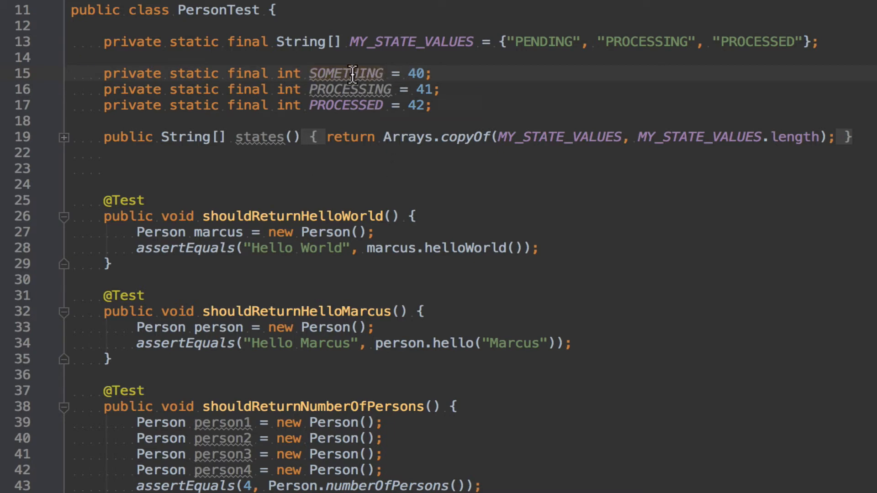
double_click(347, 74)
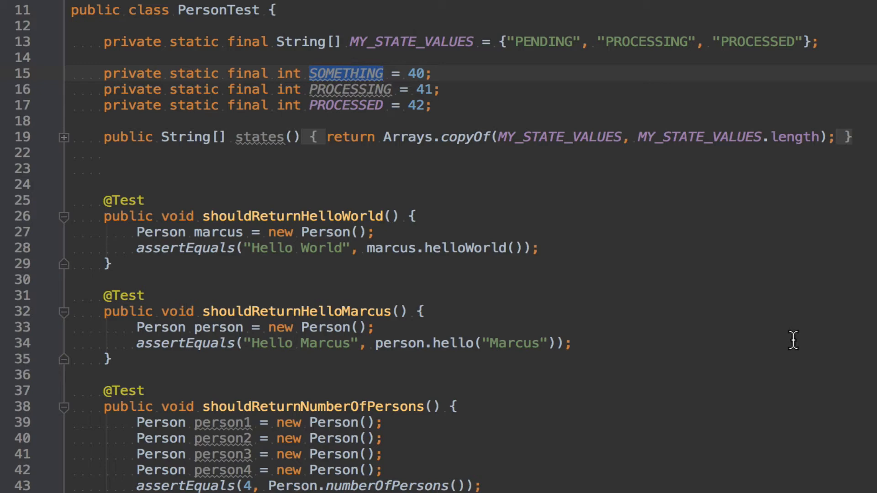
scroll(down, 3)
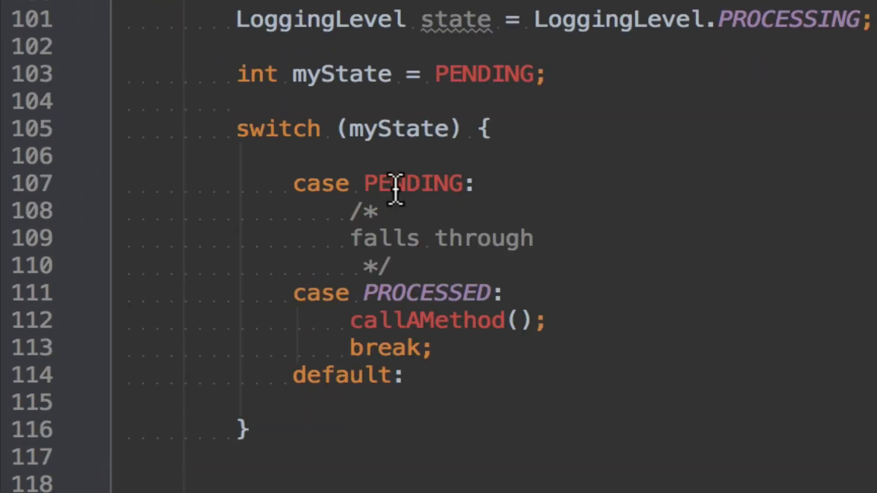
double_click(411, 183)
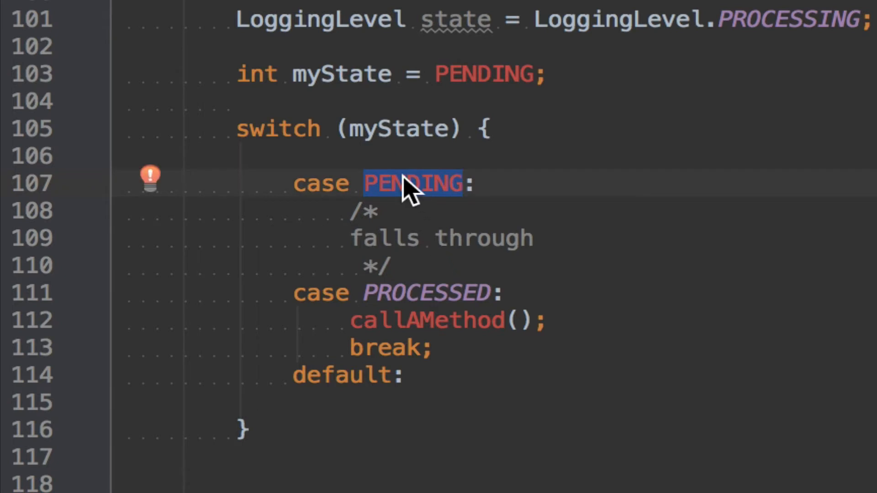
mouse_move(410, 195)
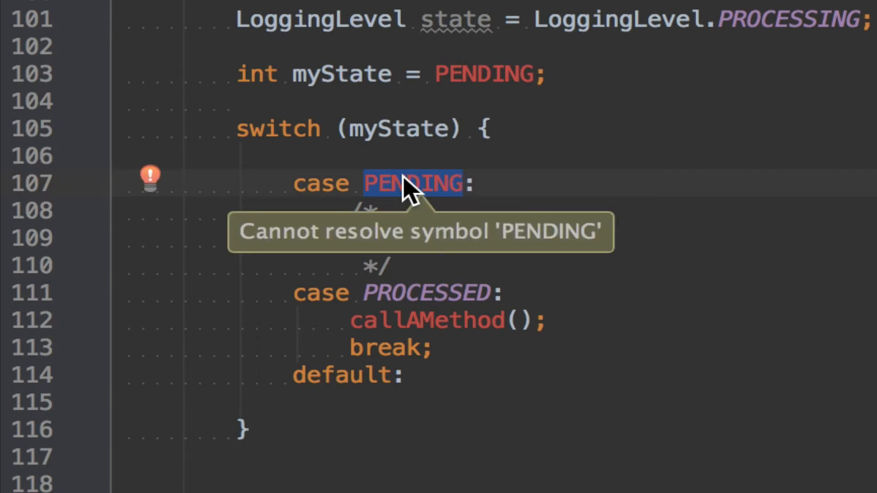
mouse_move(408, 191)
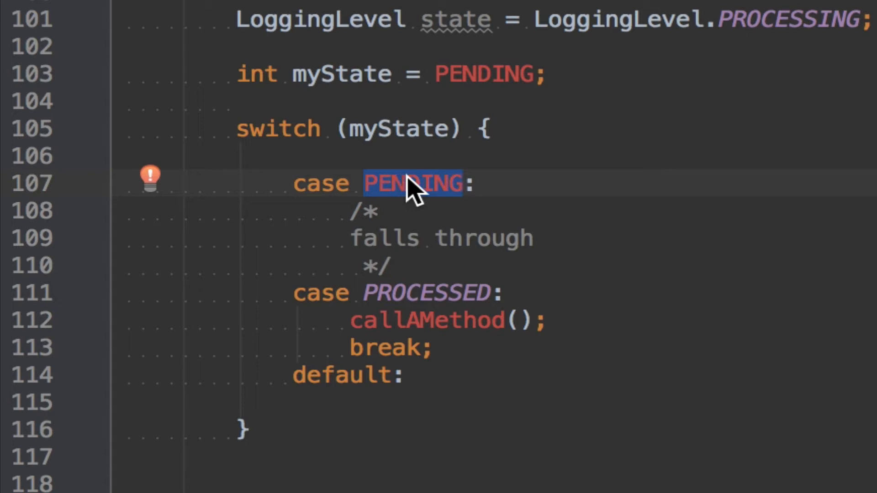
text(SOMETHING)
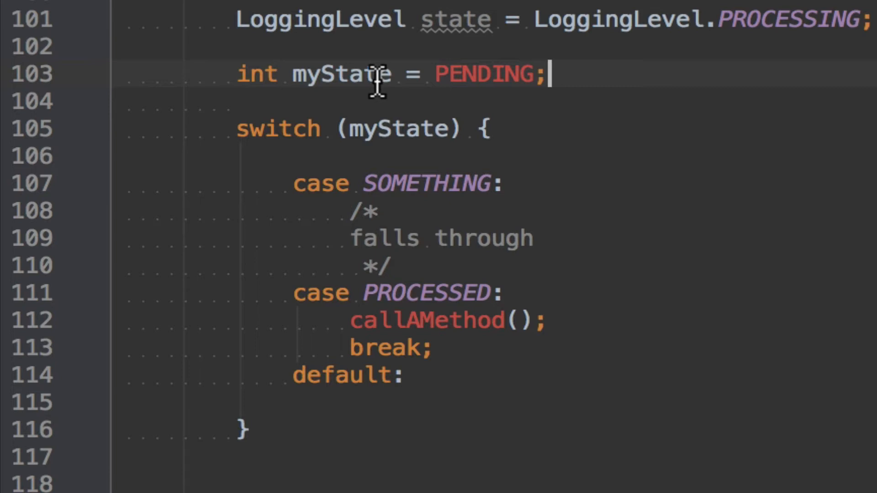
Step: Add the assignment myState = 300 below the int myState declaration
double_click(345, 74)
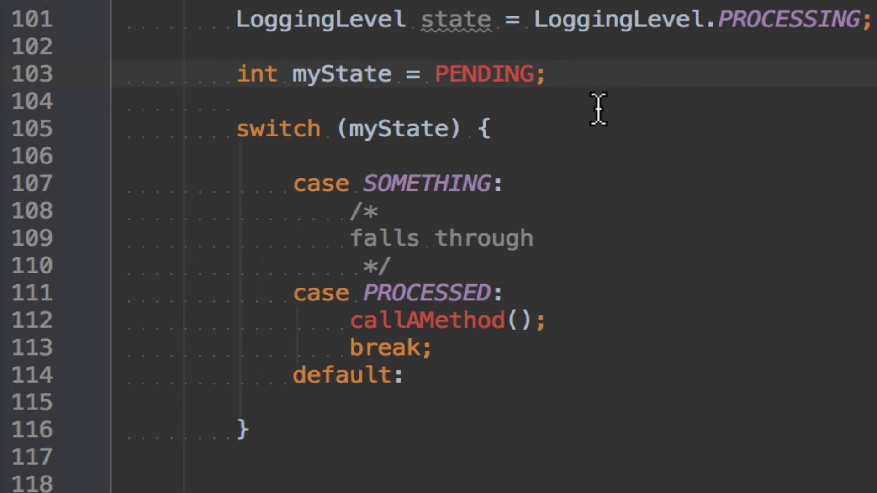
text(my)
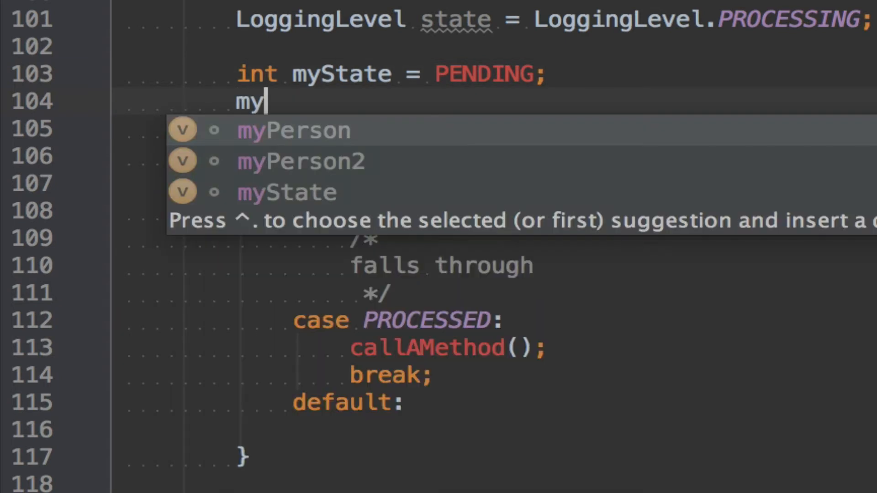
text(Stat)
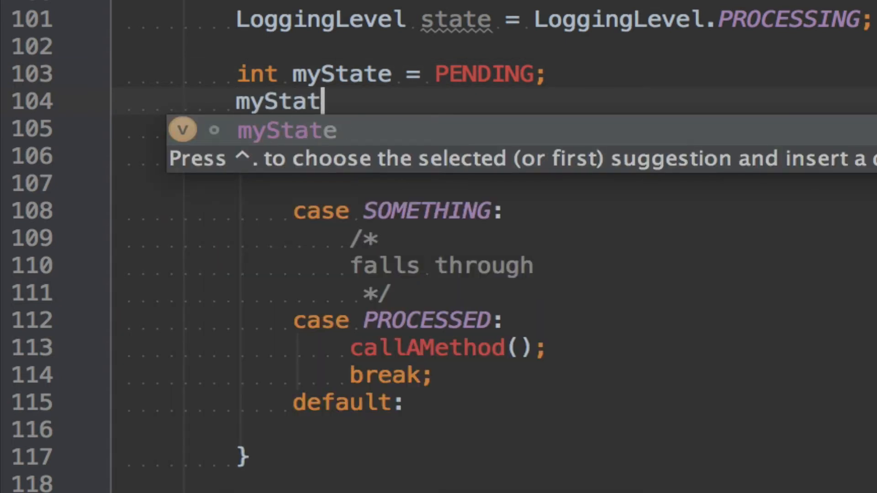
text(e = 300;)
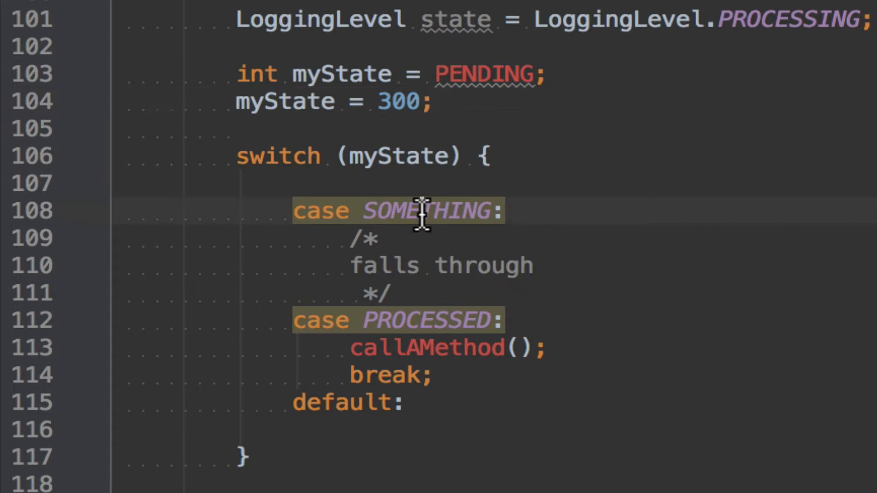
double_click(429, 320)
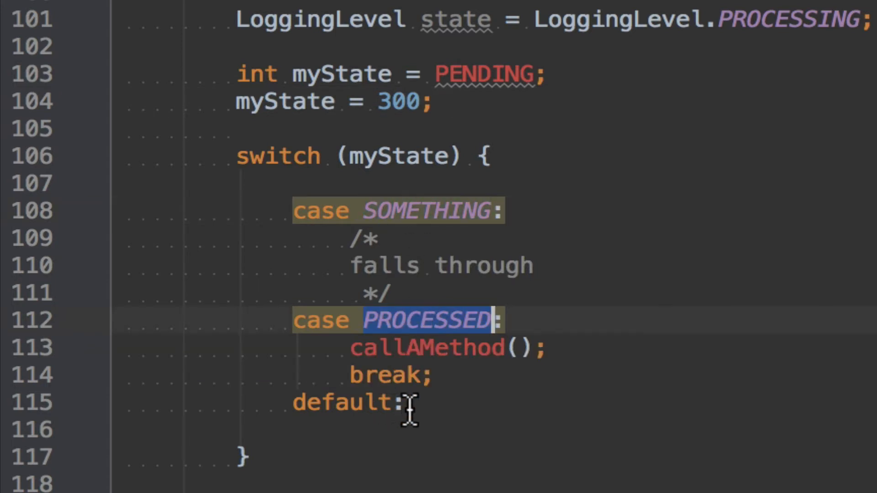
click(406, 404)
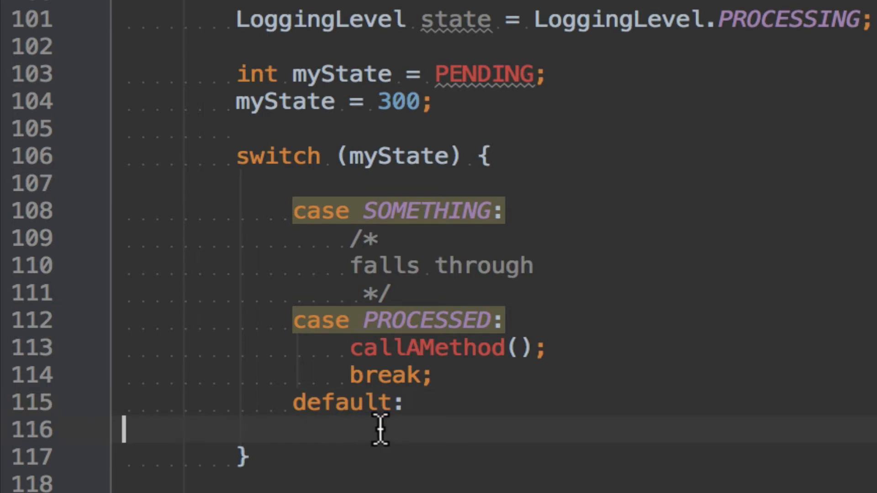
mouse_move(395, 443)
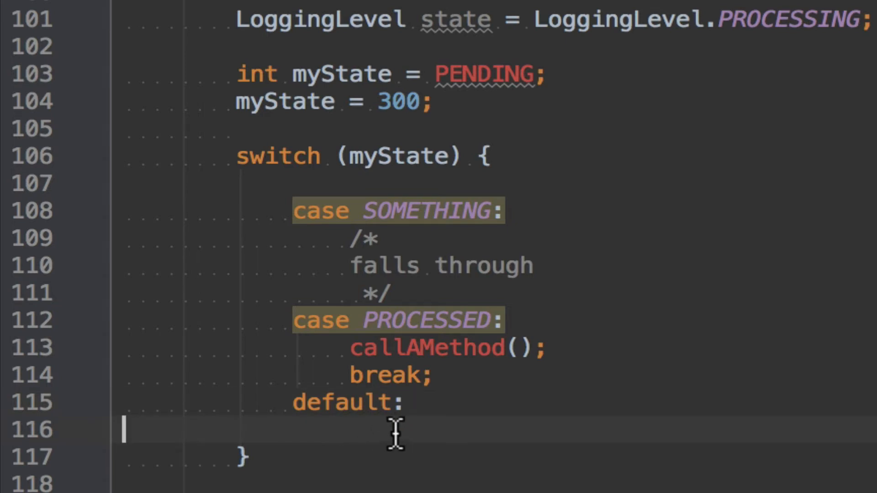
mouse_move(381, 444)
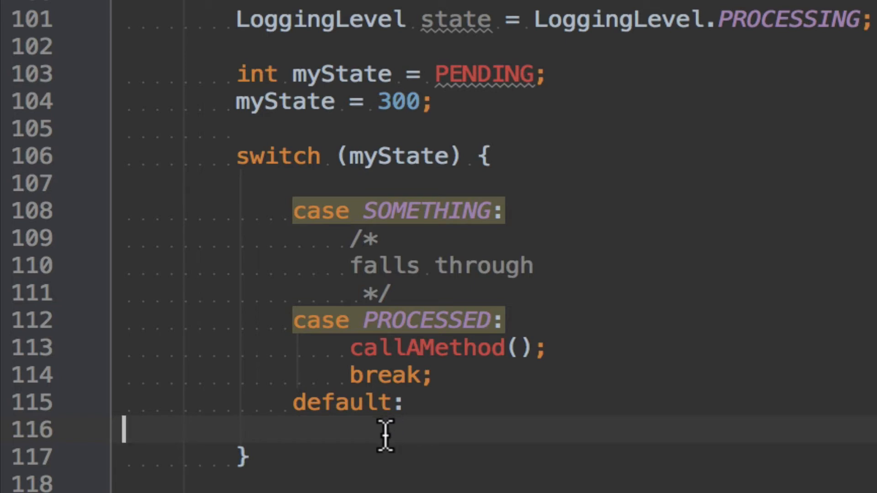
mouse_move(344, 387)
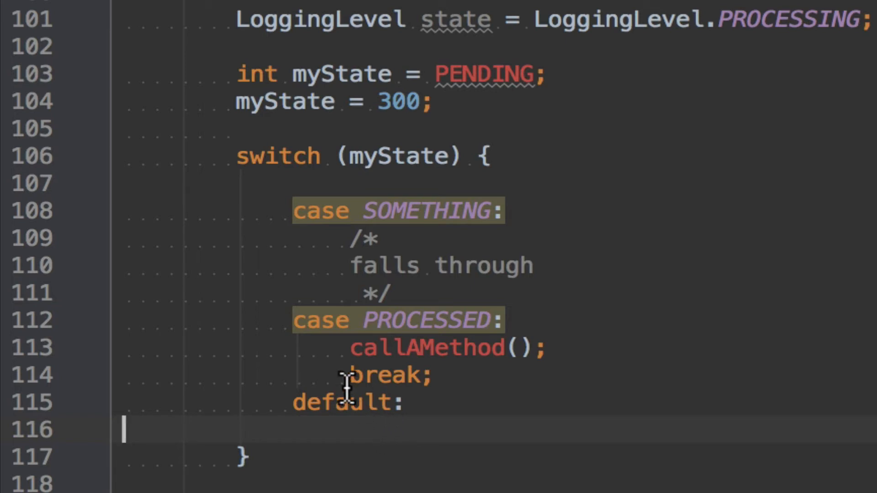
mouse_move(392, 411)
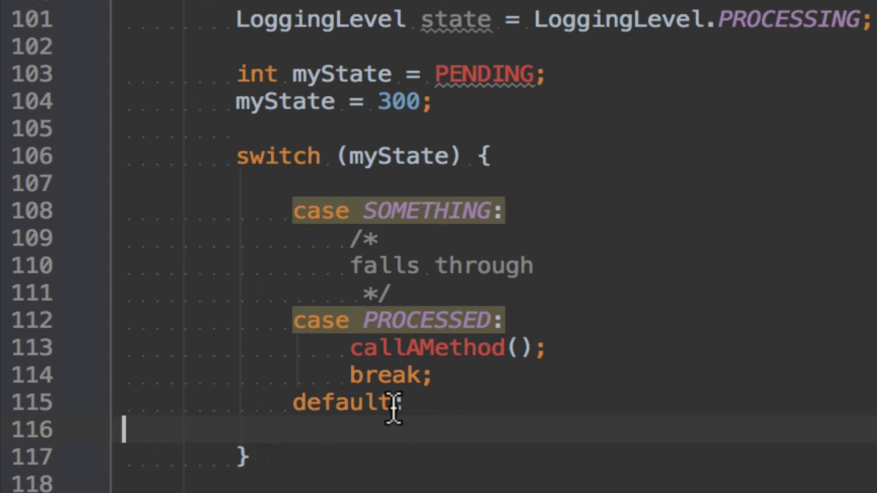
mouse_move(439, 121)
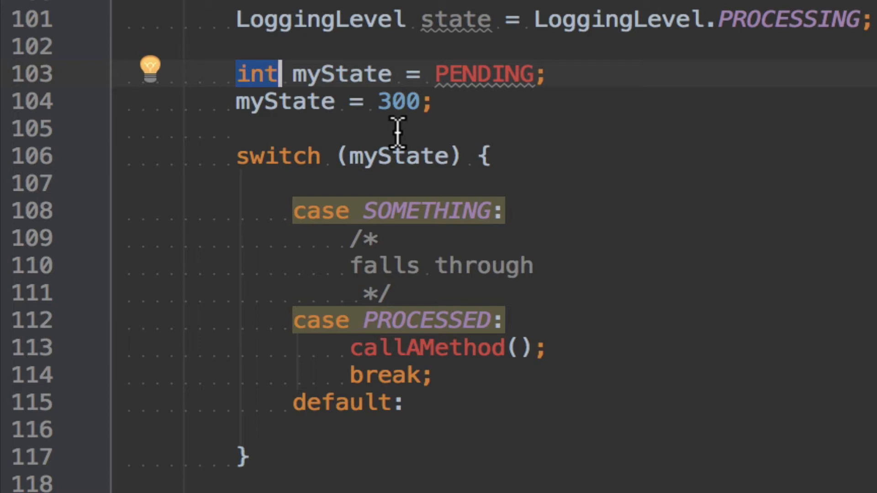
mouse_move(346, 59)
text(String)
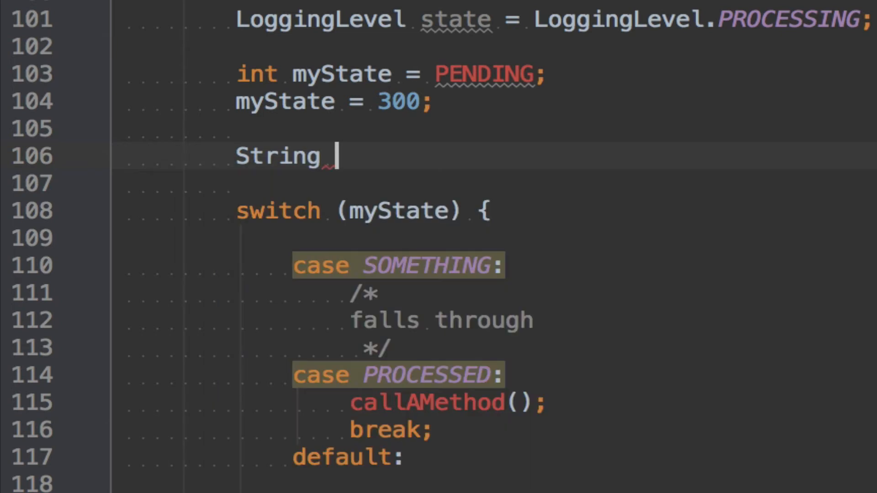
Step: Complete String myString = "myString", switch on myString, and start a quoted case label
text(= "m")
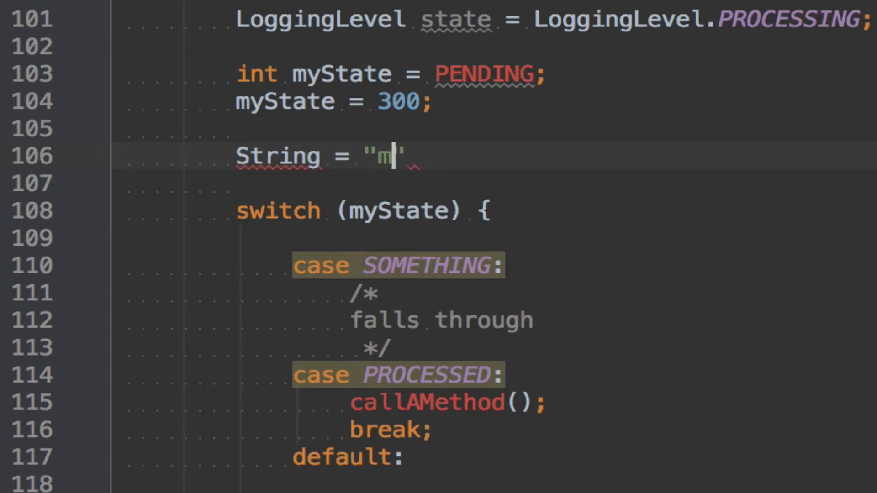
text(yString)
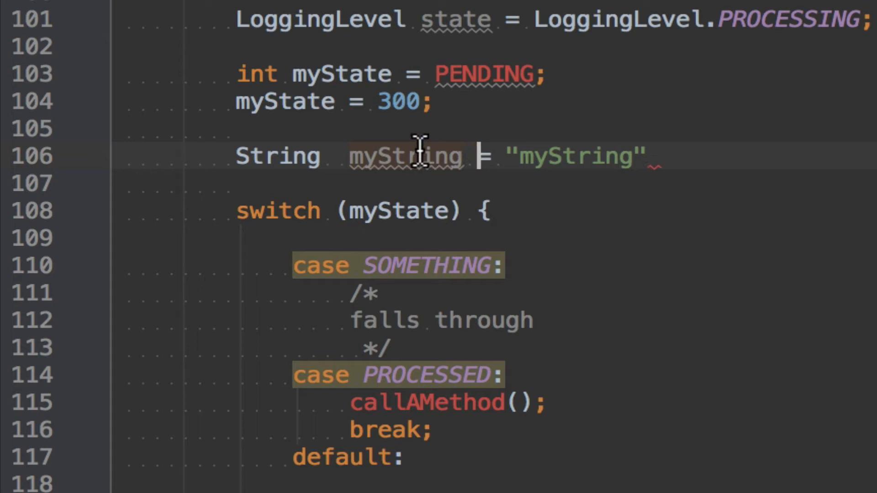
double_click(406, 156)
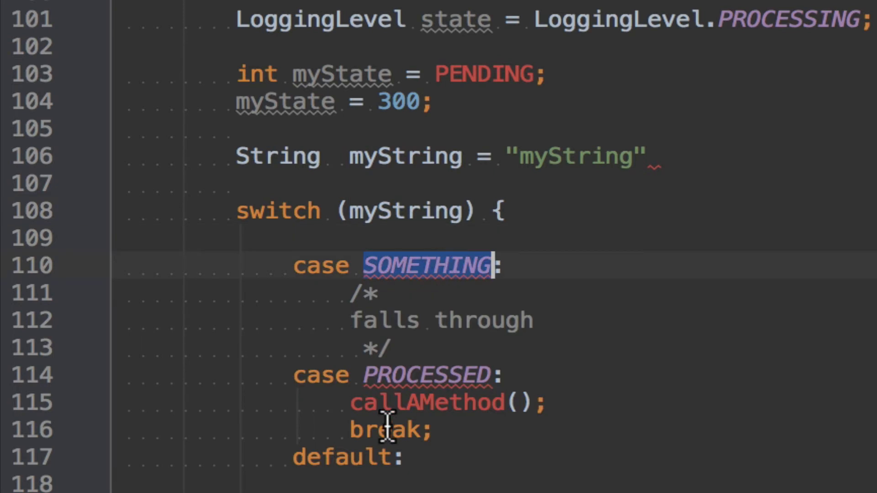
mouse_move(408, 279)
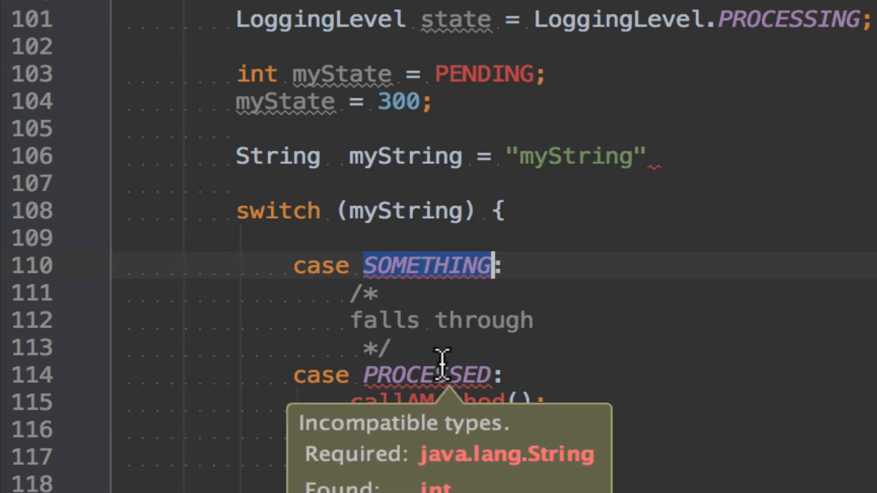
text("")
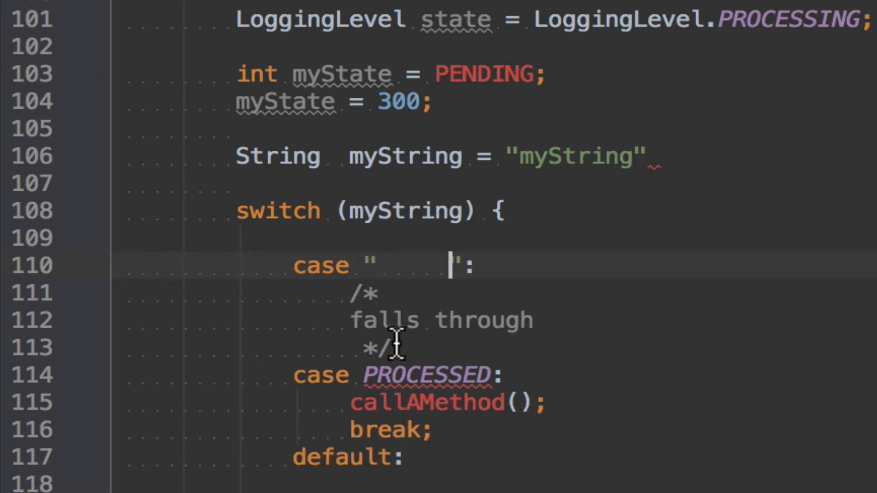
Step: Replace the PROCESSED case label with the string "something"
double_click(427, 375)
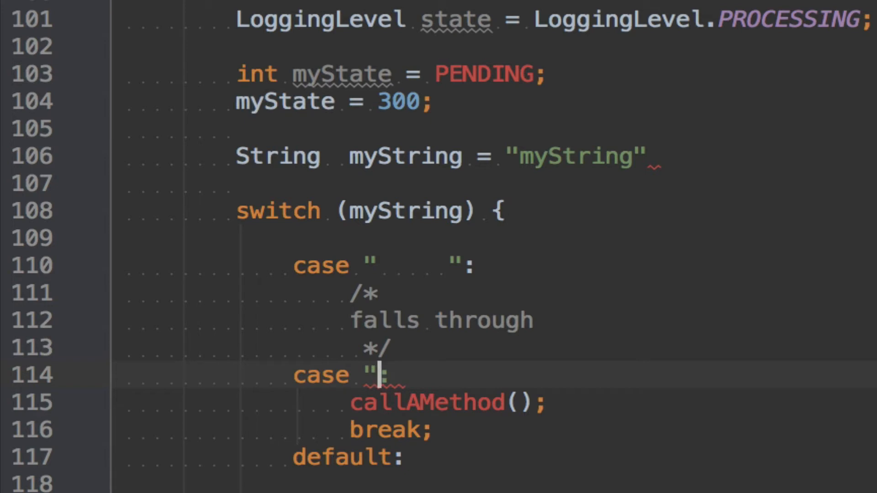
text(something")
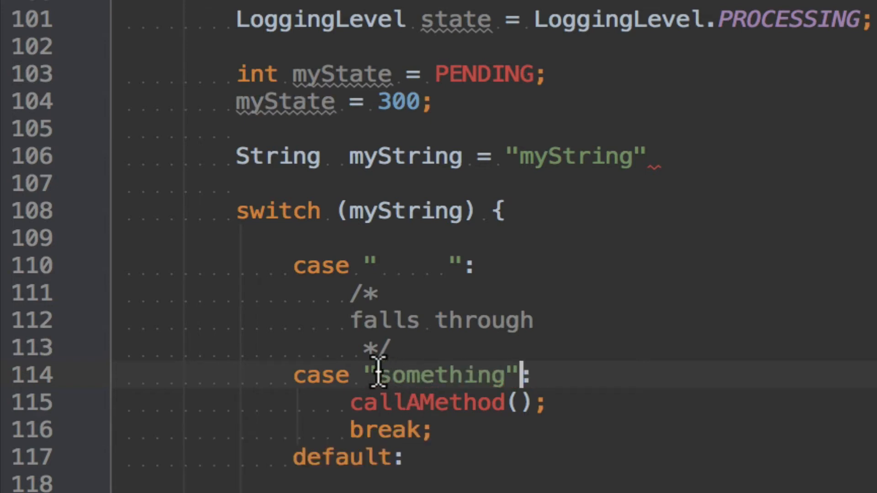
double_click(434, 376)
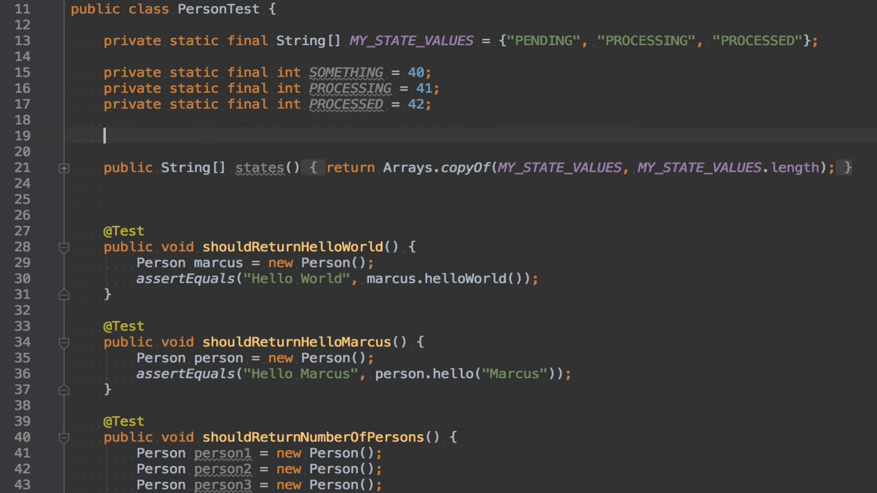
Step: Declare private static final String PENDING = "42" below the int constants
text(private sta)
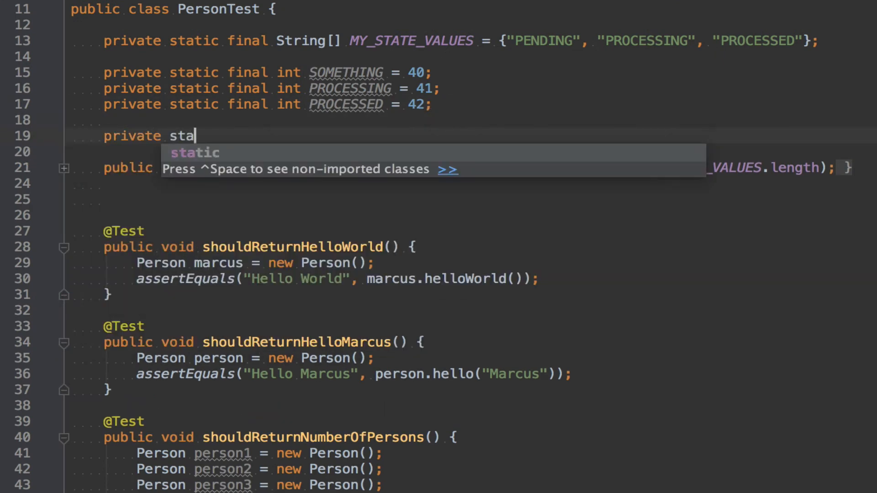
text(tic final String)
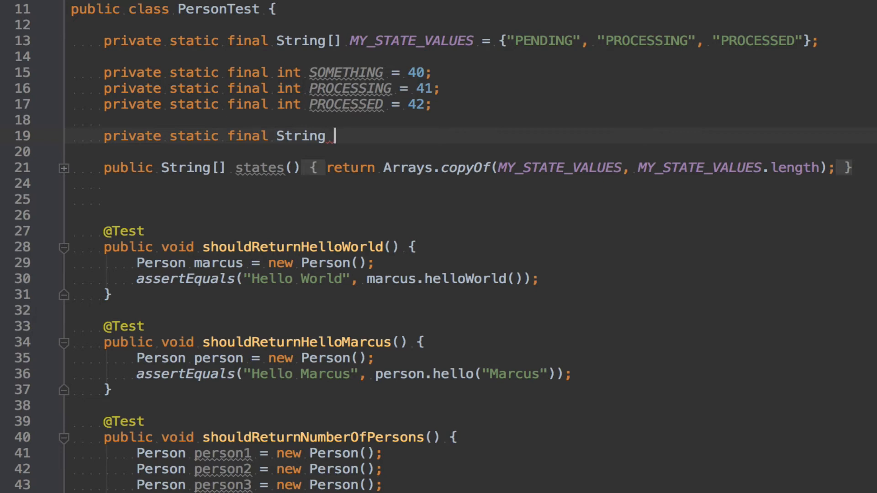
text(PENDING = ")
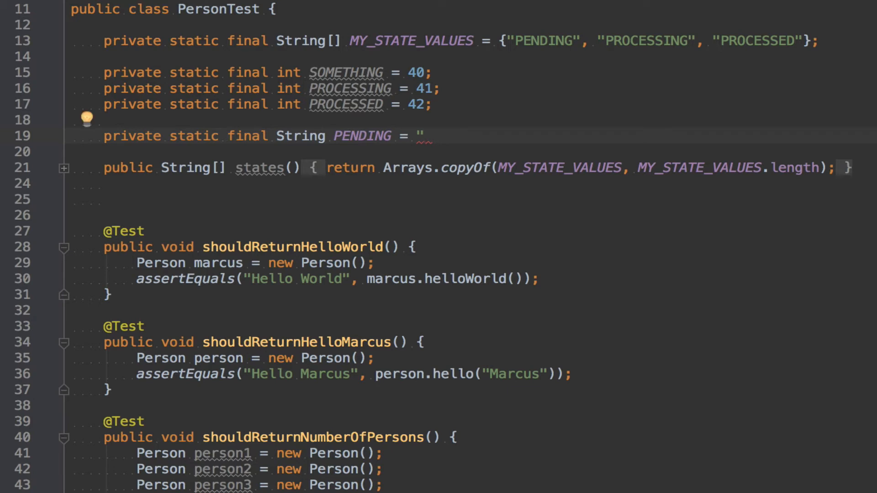
text(PENDING)
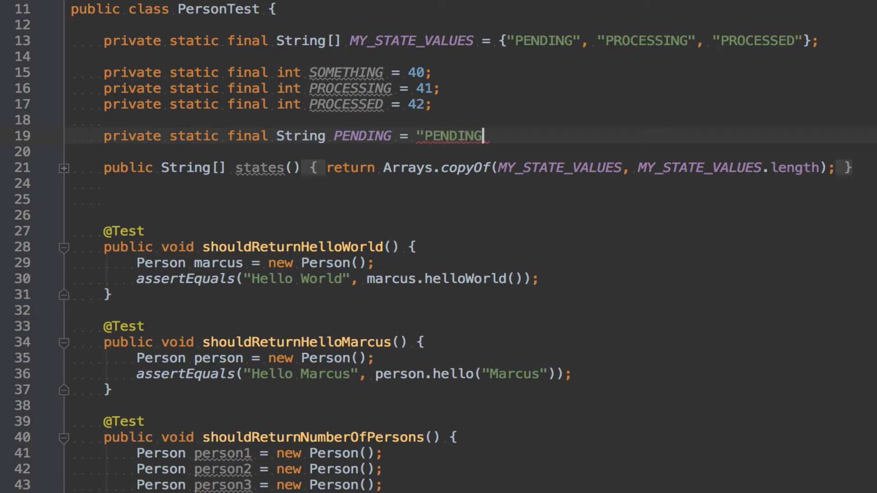
text(";)
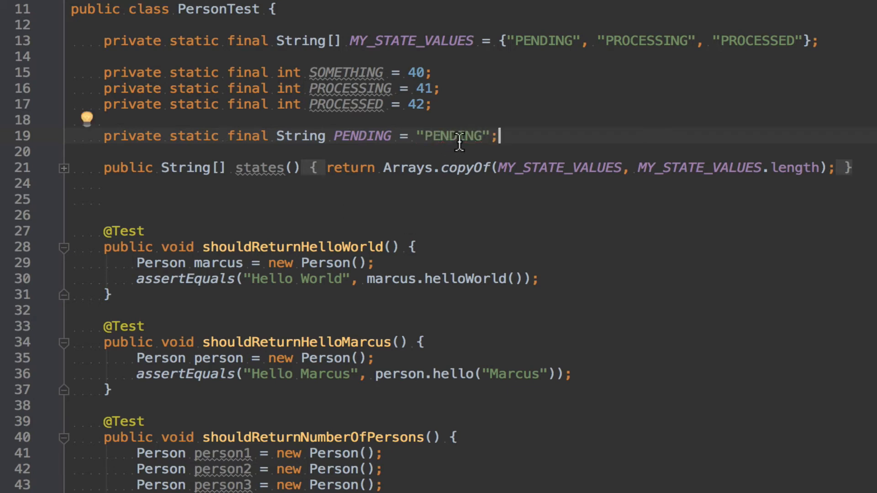
double_click(453, 136)
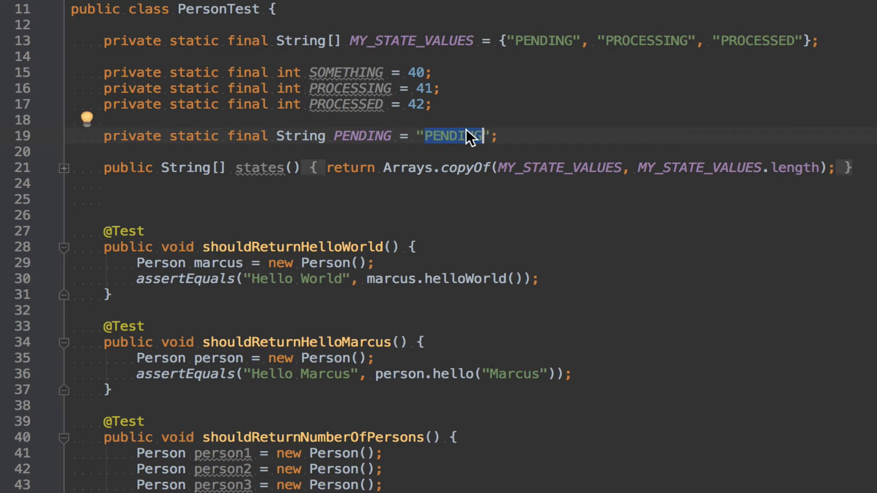
text(42)
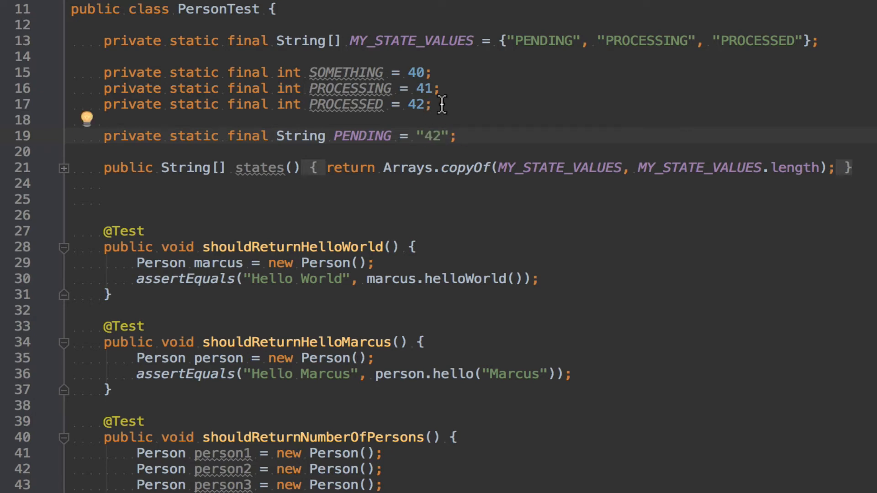
double_click(362, 135)
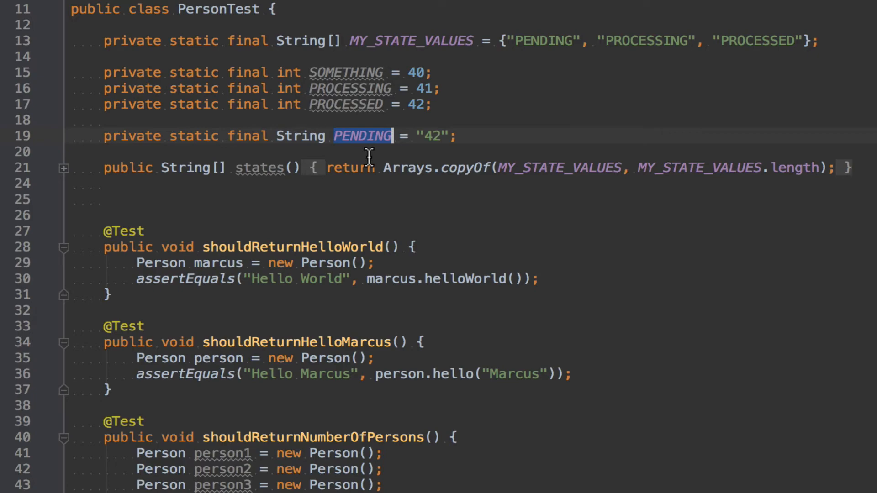
scroll(down, 3)
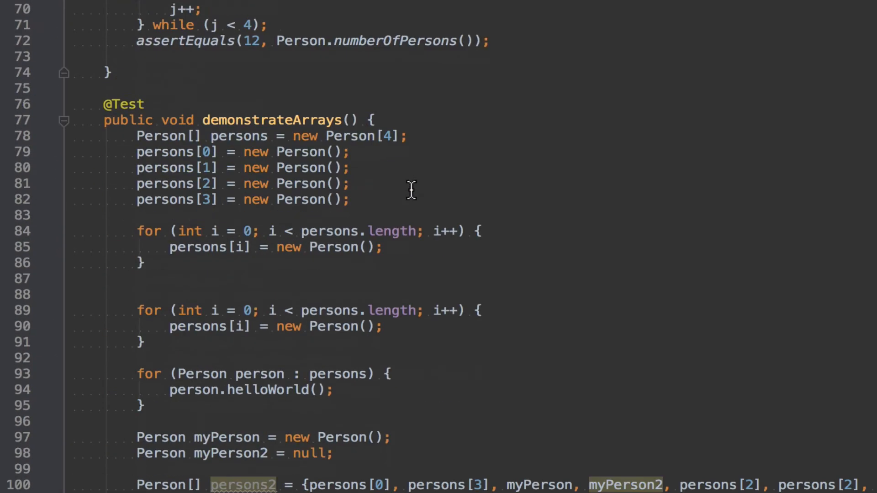
Step: Scroll the editor back to the switch (myString) block in the test class
scroll(down, 3)
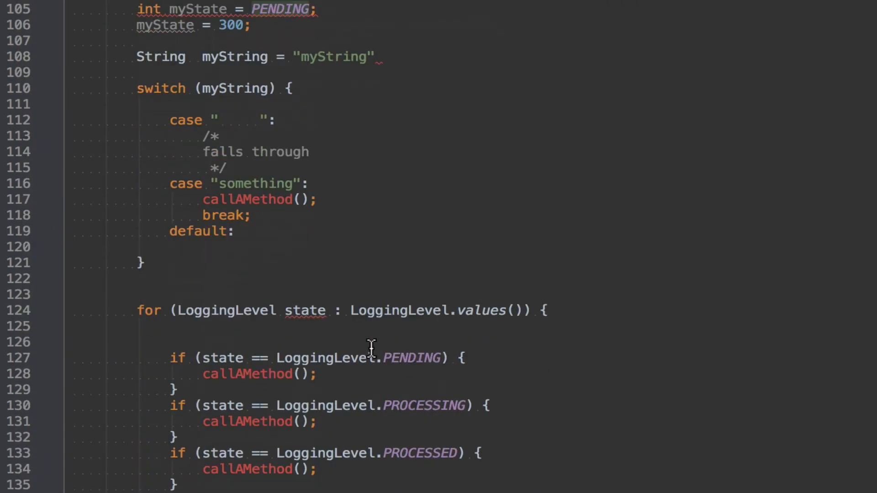
scroll(down, 3)
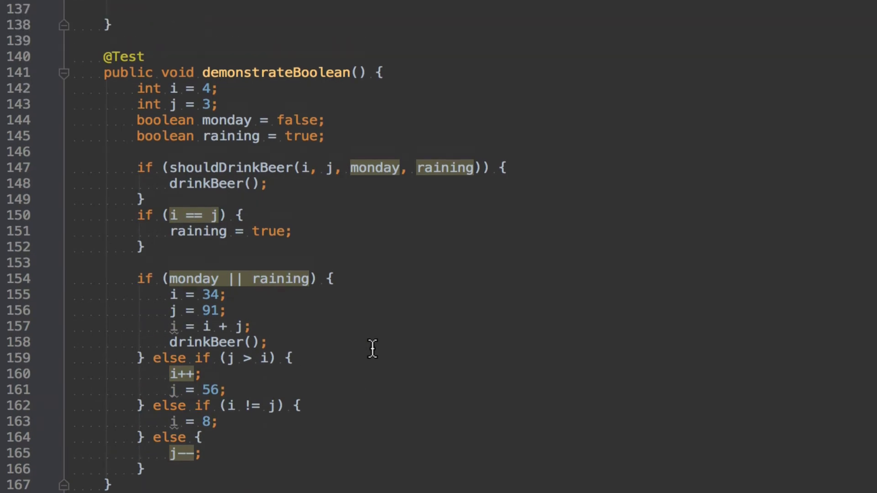
scroll(up, 3)
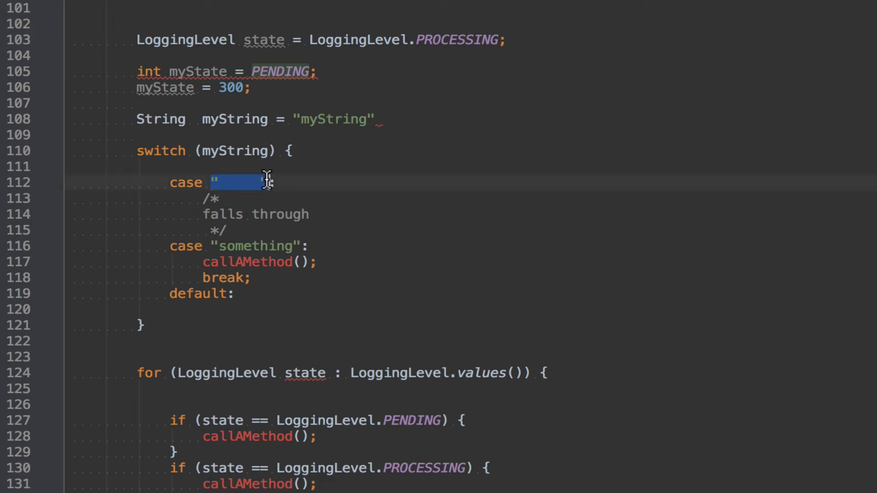
Step: Replace the blank first case label with PENDING, then highlight PENDING and its break
text(PENDING)
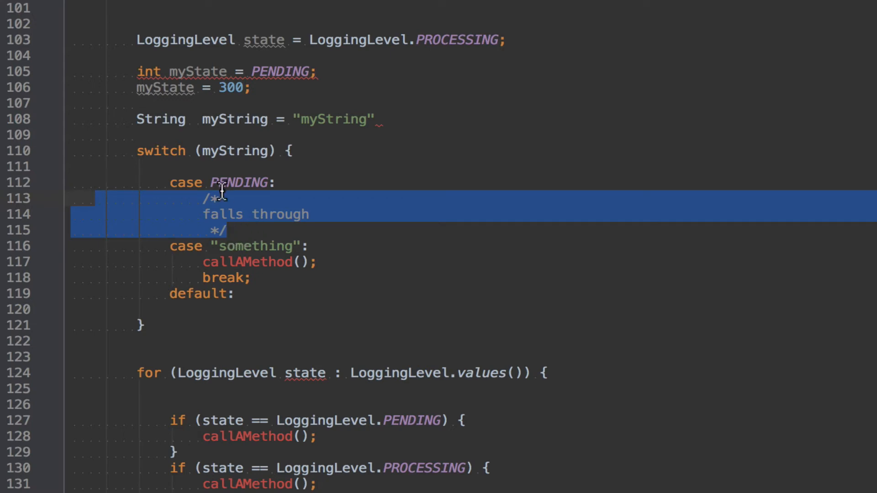
mouse_move(232, 235)
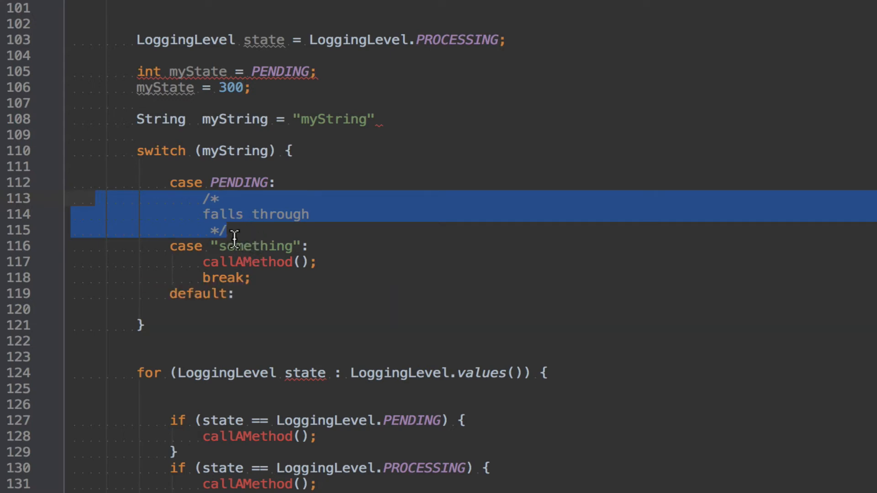
mouse_move(253, 278)
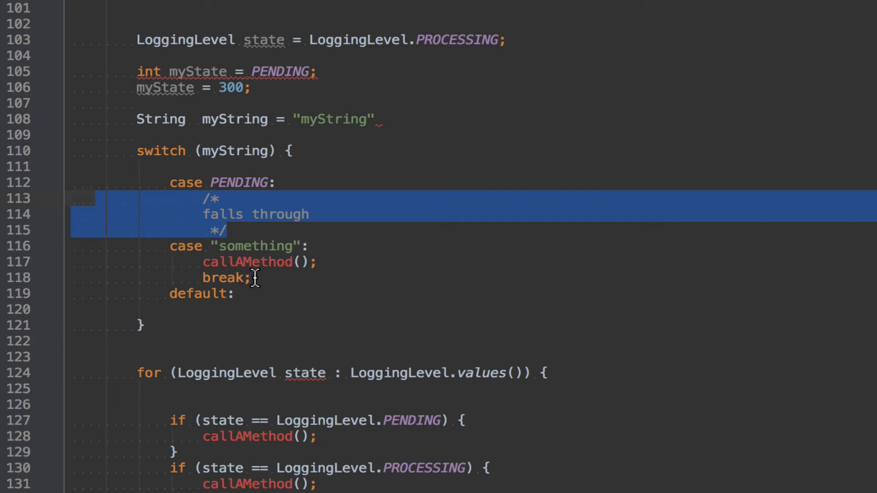
mouse_move(242, 190)
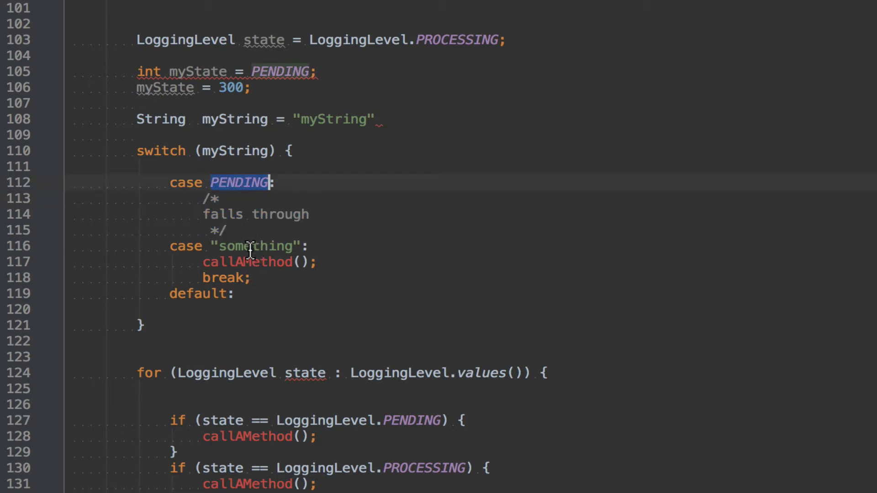
double_click(254, 246)
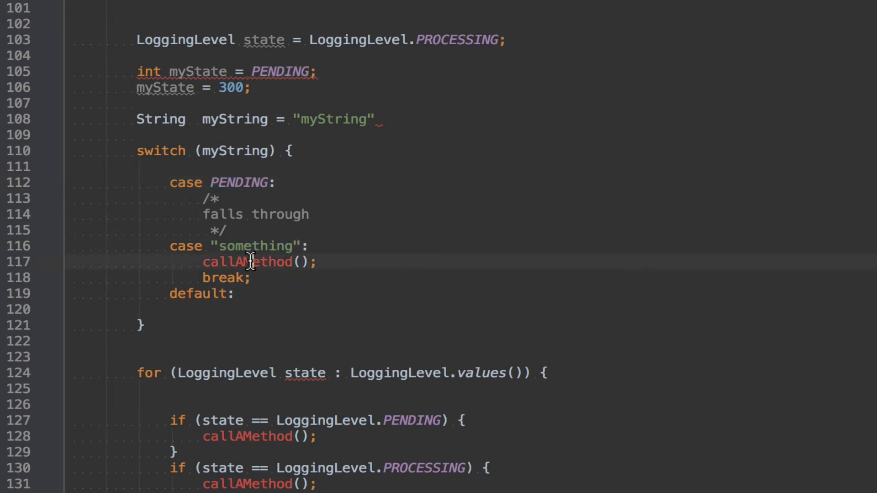
double_click(224, 278)
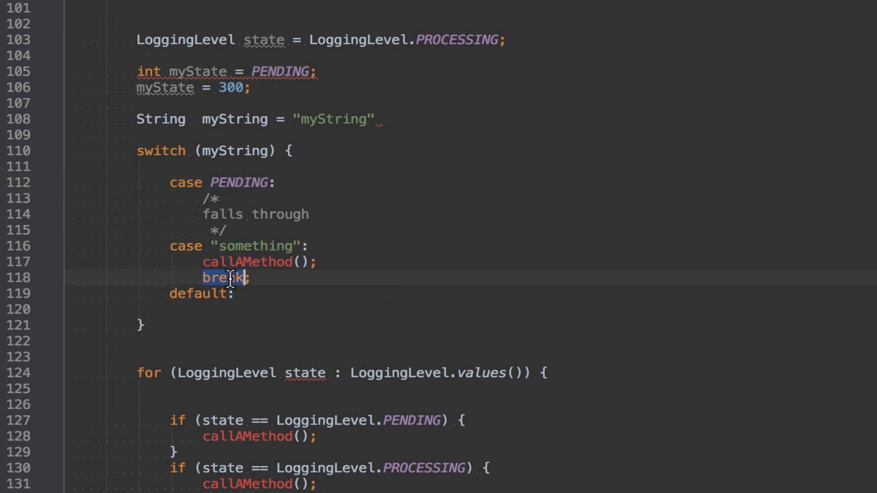
mouse_move(260, 280)
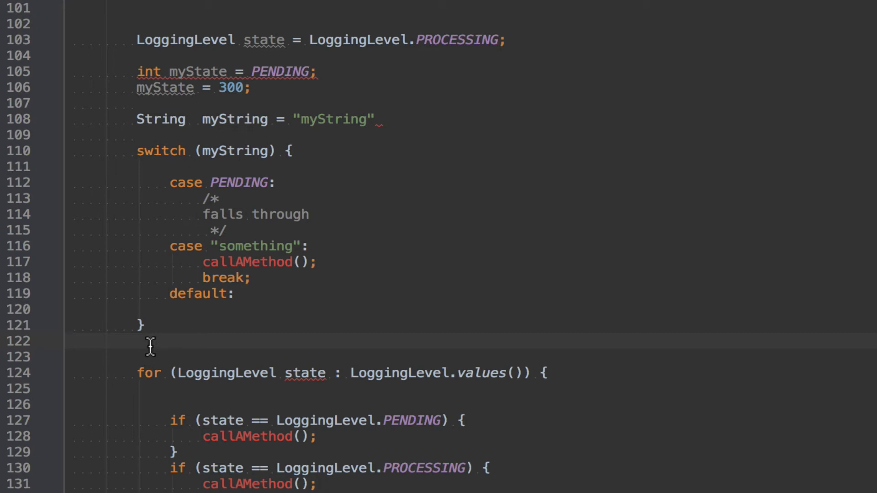
mouse_move(25, 354)
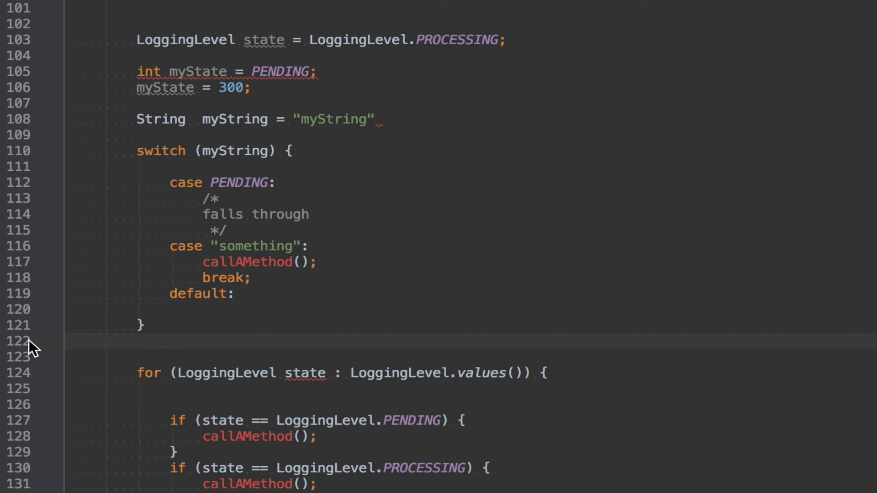
mouse_move(301, 294)
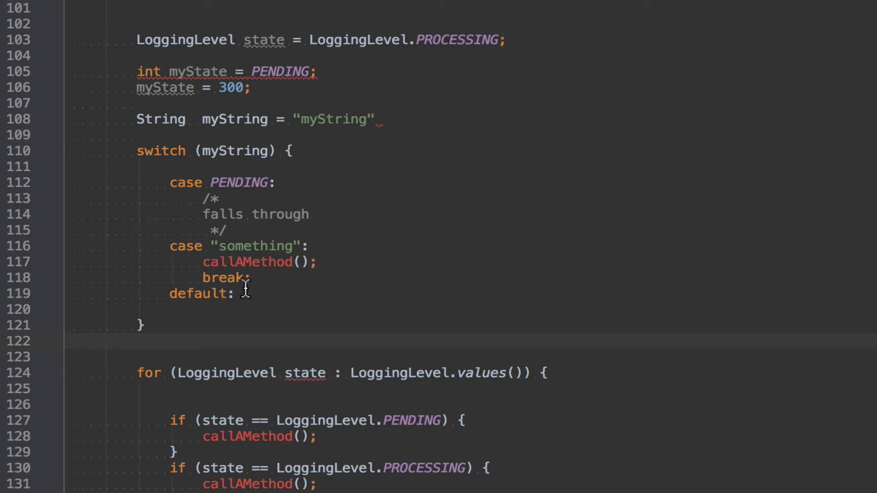
Step: Move the default: label from the switch's end to its first line, above case PENDING
click(236, 293)
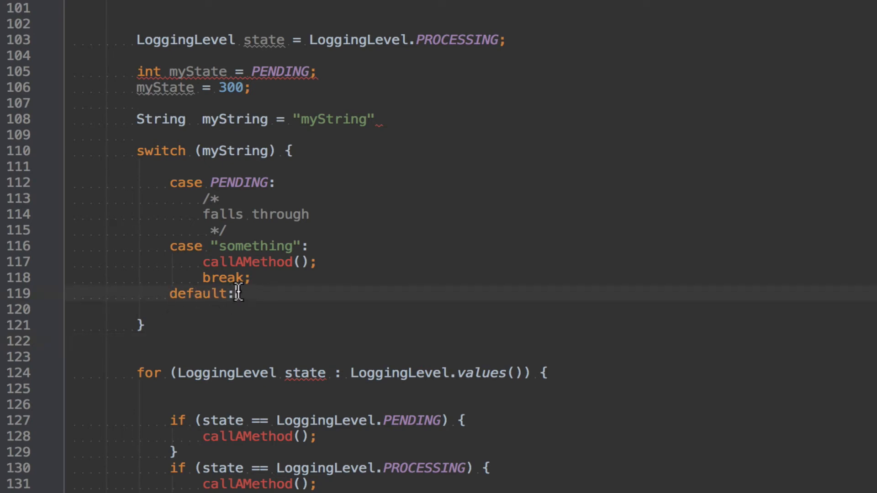
double_click(196, 294)
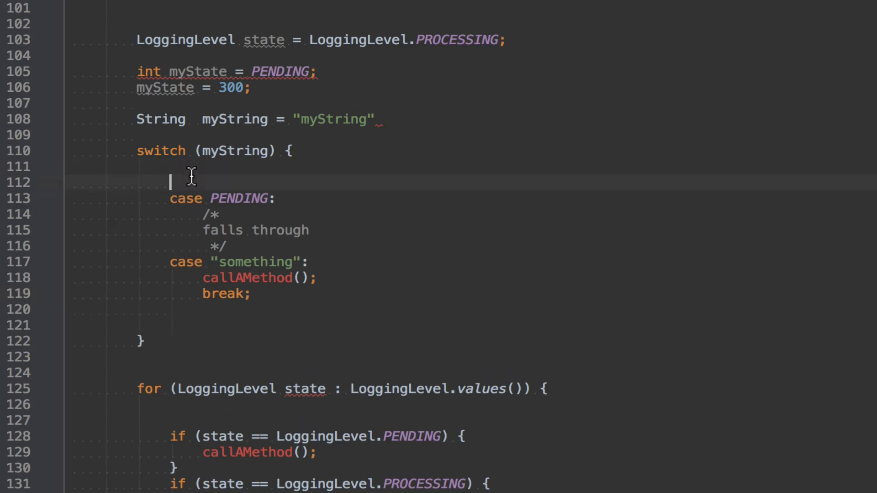
text(default:)
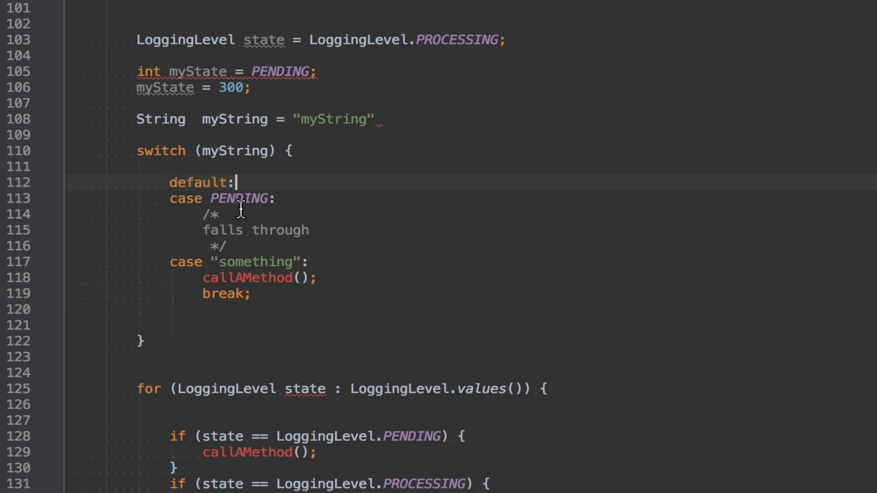
mouse_move(253, 181)
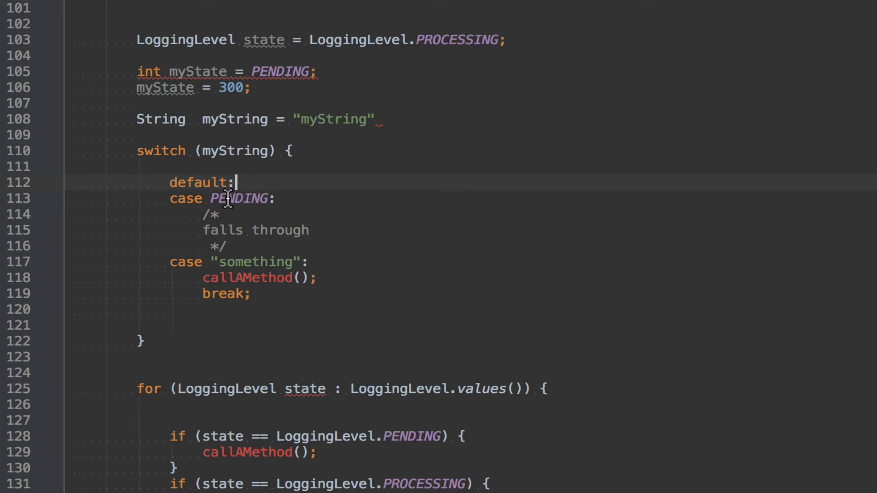
double_click(256, 262)
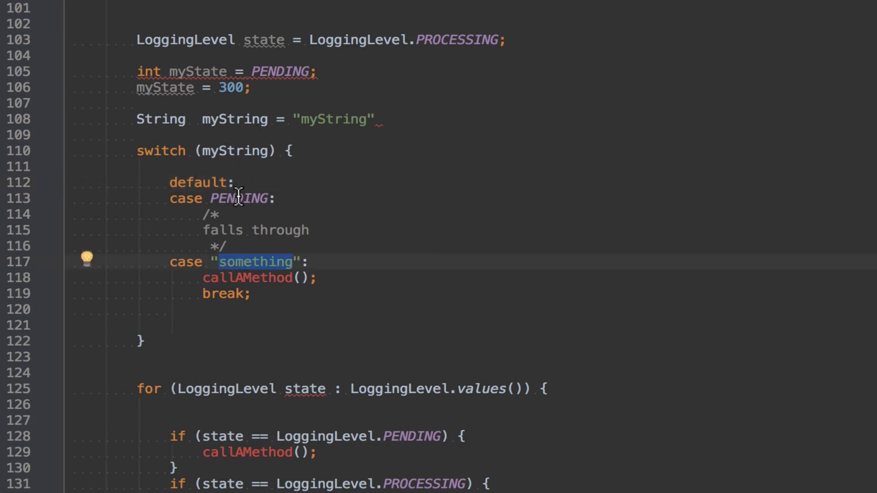
click(237, 182)
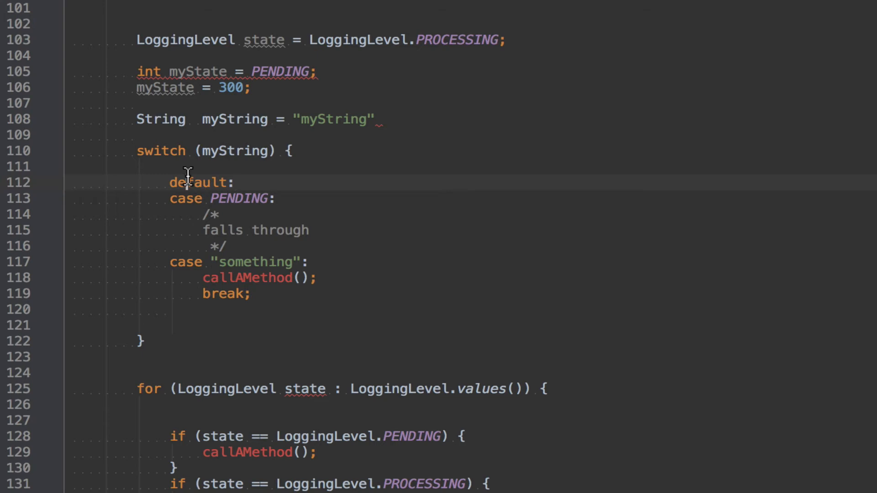
double_click(246, 277)
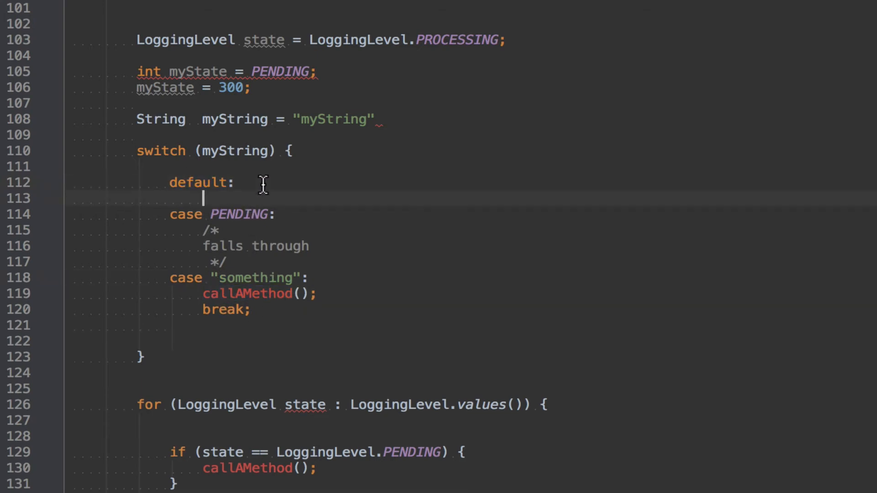
Step: Make the default case run someOtherMethod(); followed by break;
text(someO)
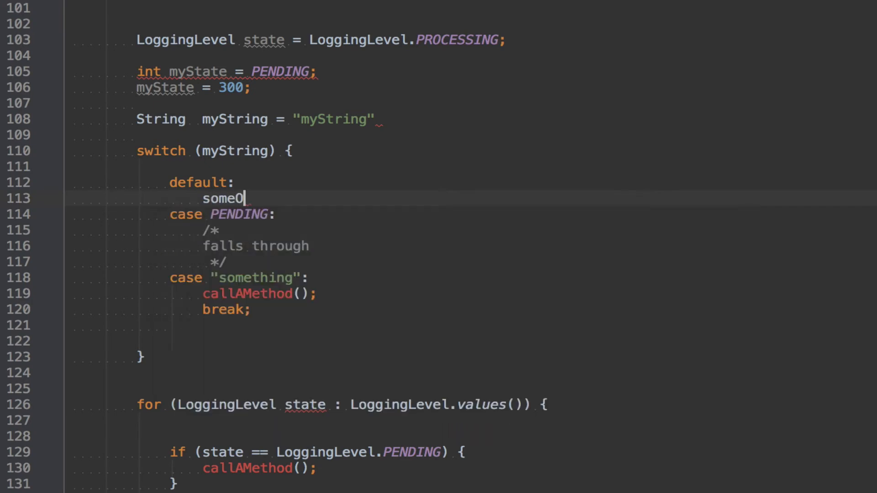
text(thermetho)
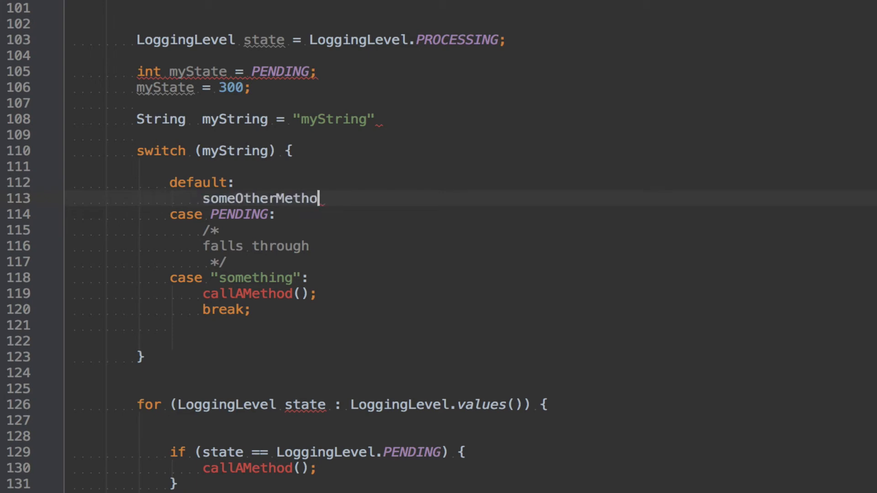
text(d();)
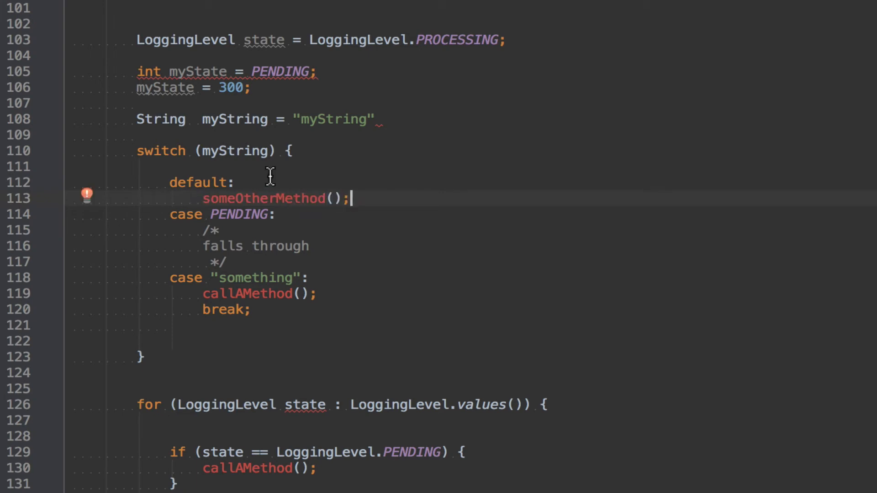
text(break;)
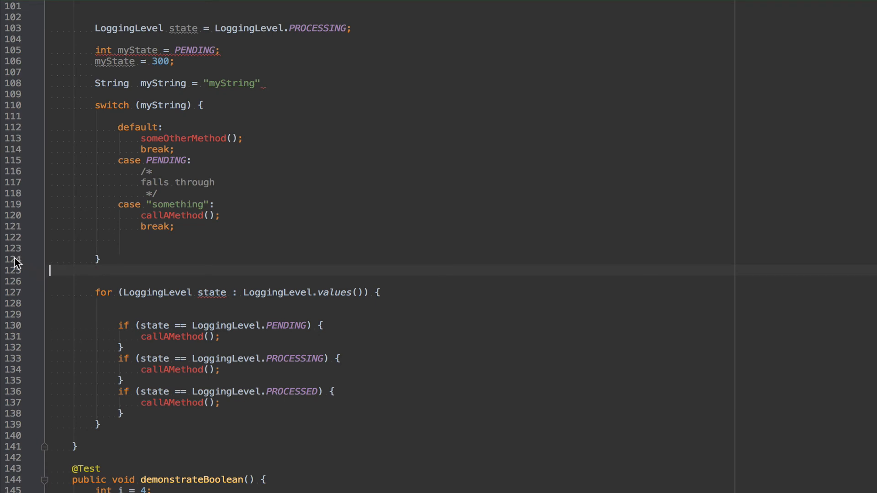
mouse_move(117, 194)
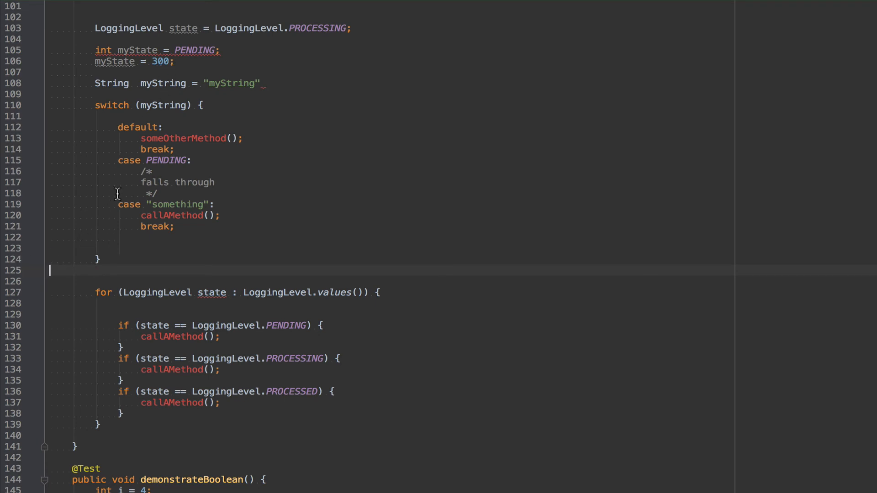
mouse_move(23, 238)
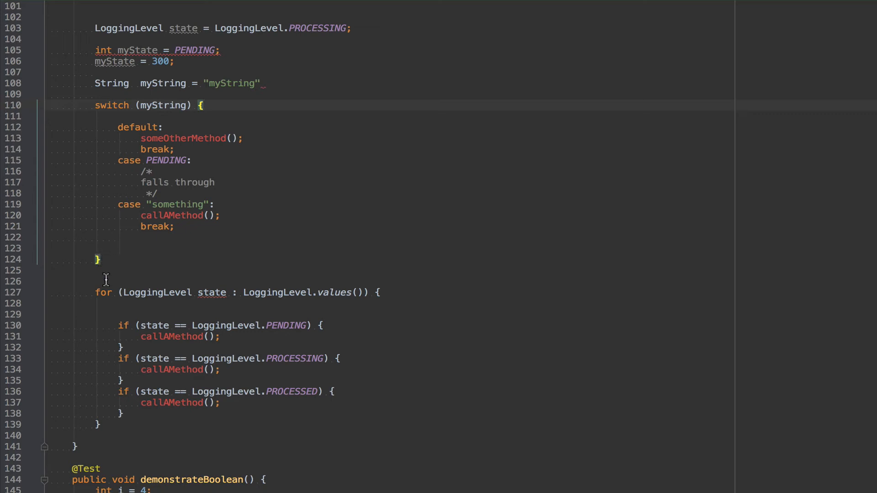
mouse_move(140, 265)
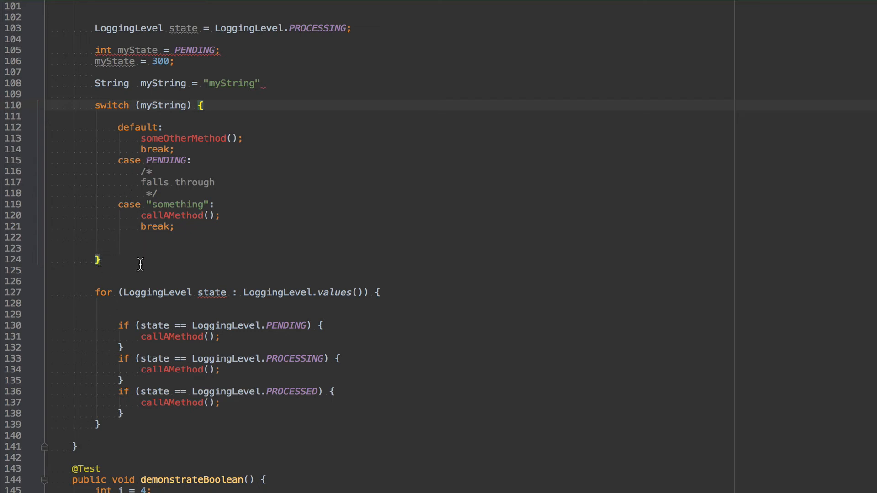
mouse_move(85, 257)
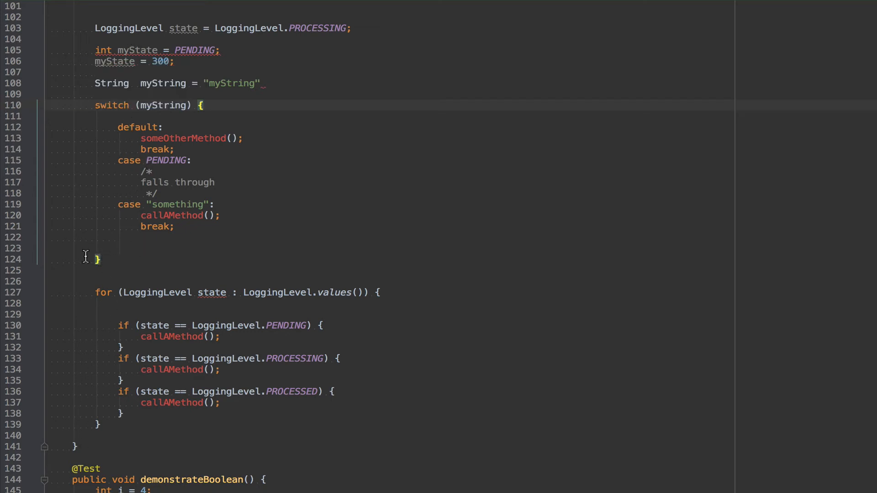
mouse_move(70, 445)
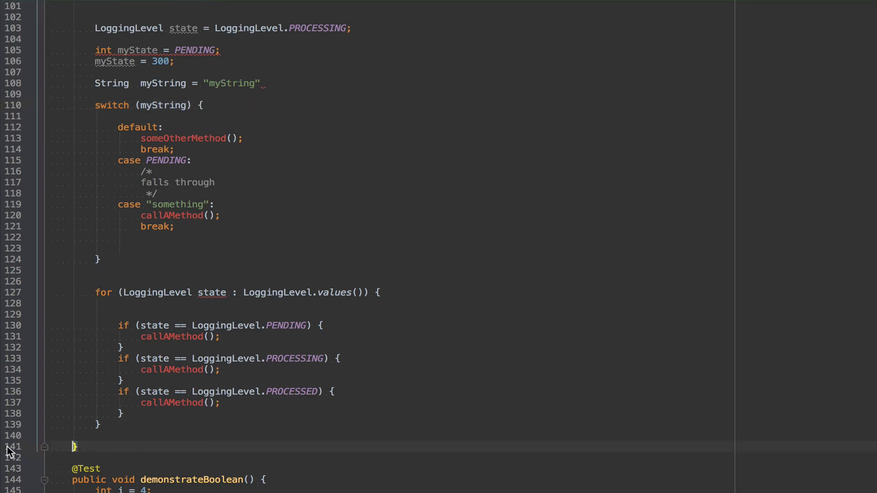
mouse_move(138, 336)
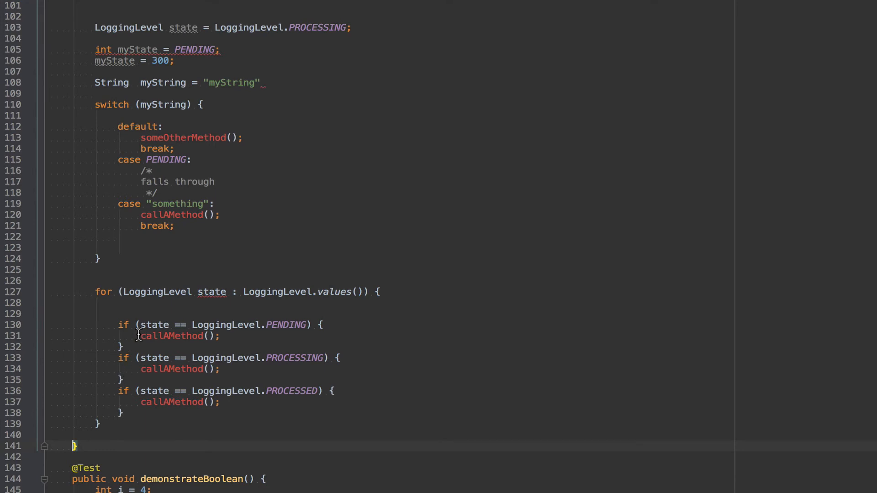
scroll(up, 3)
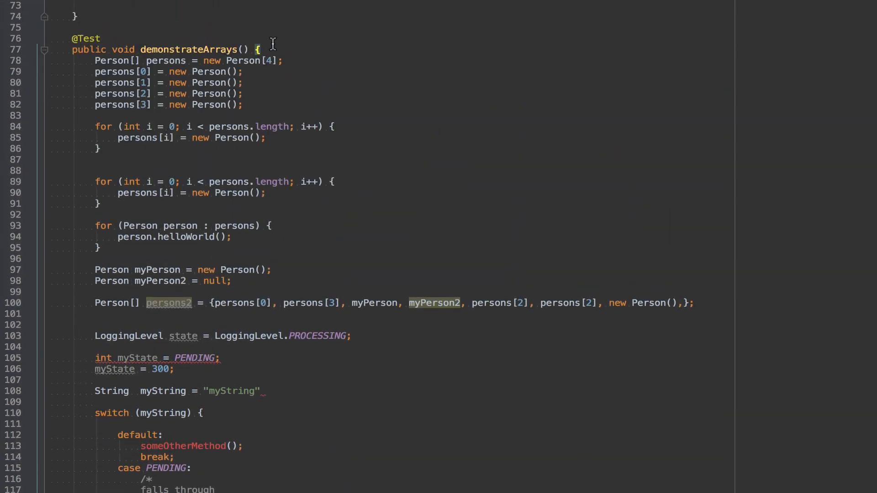
scroll(down, 3)
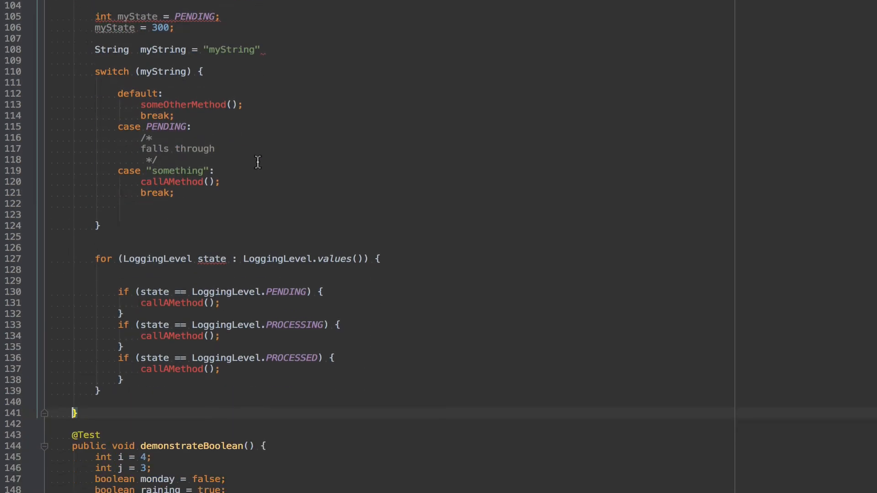
mouse_move(250, 158)
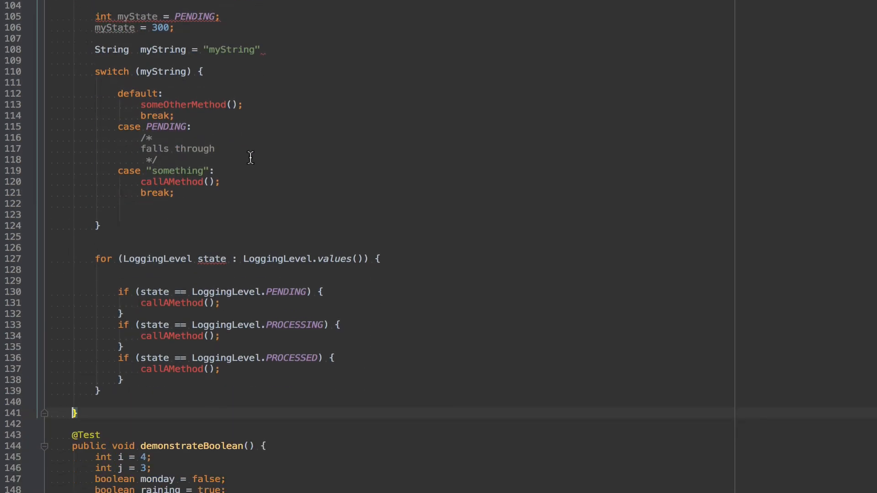
click(174, 276)
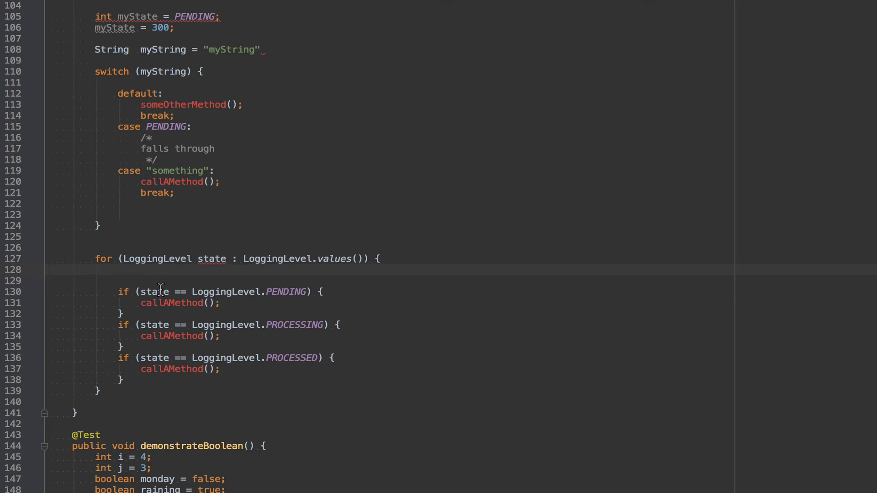
mouse_move(154, 283)
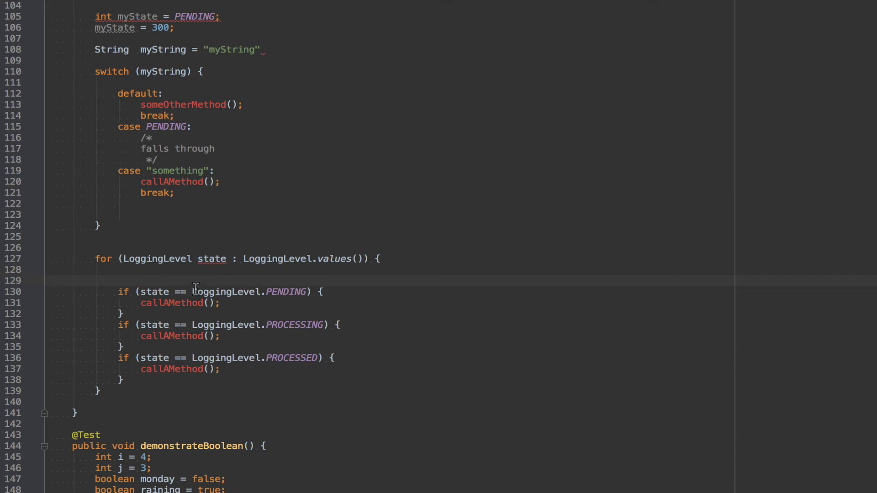
mouse_move(178, 285)
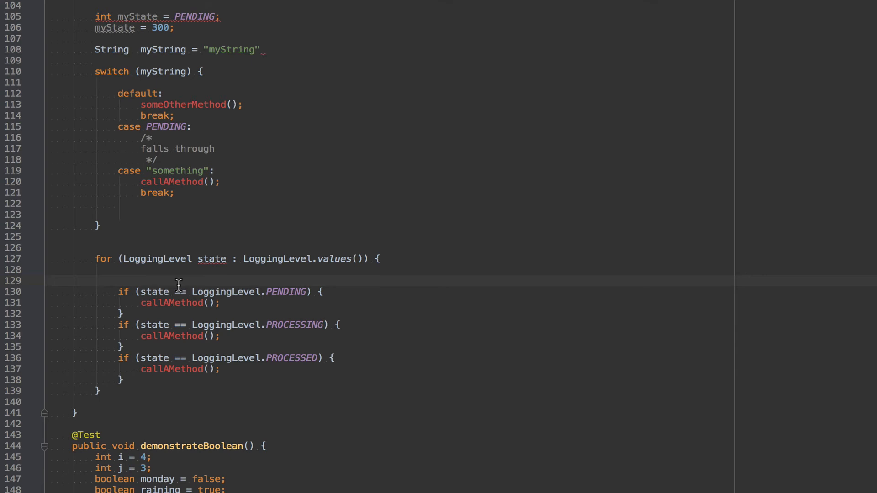
mouse_move(181, 285)
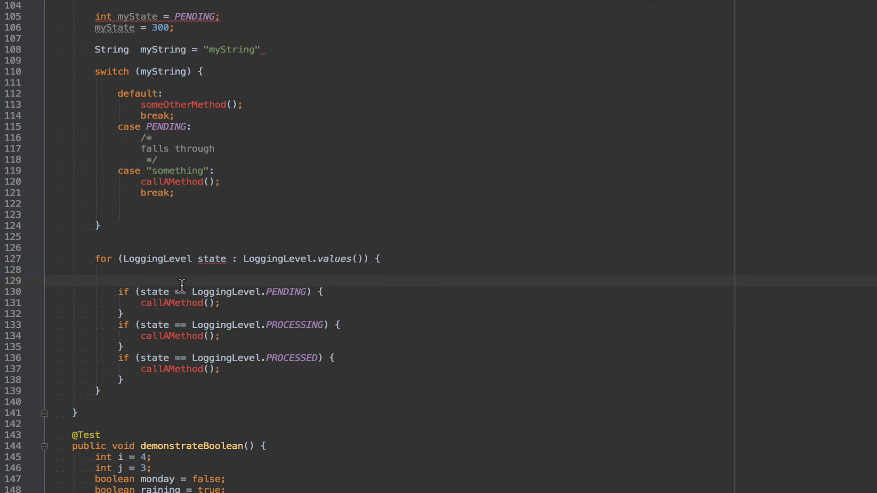
mouse_move(185, 288)
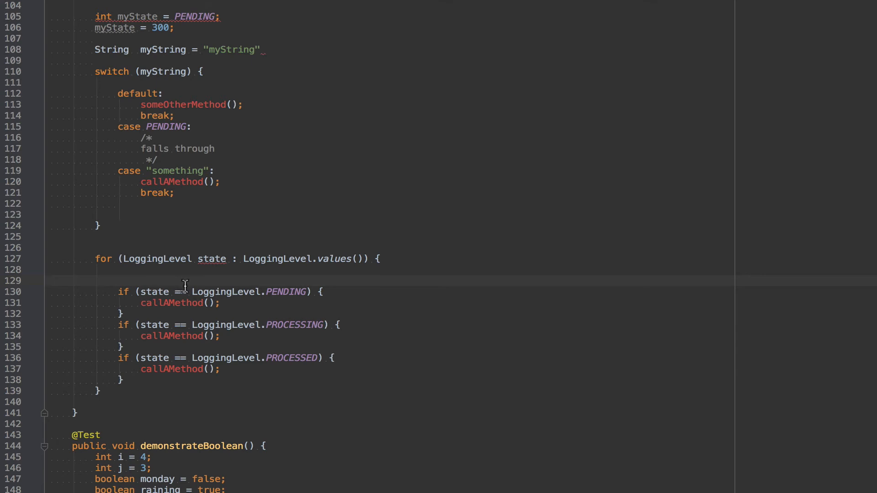
mouse_move(186, 287)
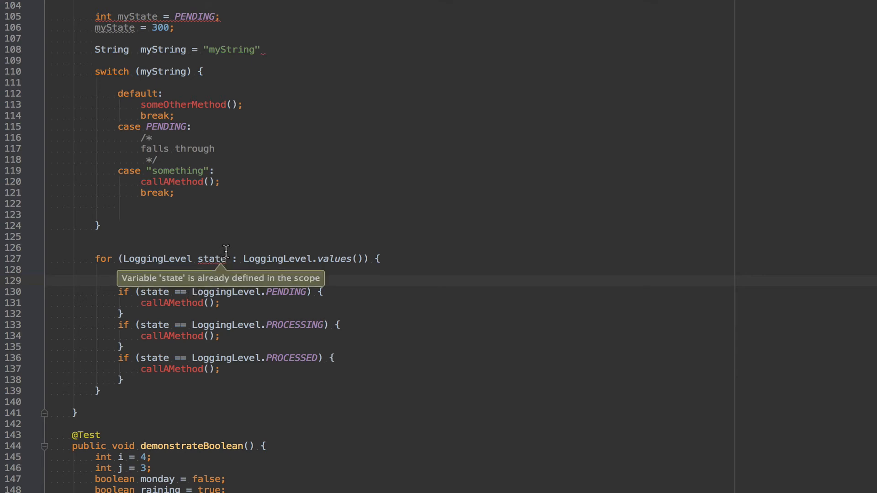
mouse_move(204, 212)
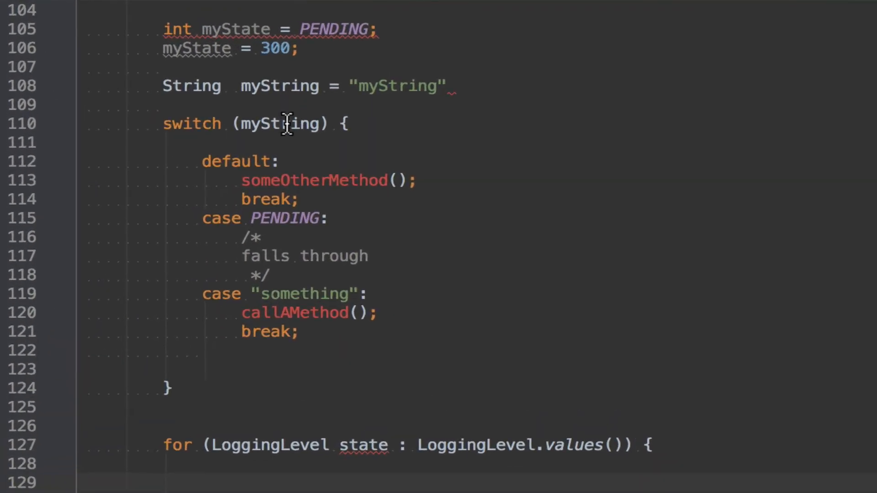
double_click(279, 123)
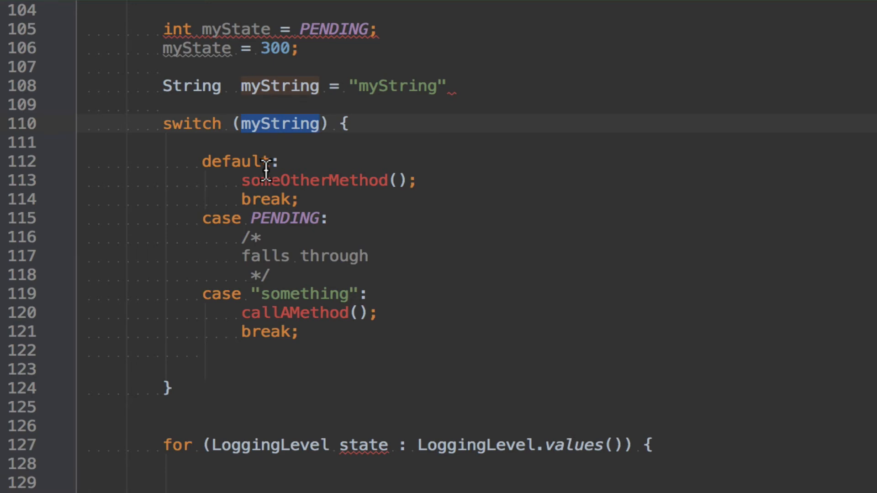
mouse_move(294, 149)
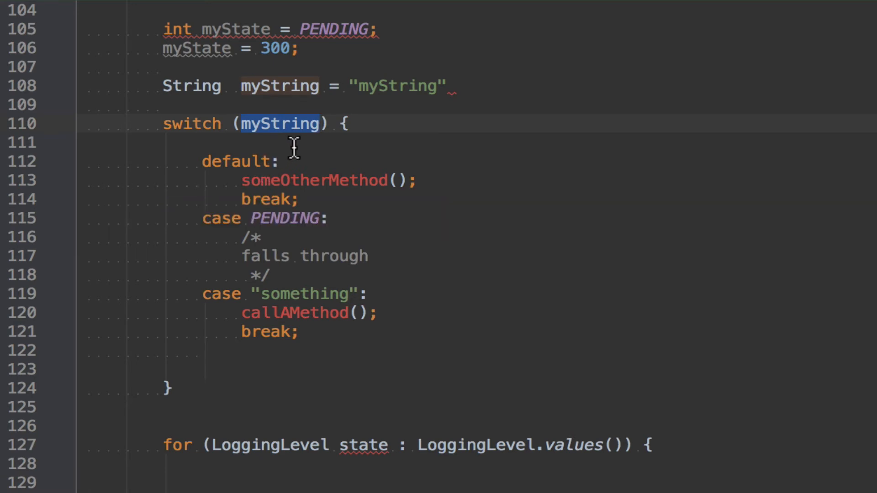
mouse_move(291, 161)
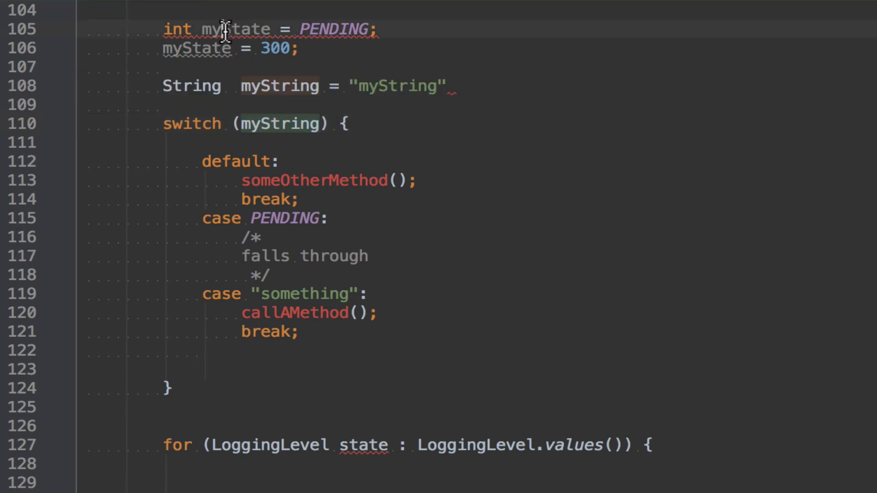
double_click(232, 29)
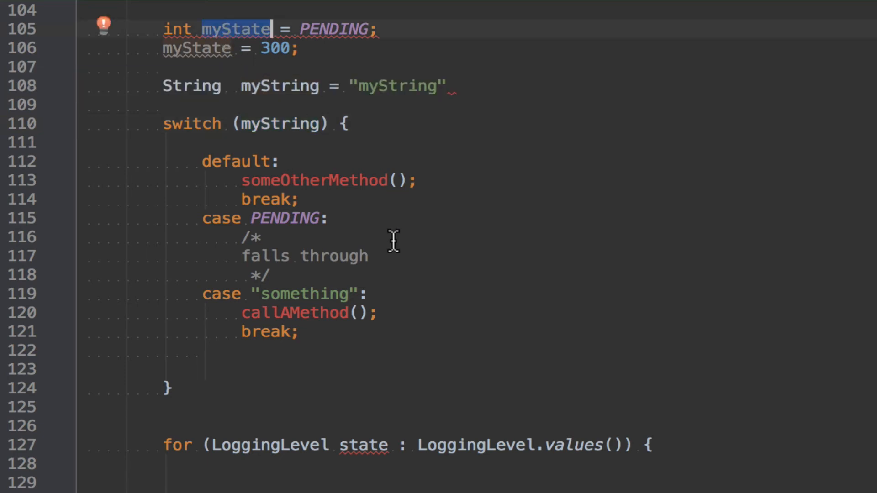
mouse_move(243, 49)
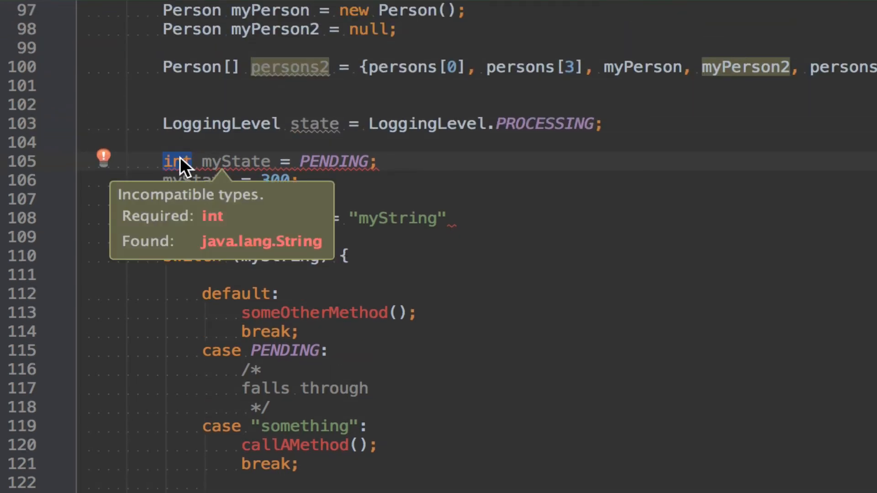
mouse_move(229, 161)
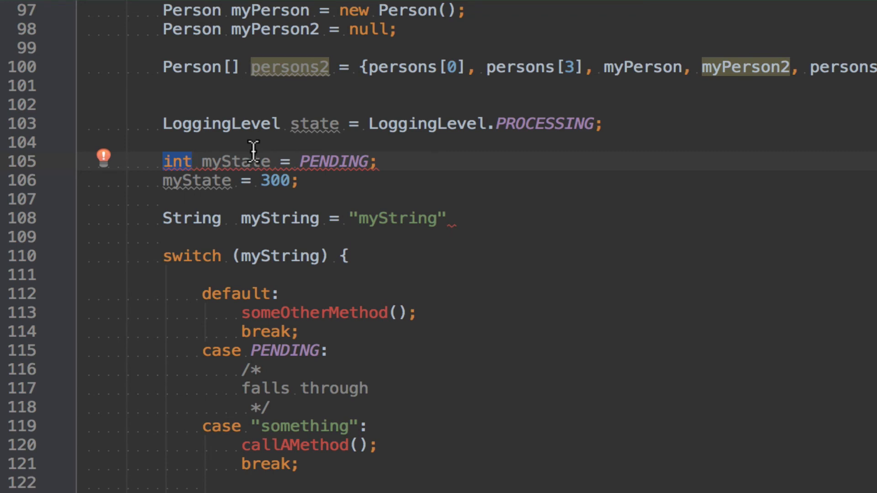
mouse_move(177, 165)
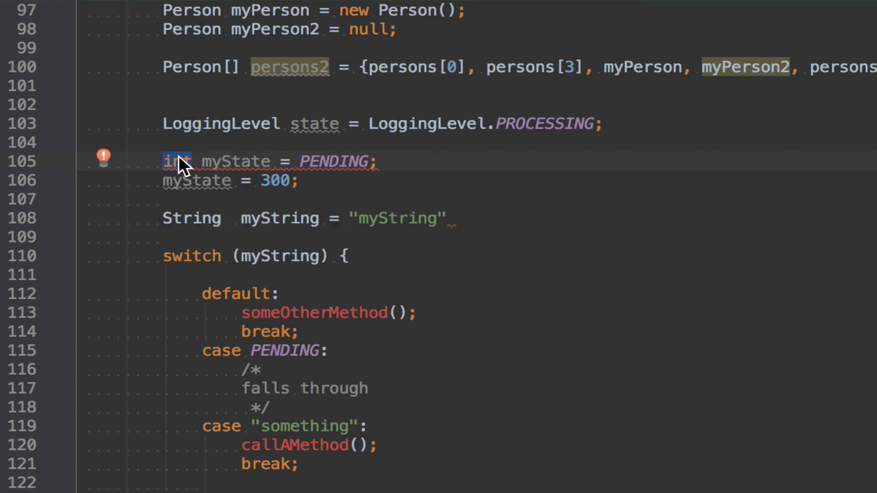
mouse_move(178, 171)
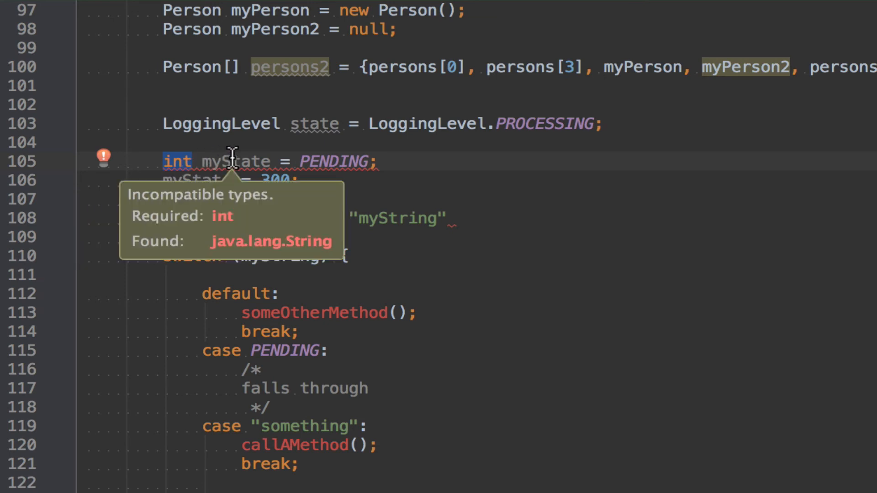
mouse_move(268, 161)
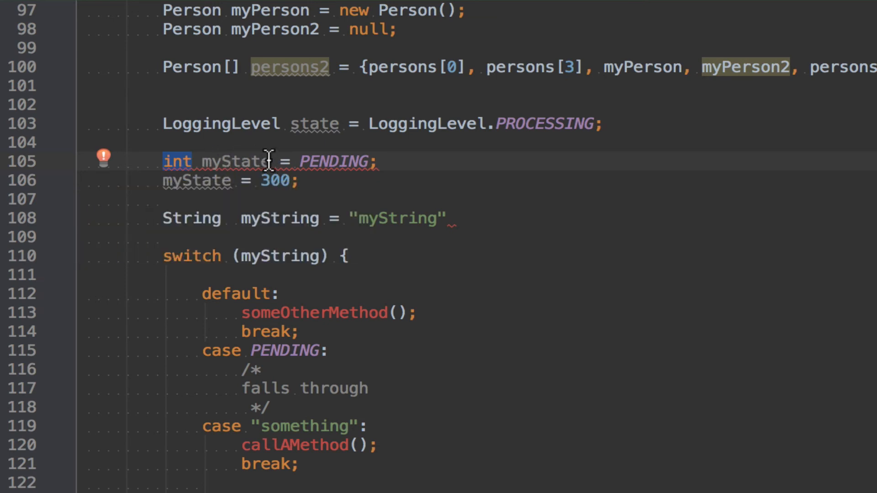
mouse_move(195, 146)
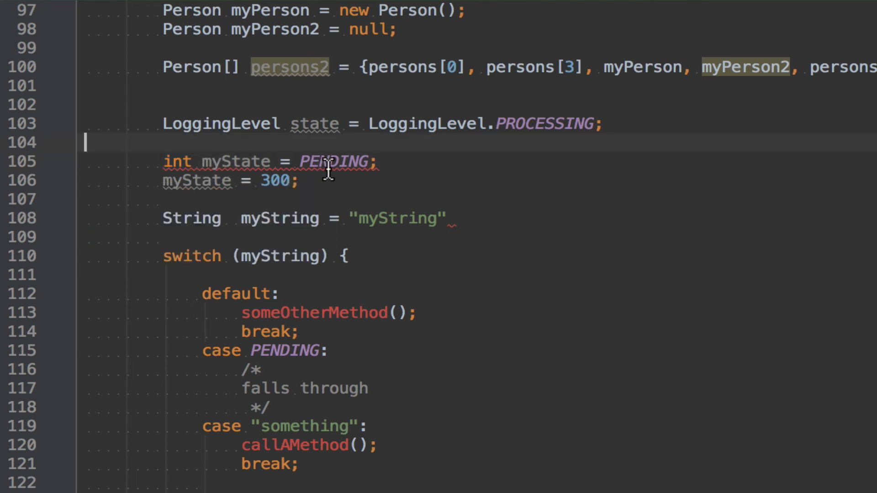
click(397, 161)
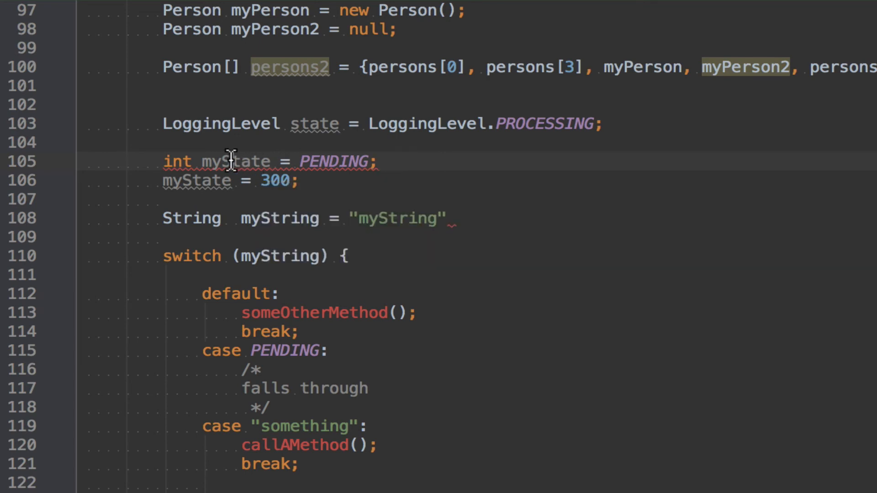
Step: Change the myState declaration to byte myState = 3, replacing int and PENDING
double_click(177, 161)
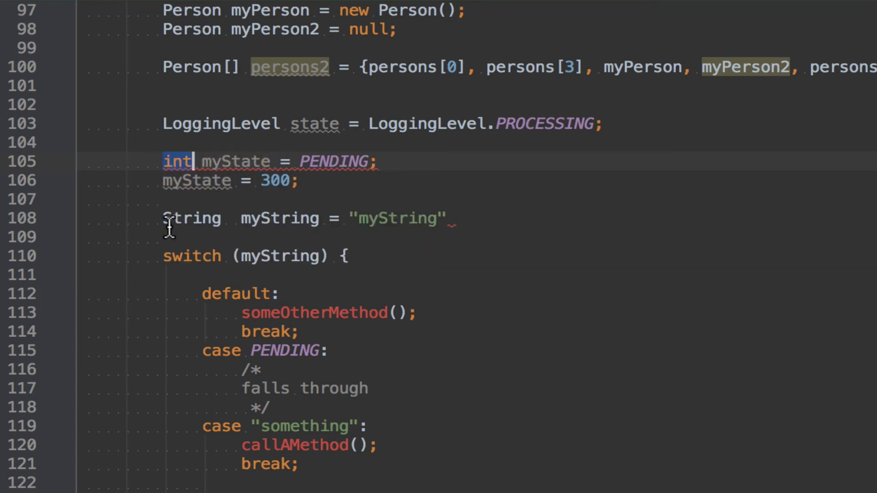
text(byte)
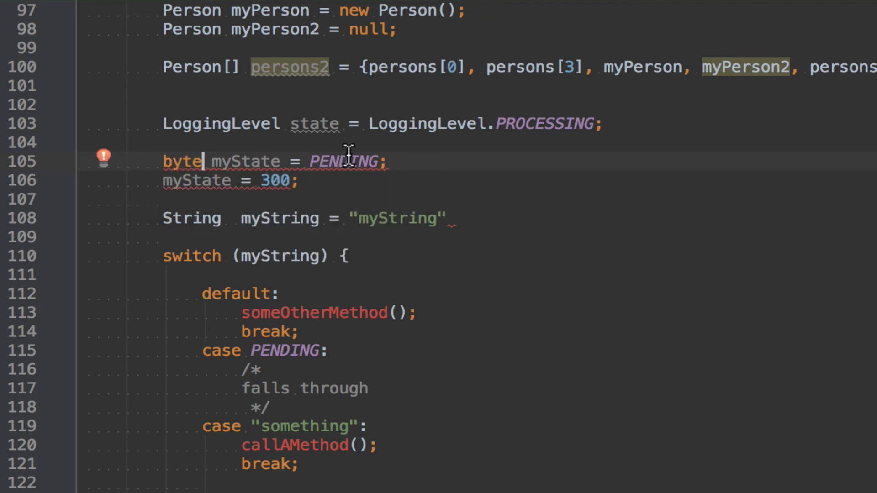
mouse_move(346, 160)
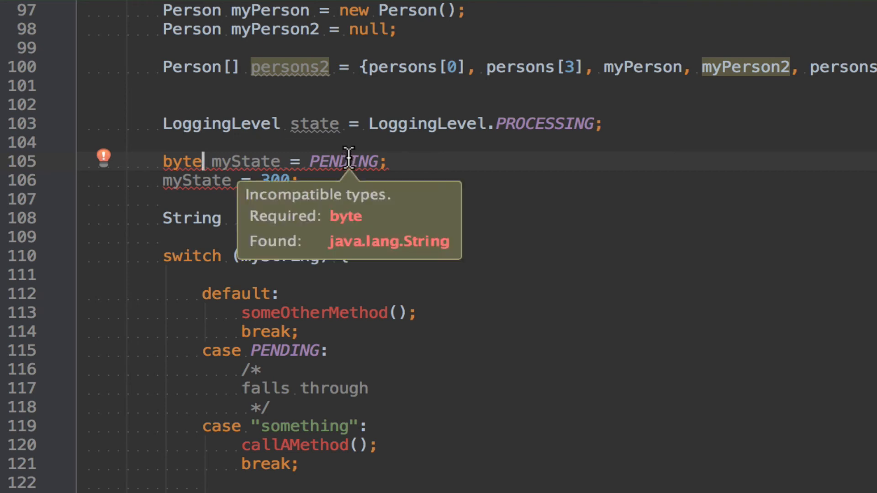
double_click(344, 160)
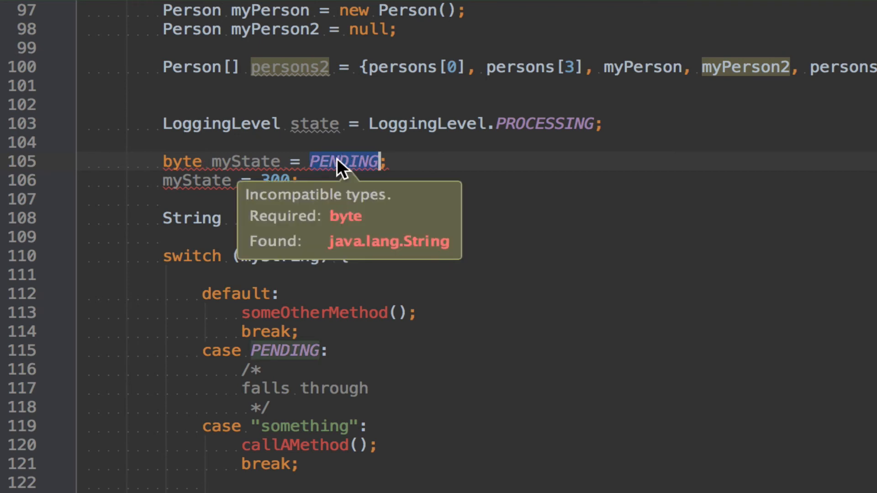
mouse_move(350, 237)
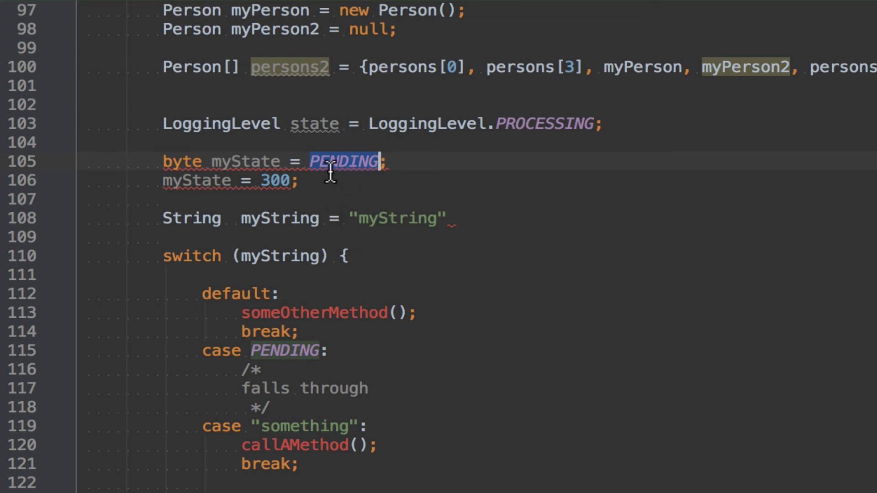
text(3)
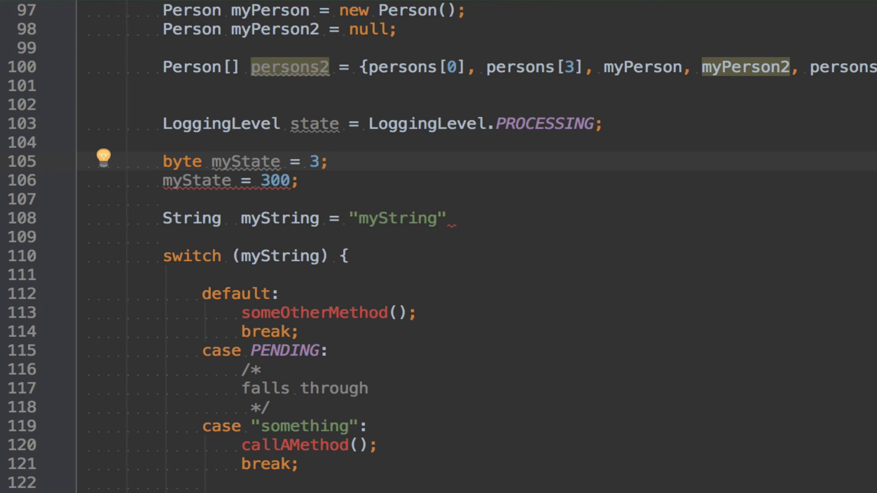
mouse_move(228, 159)
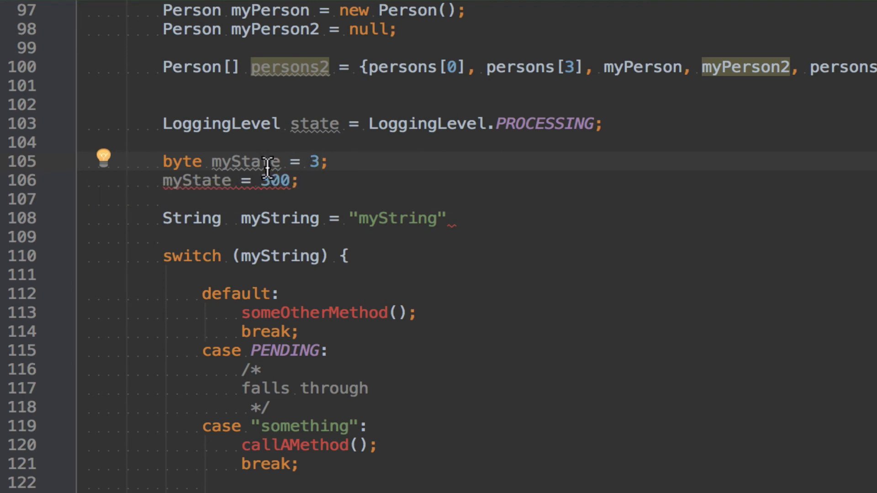
text(000)
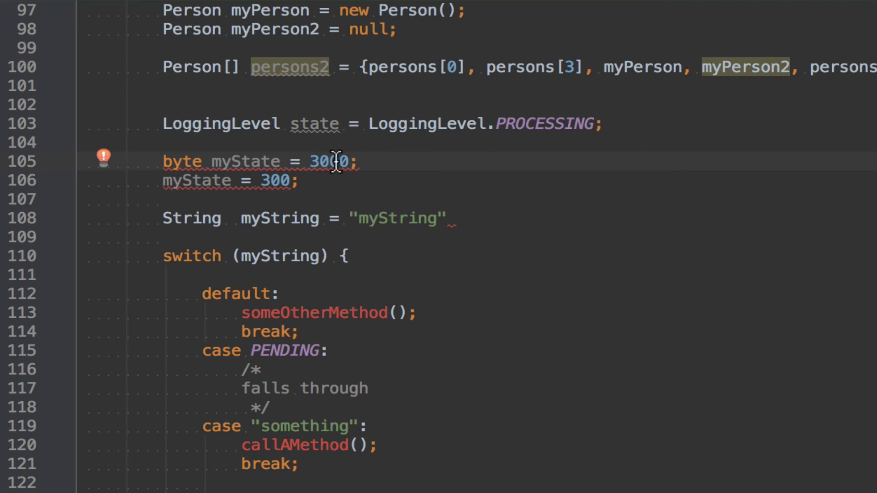
mouse_move(332, 161)
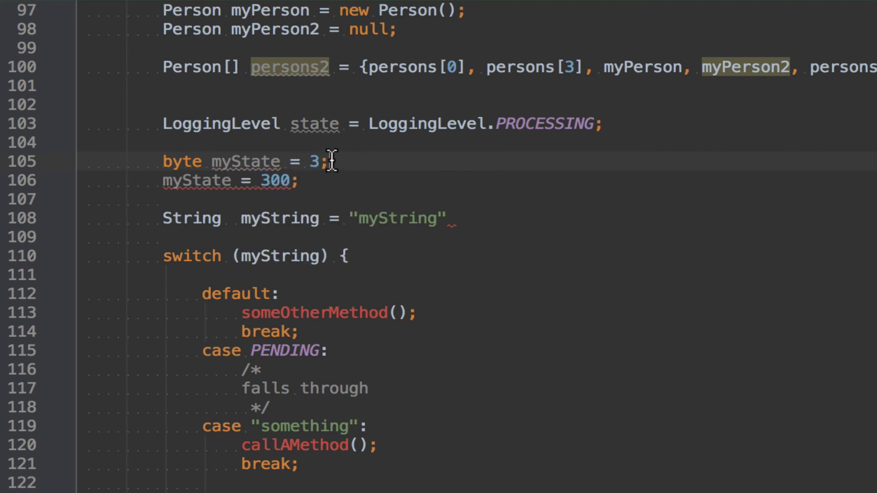
double_click(181, 161)
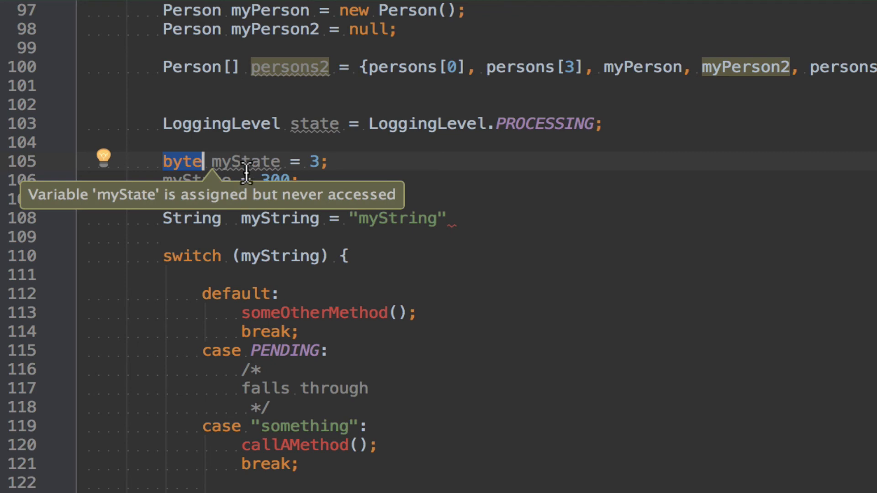
mouse_move(190, 158)
text(in)
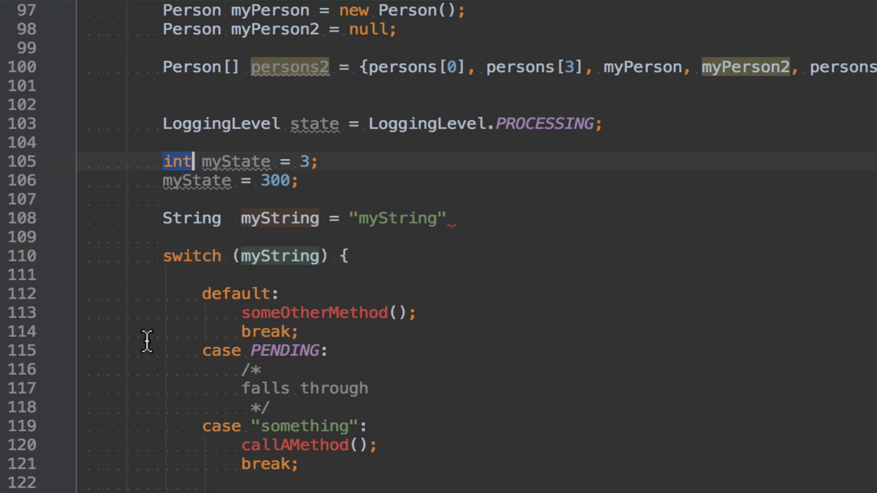
Step: Change myState's type to char and start quoting its value
text(char)
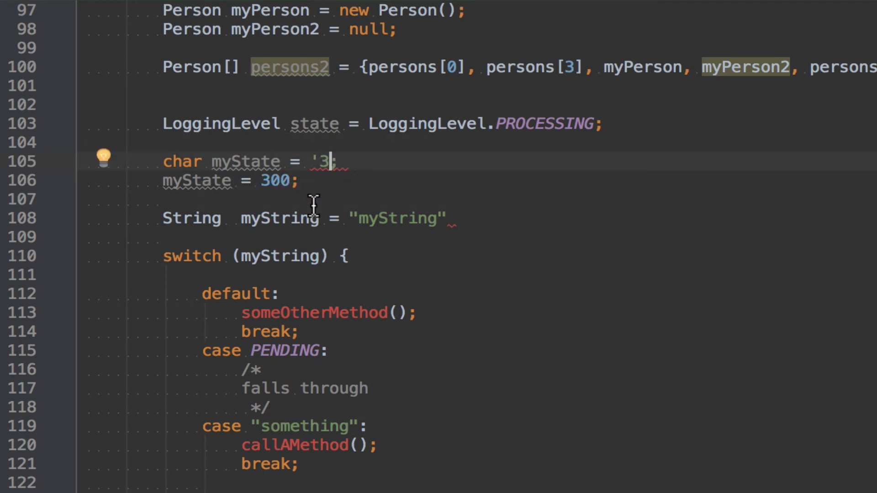
text(')
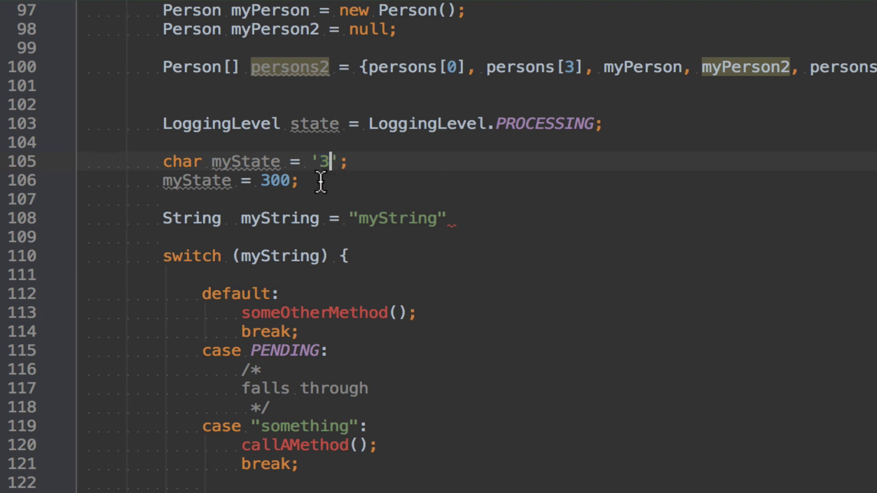
double_click(324, 161)
text("3)
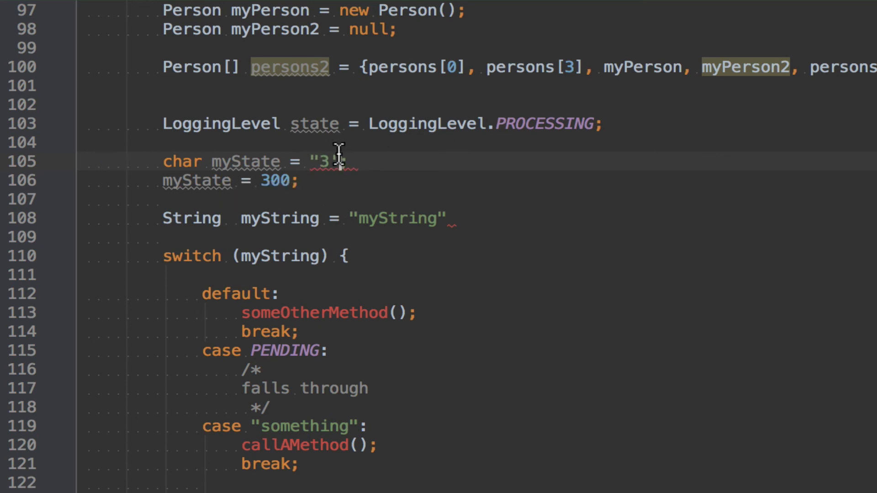
text(")
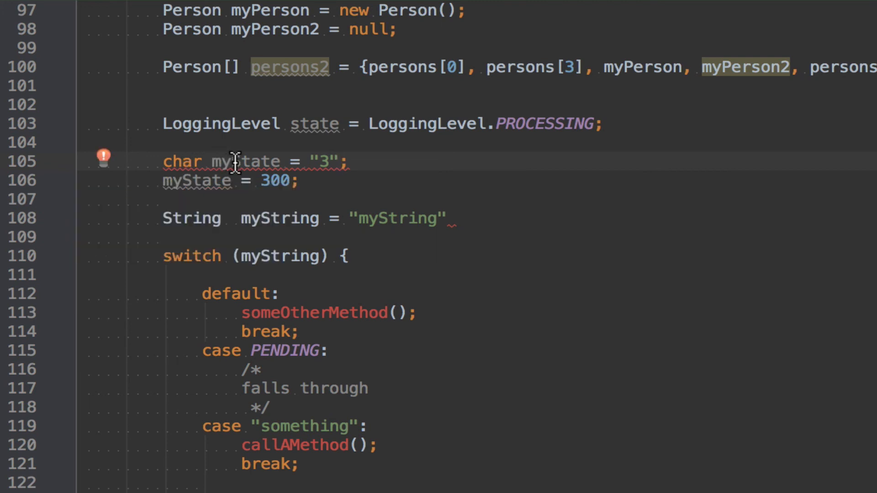
mouse_move(238, 161)
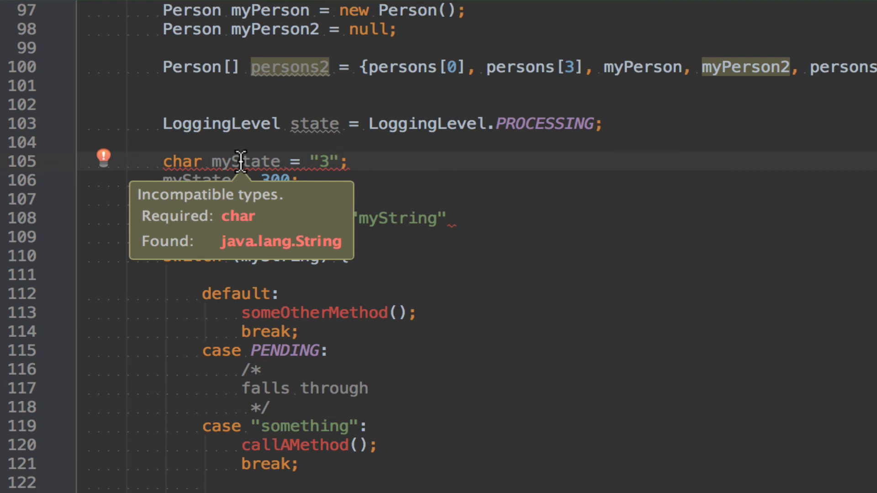
mouse_move(269, 154)
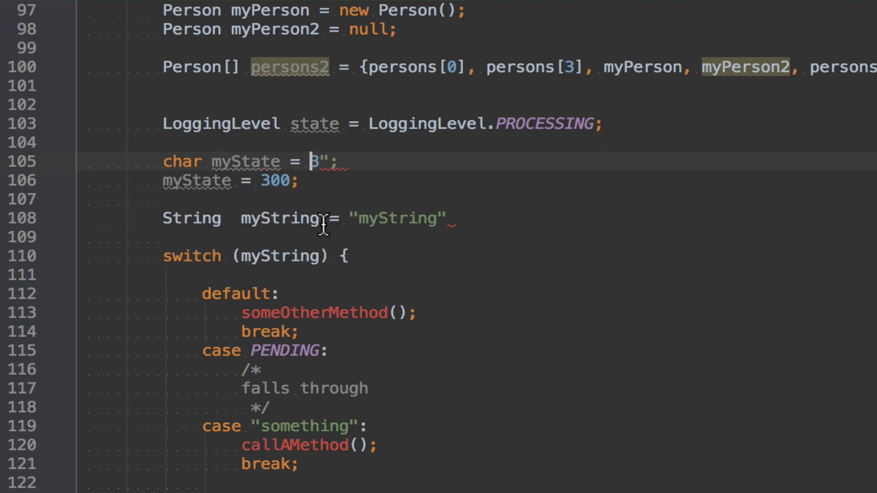
Step: Set myState to the char literal 'd' and select myString in the switch condition
text('3)
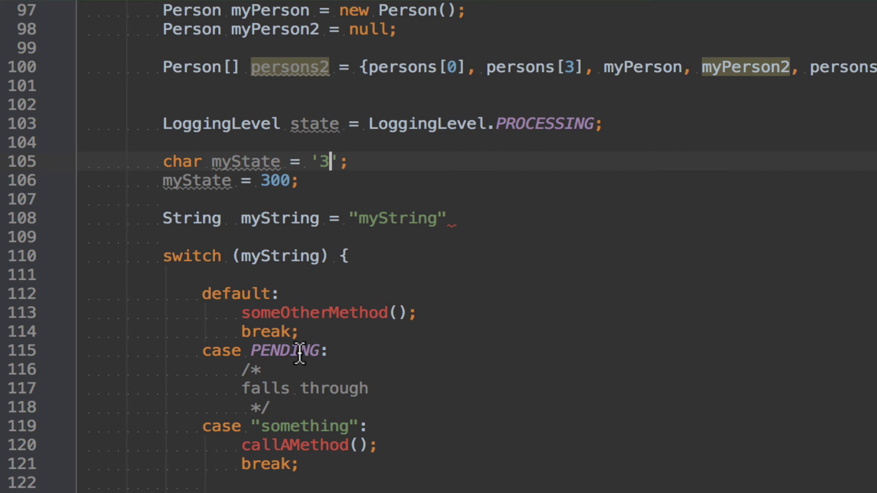
text(a)
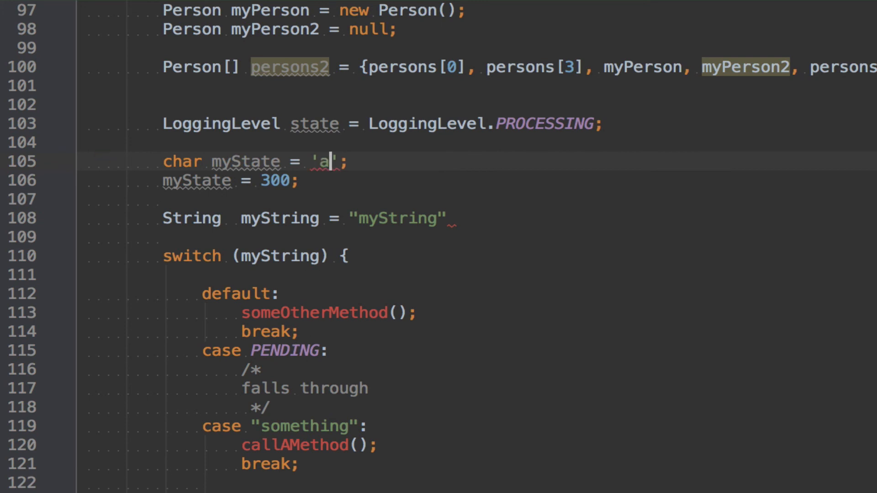
key(Backspace)
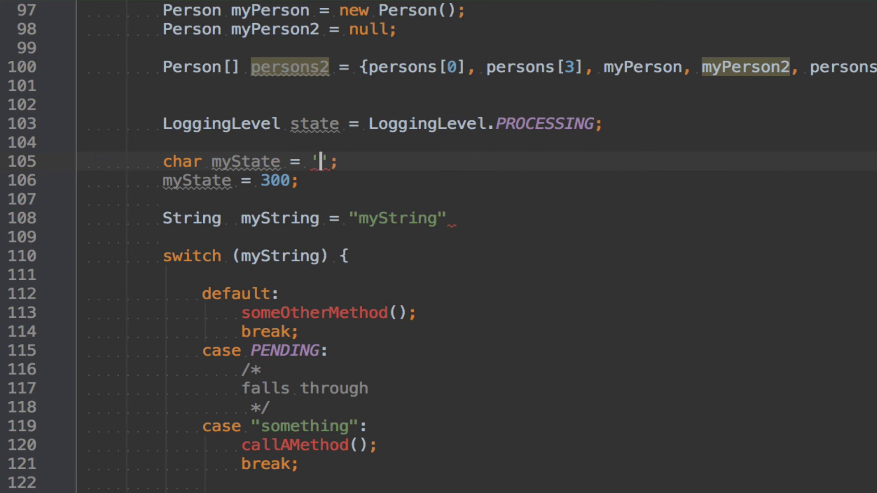
text(df)
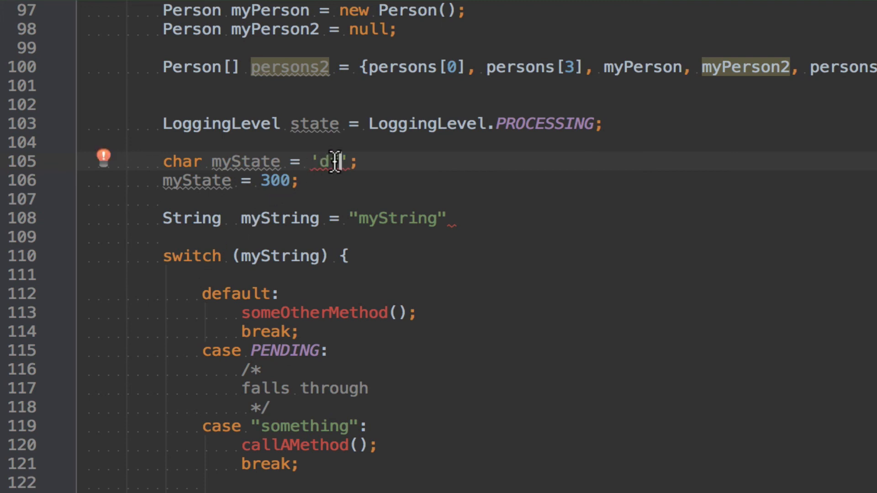
mouse_move(334, 160)
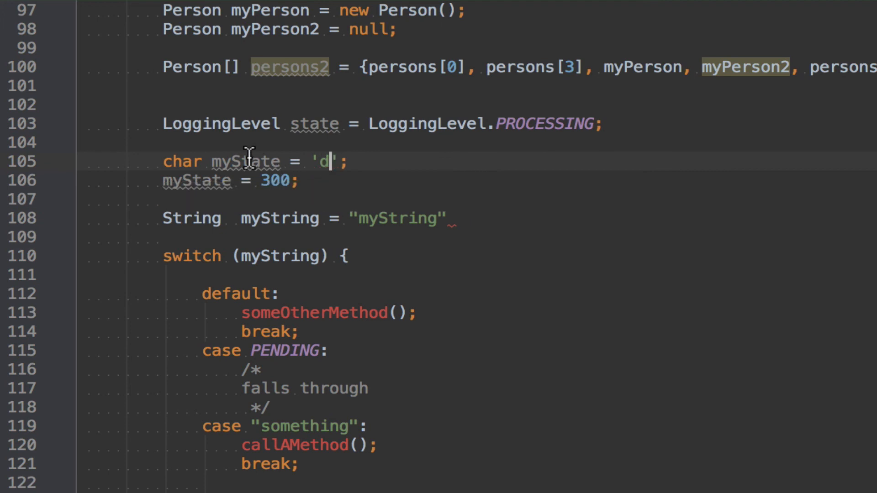
double_click(245, 161)
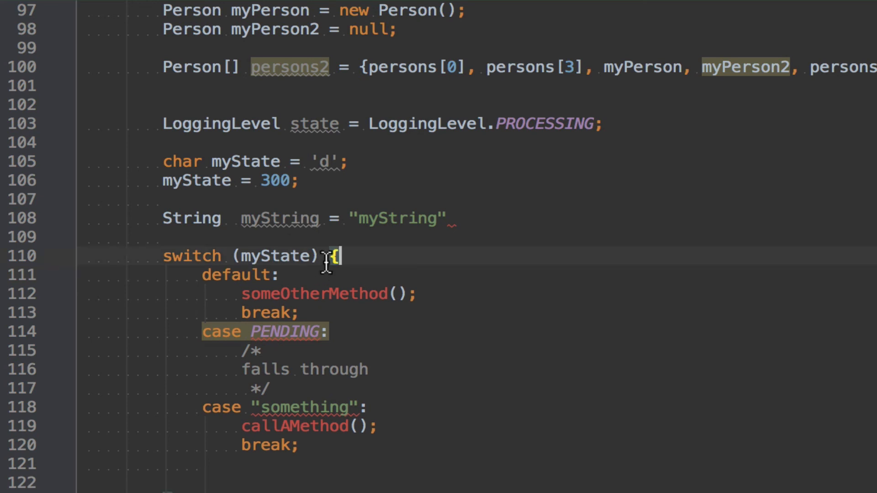
Step: Add String myString = "something"; above char myState, followed by a blank line
double_click(275, 255)
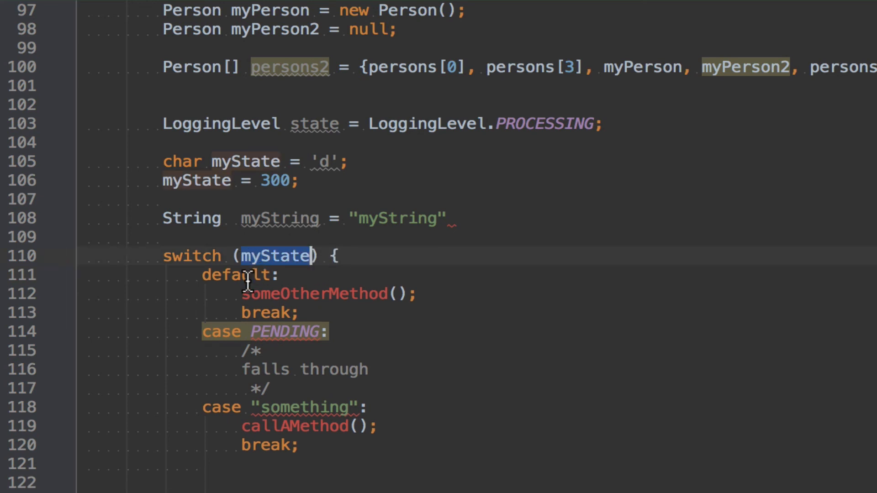
mouse_move(335, 258)
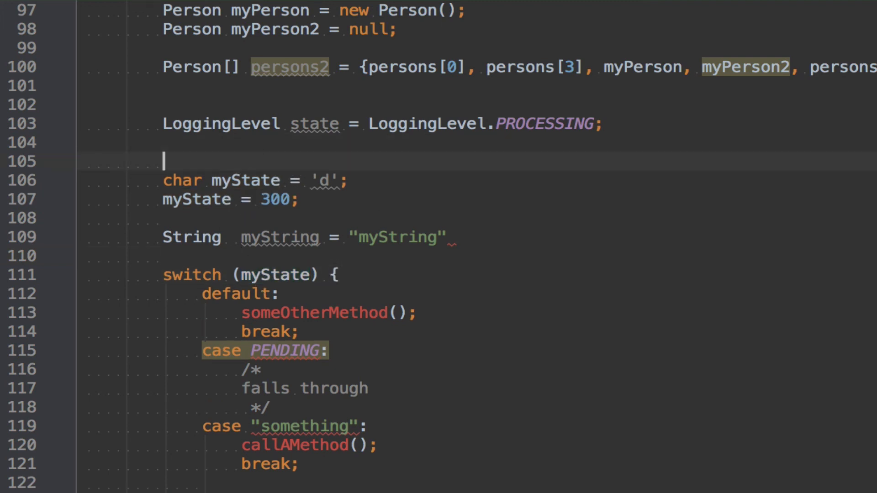
text(String myString = ")
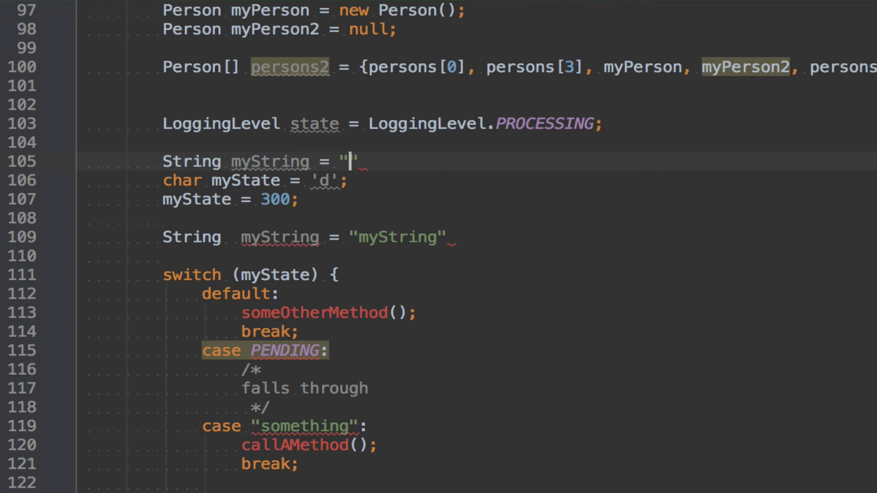
text(something)
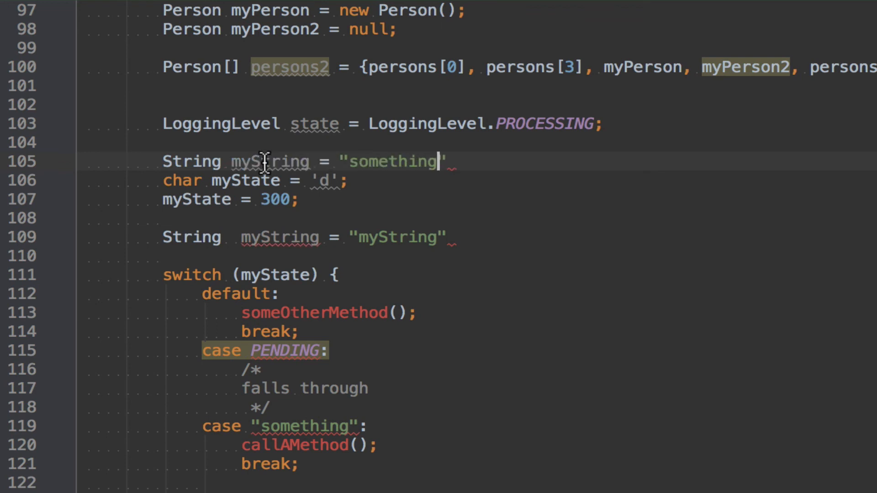
key(Enter)
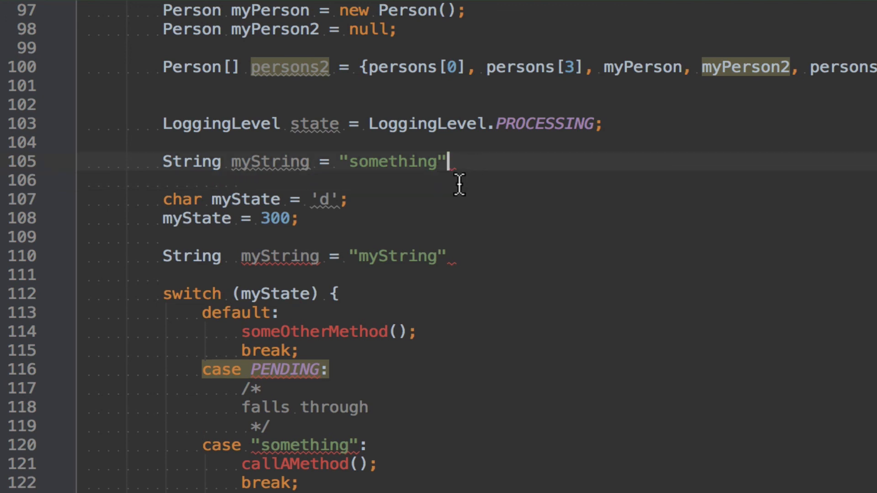
text(;)
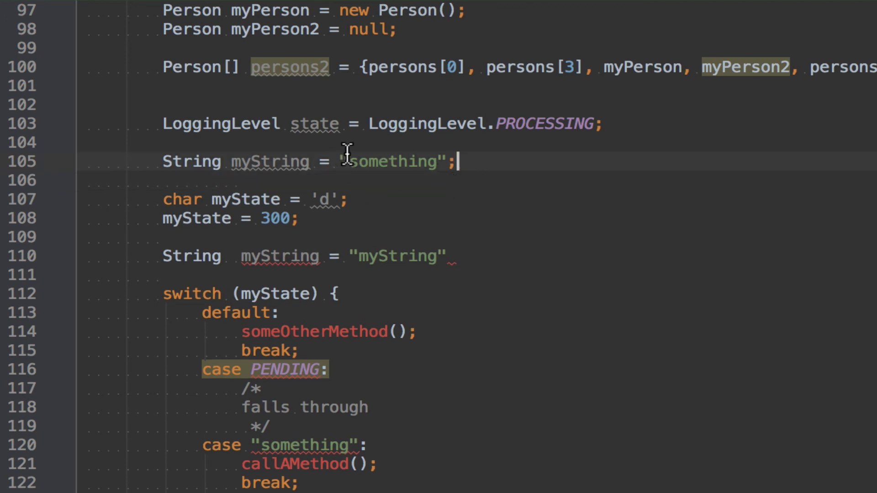
double_click(354, 161)
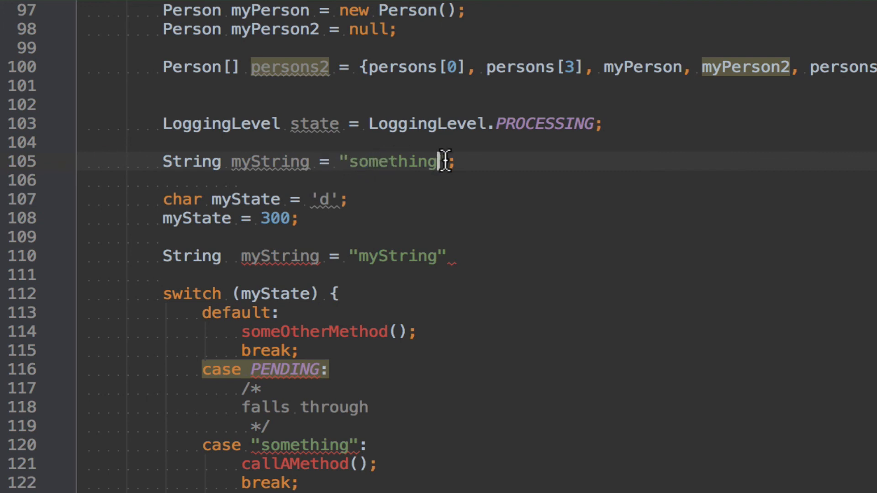
double_click(388, 161)
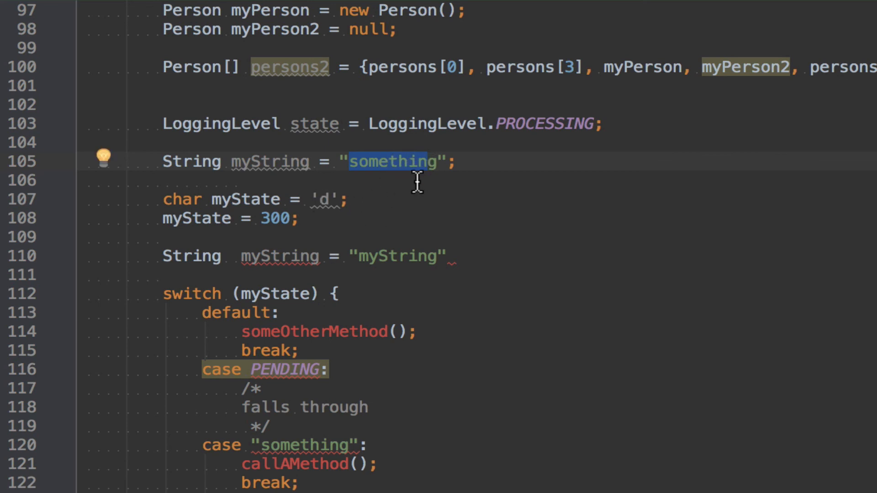
mouse_move(244, 285)
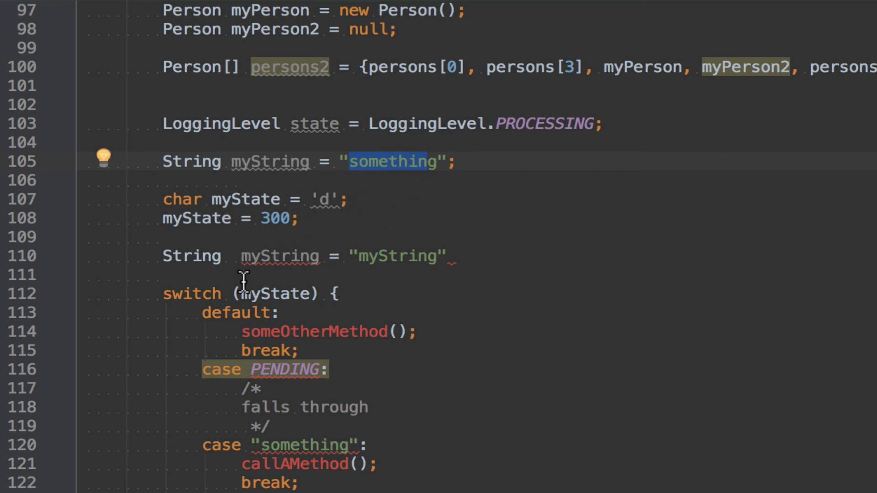
mouse_move(347, 226)
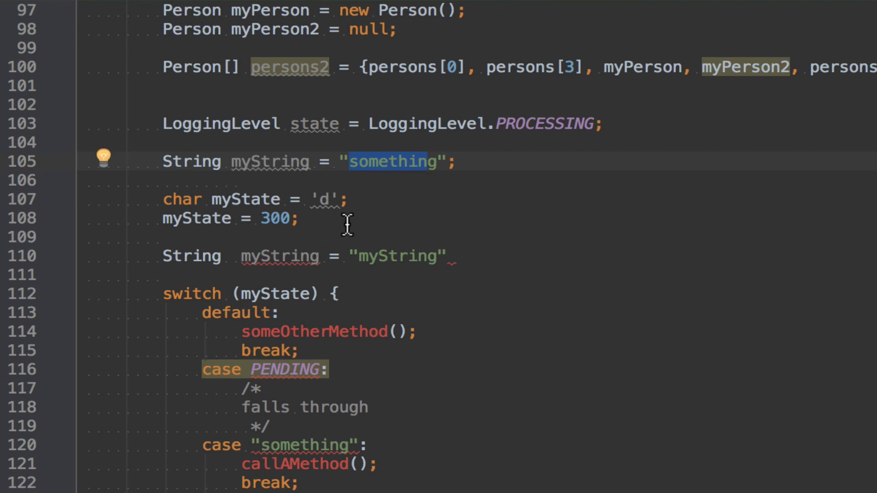
click(458, 160)
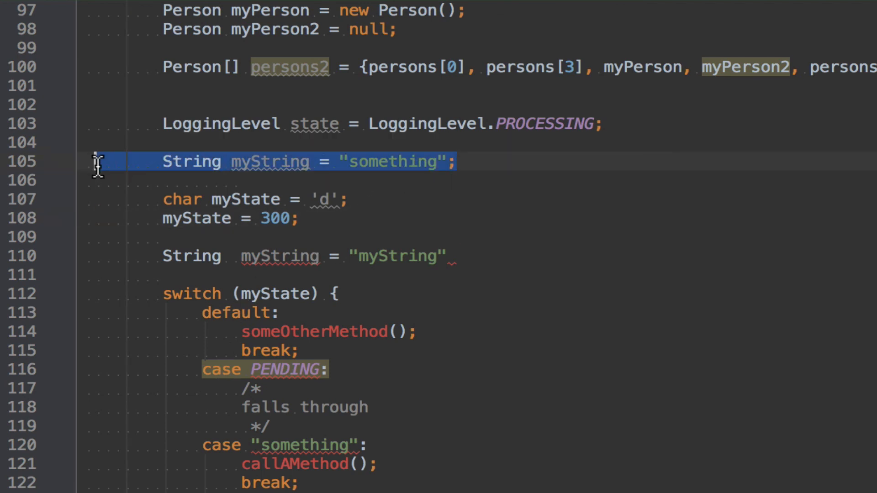
mouse_move(206, 199)
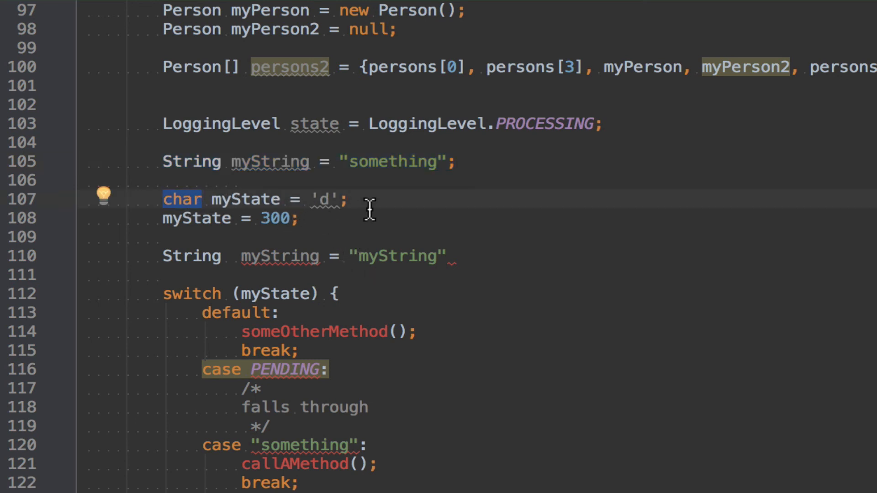
mouse_move(379, 200)
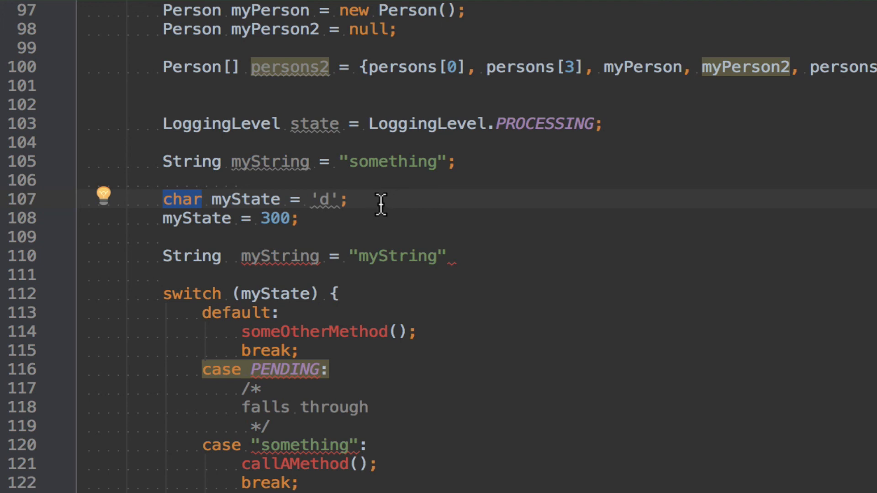
mouse_move(324, 230)
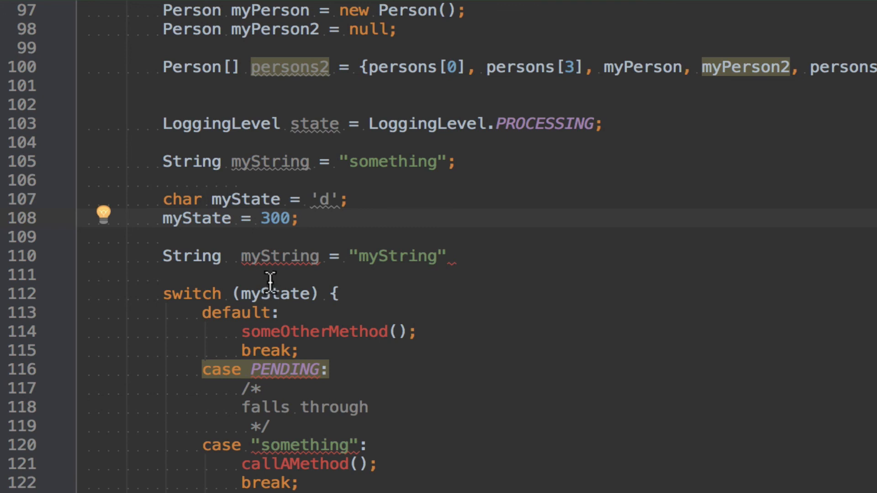
mouse_move(295, 273)
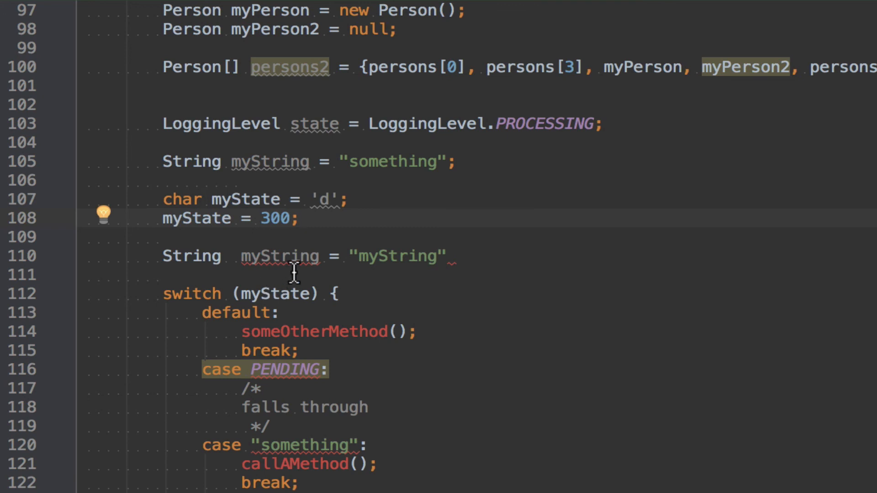